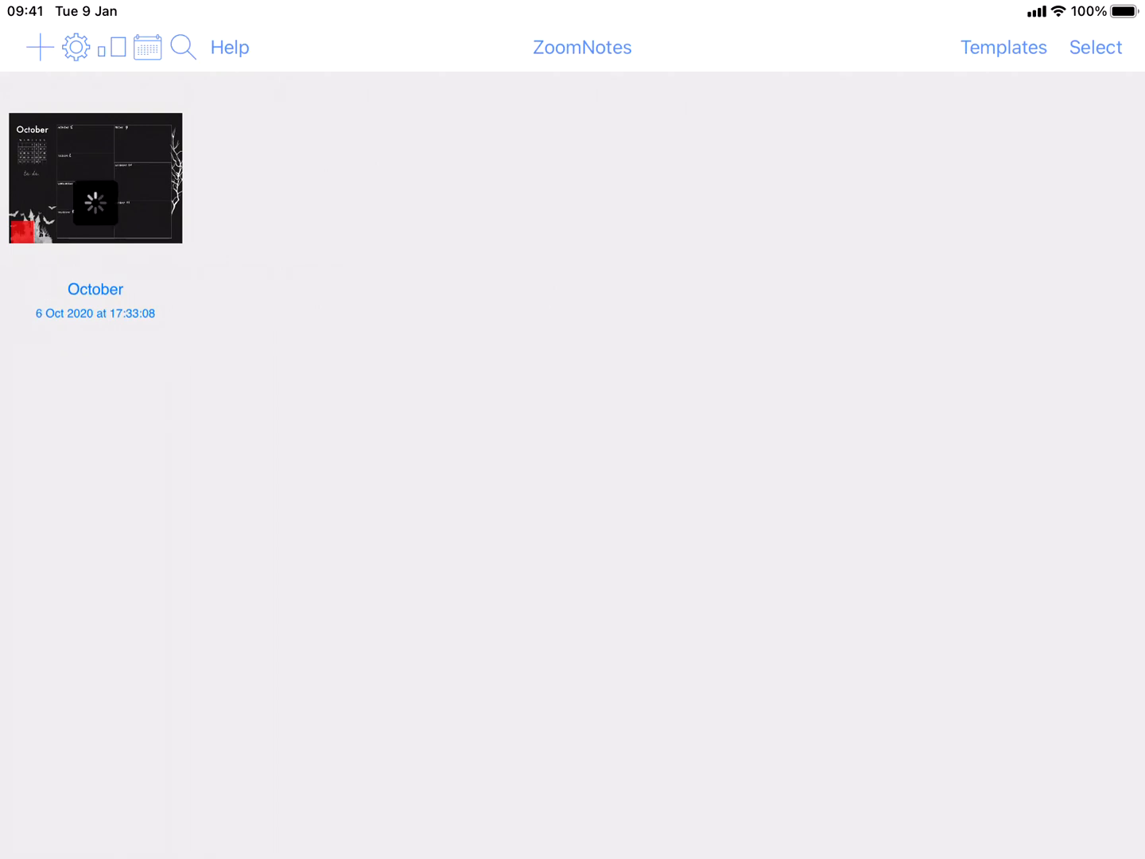
# - Look through the existing October planner document and return to the document library
pyautogui.click(95, 179)
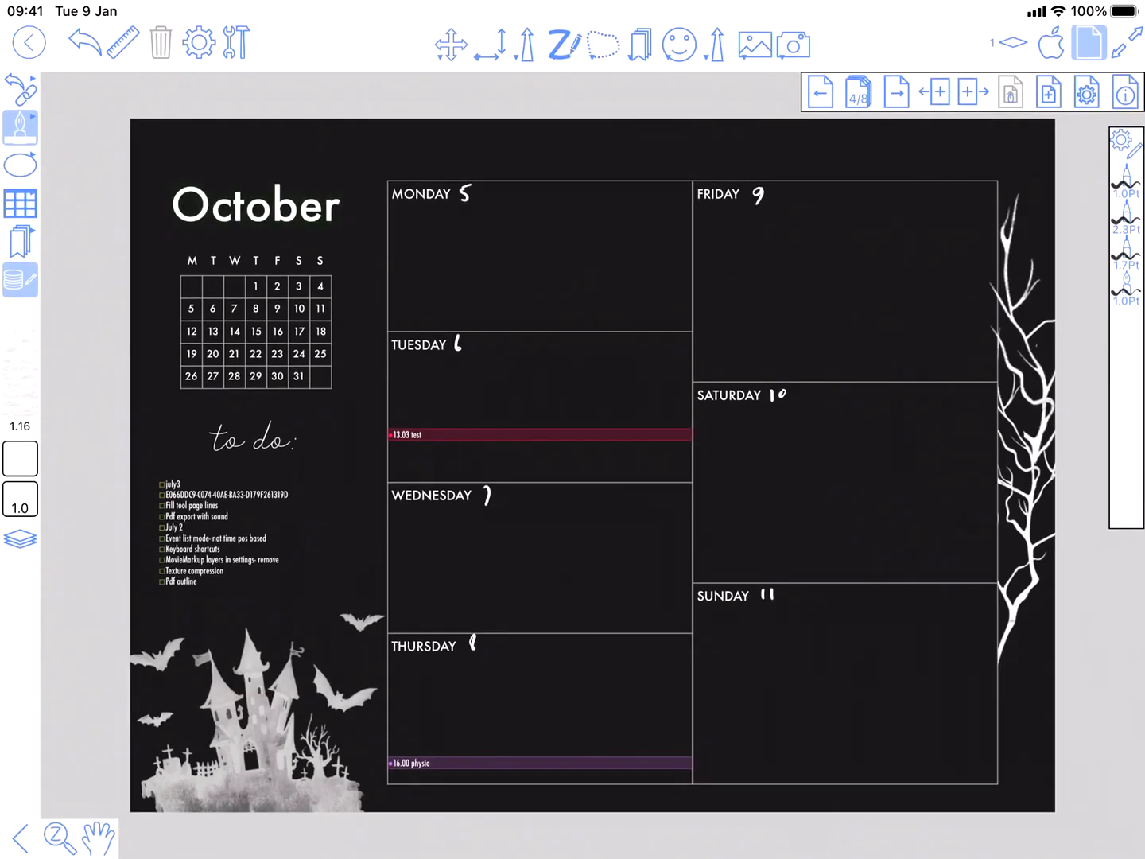
pyautogui.click(820, 92)
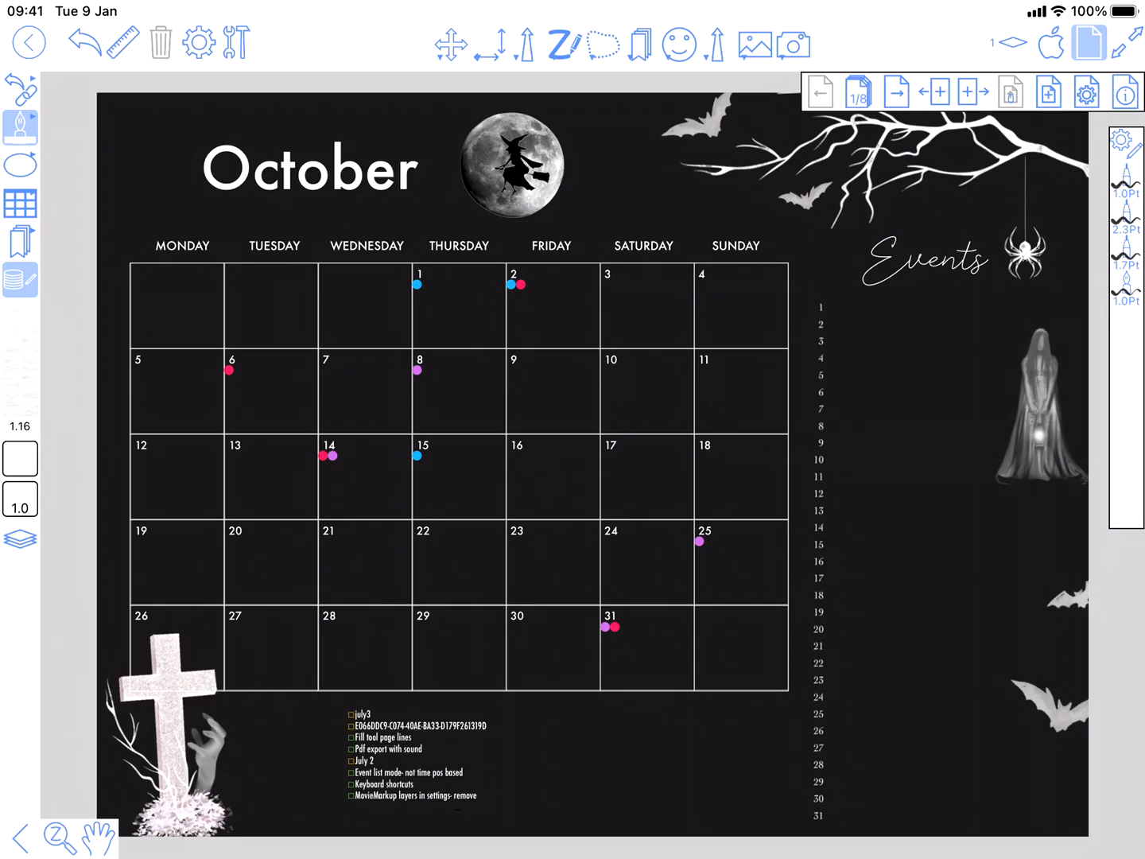
pyautogui.click(895, 92)
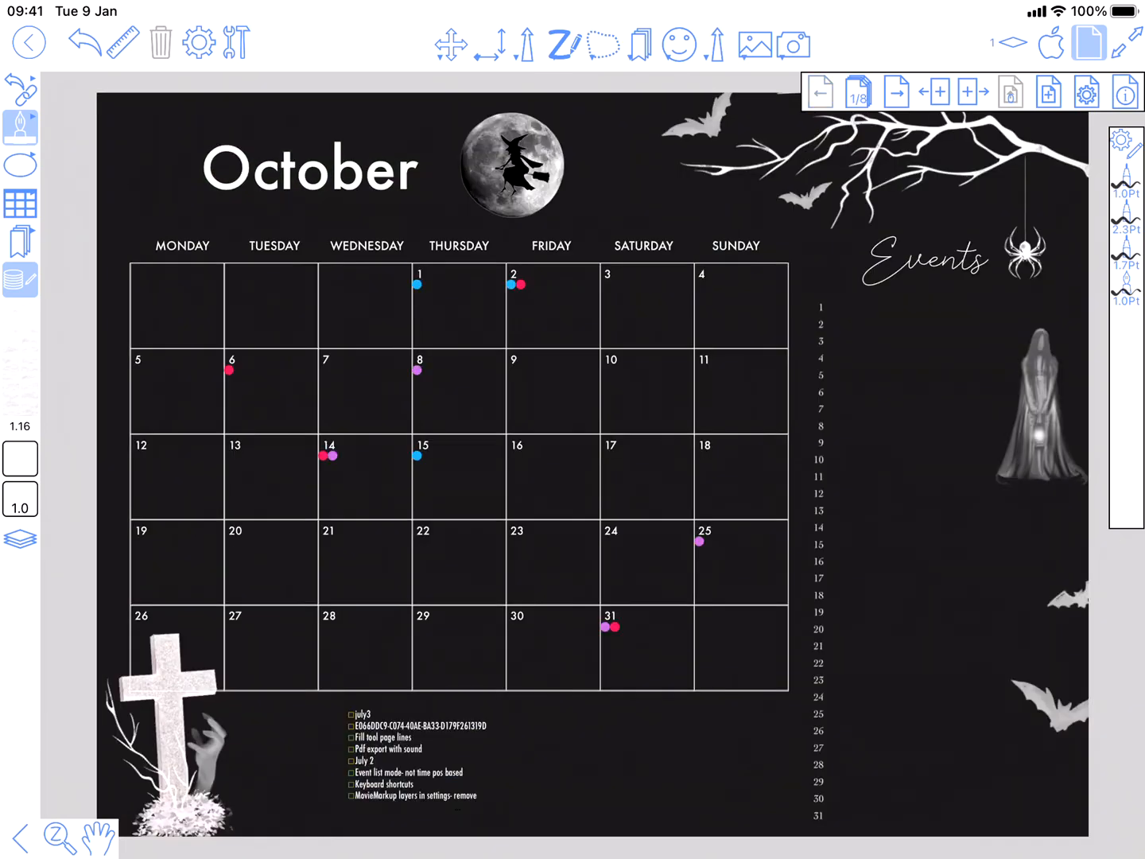
pyautogui.click(420, 369)
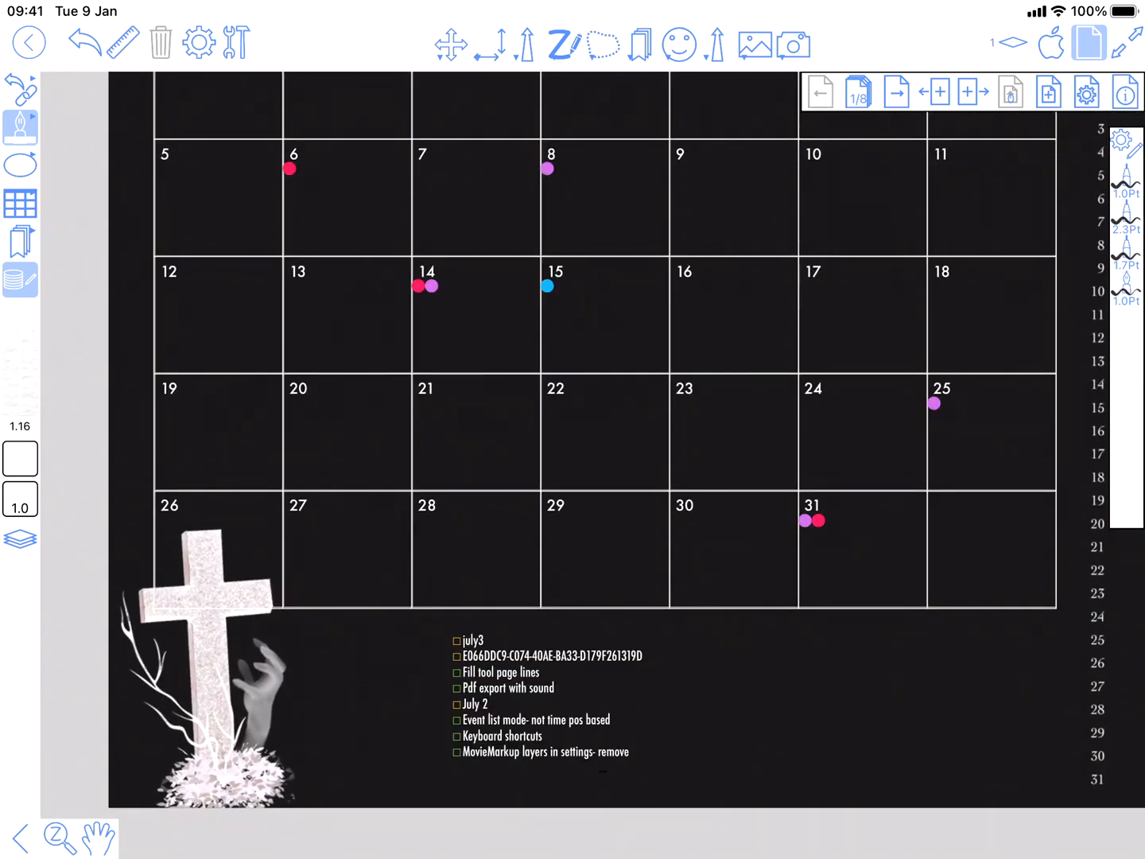
pyautogui.click(29, 41)
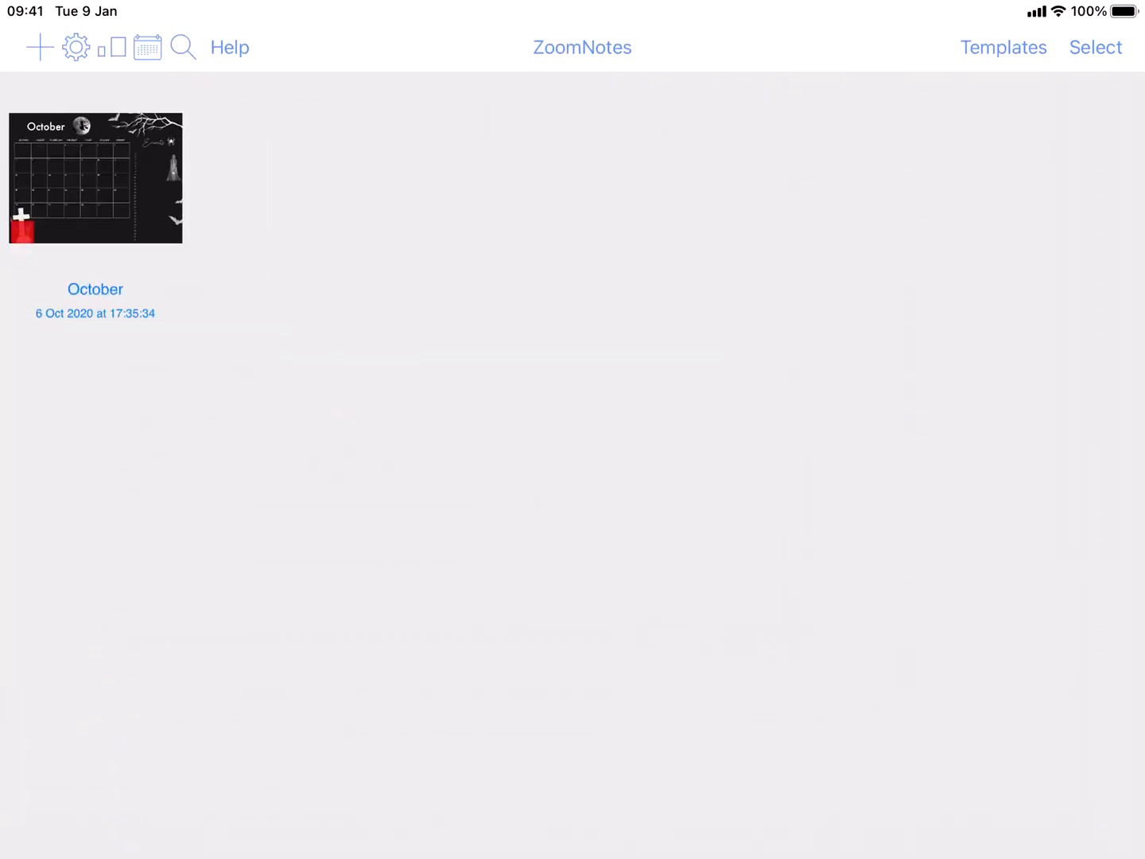
# - Import the blank October planner PDF as a new regular document
pyautogui.click(40, 48)
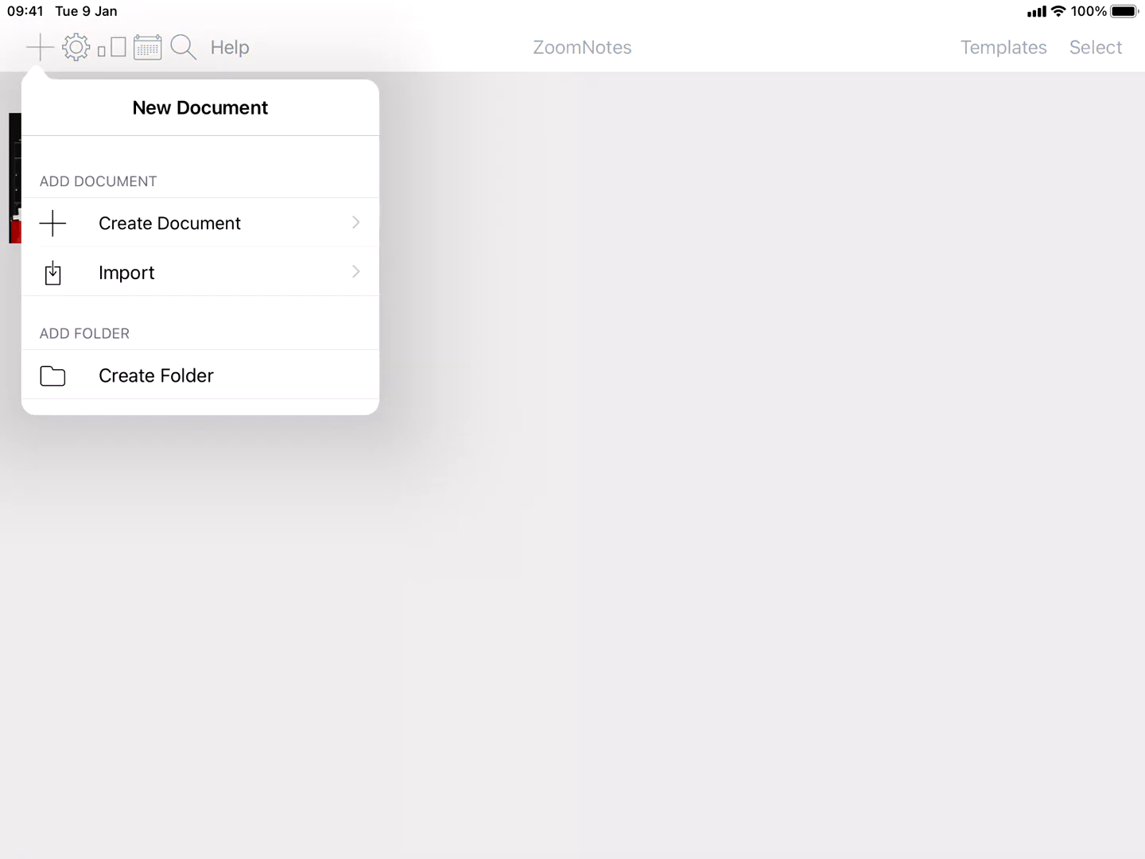
pyautogui.click(128, 272)
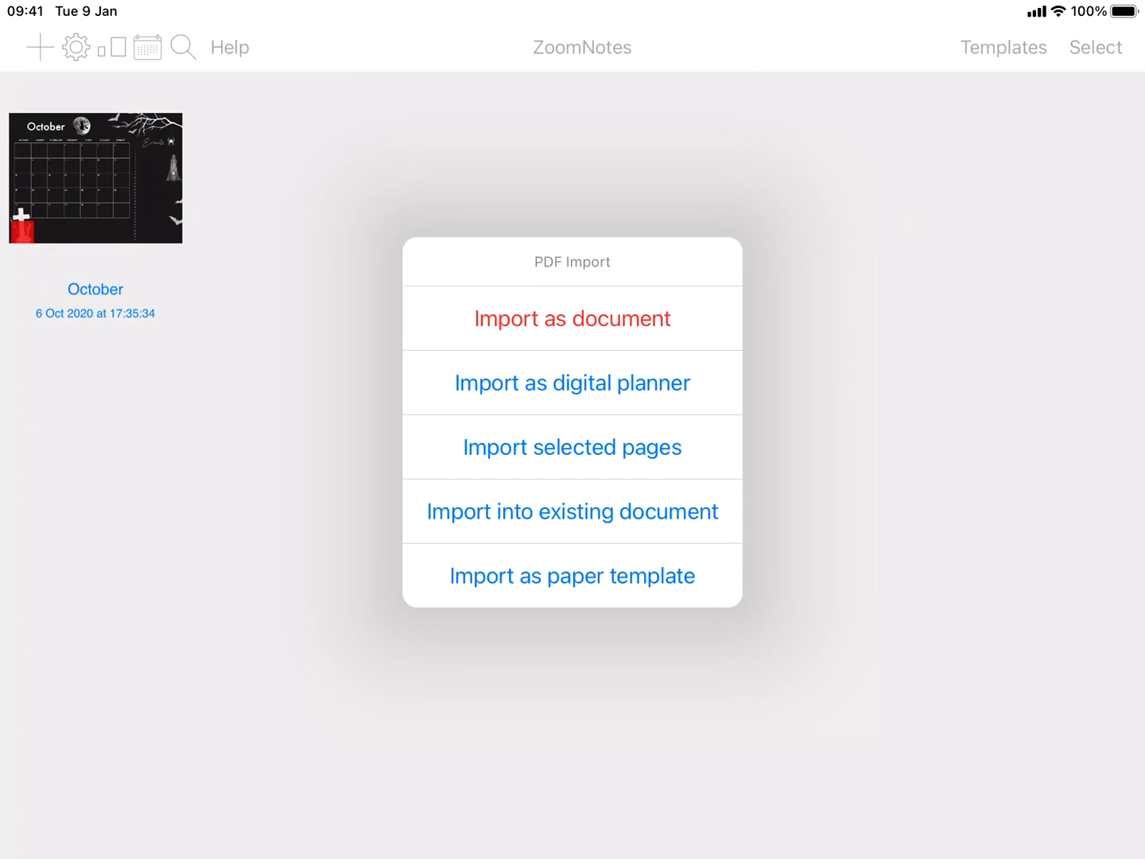
pyautogui.click(572, 382)
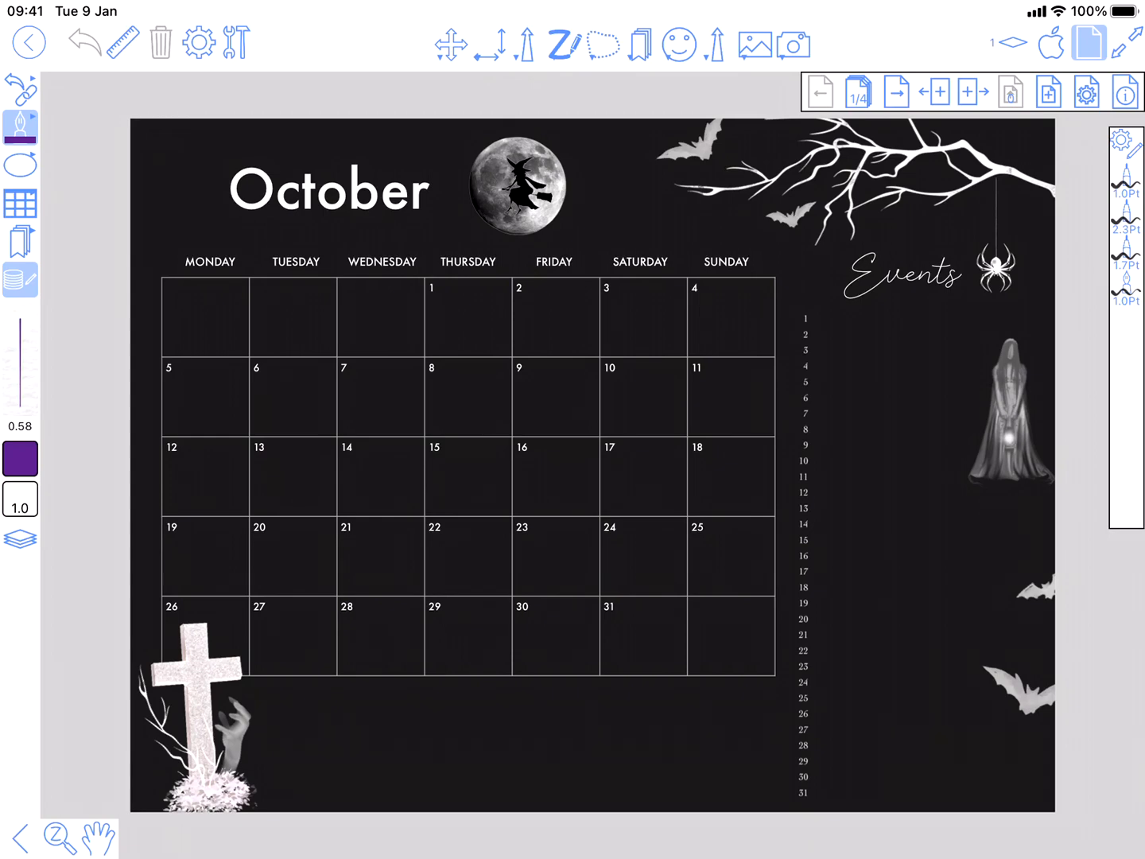
# - Browse the imported planner's four pages and return to the month calendar page
pyautogui.click(895, 92)
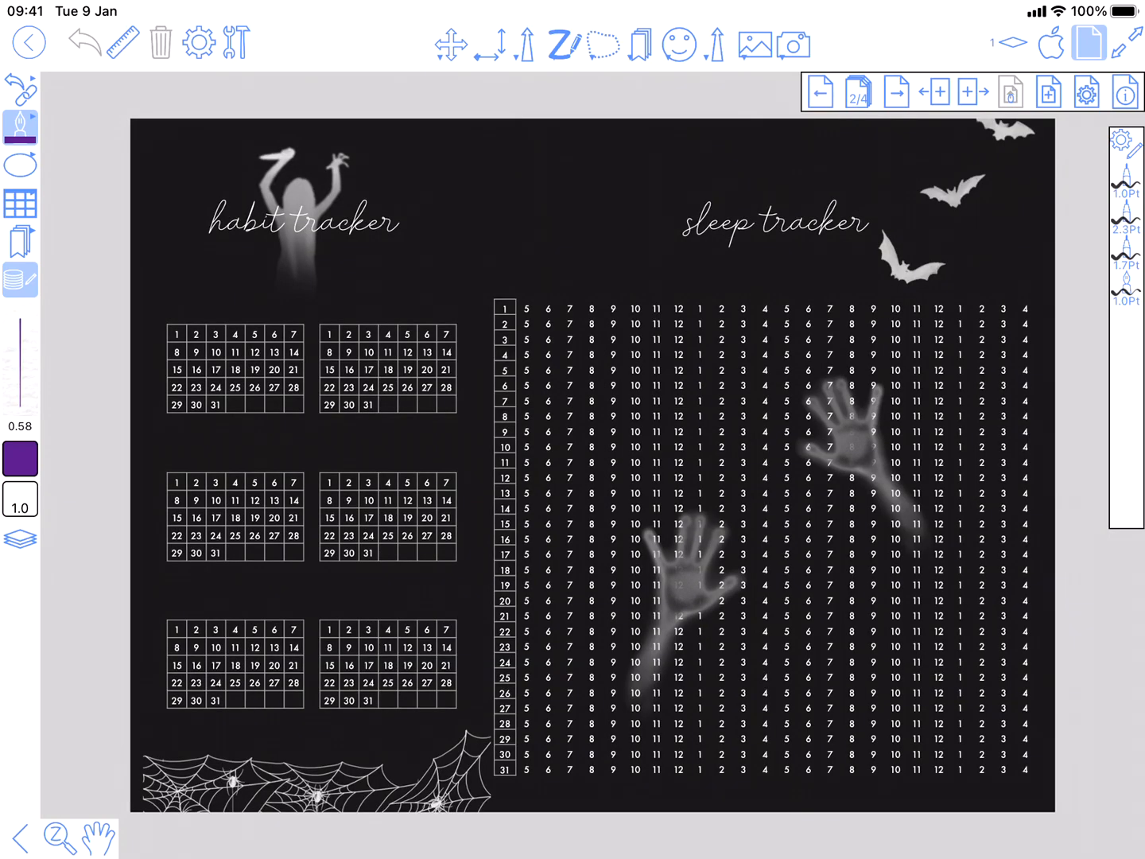
pyautogui.click(897, 93)
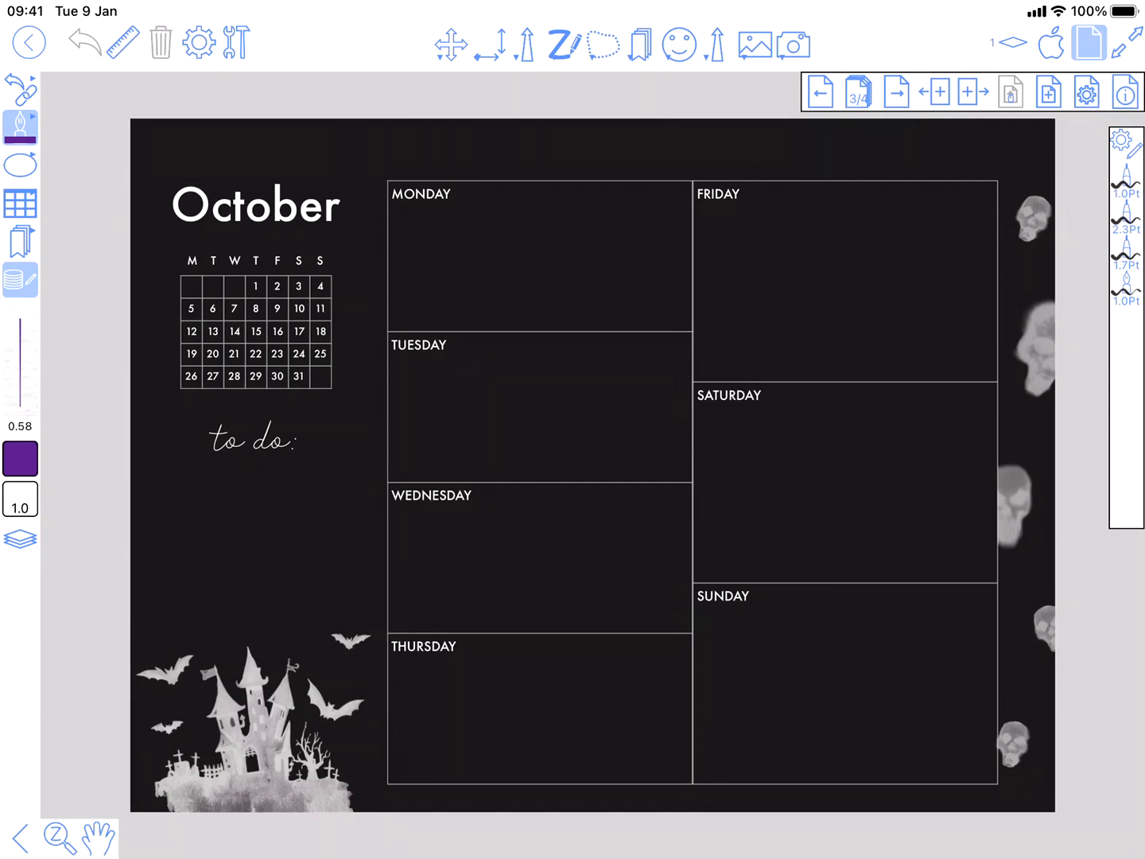
pyautogui.click(820, 92)
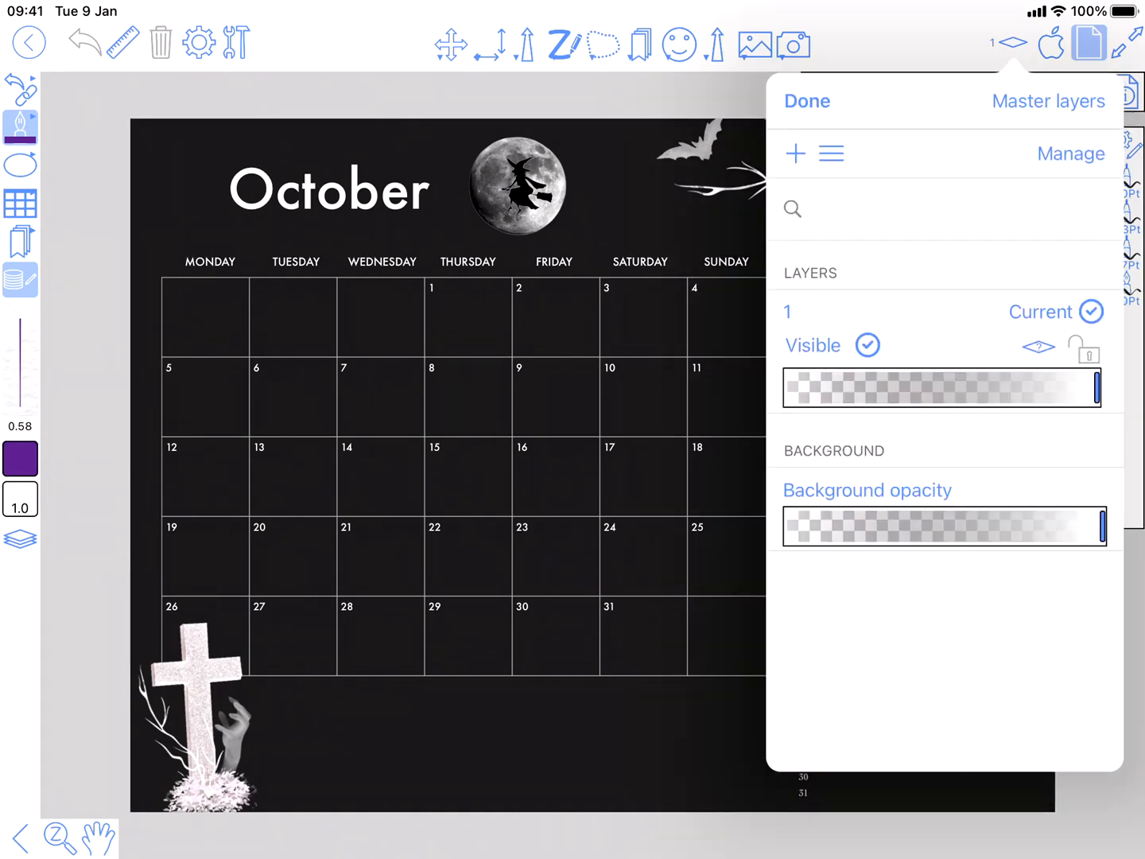
# - Add a new layer named 'Planner' and leave it as the current layer
pyautogui.click(796, 153)
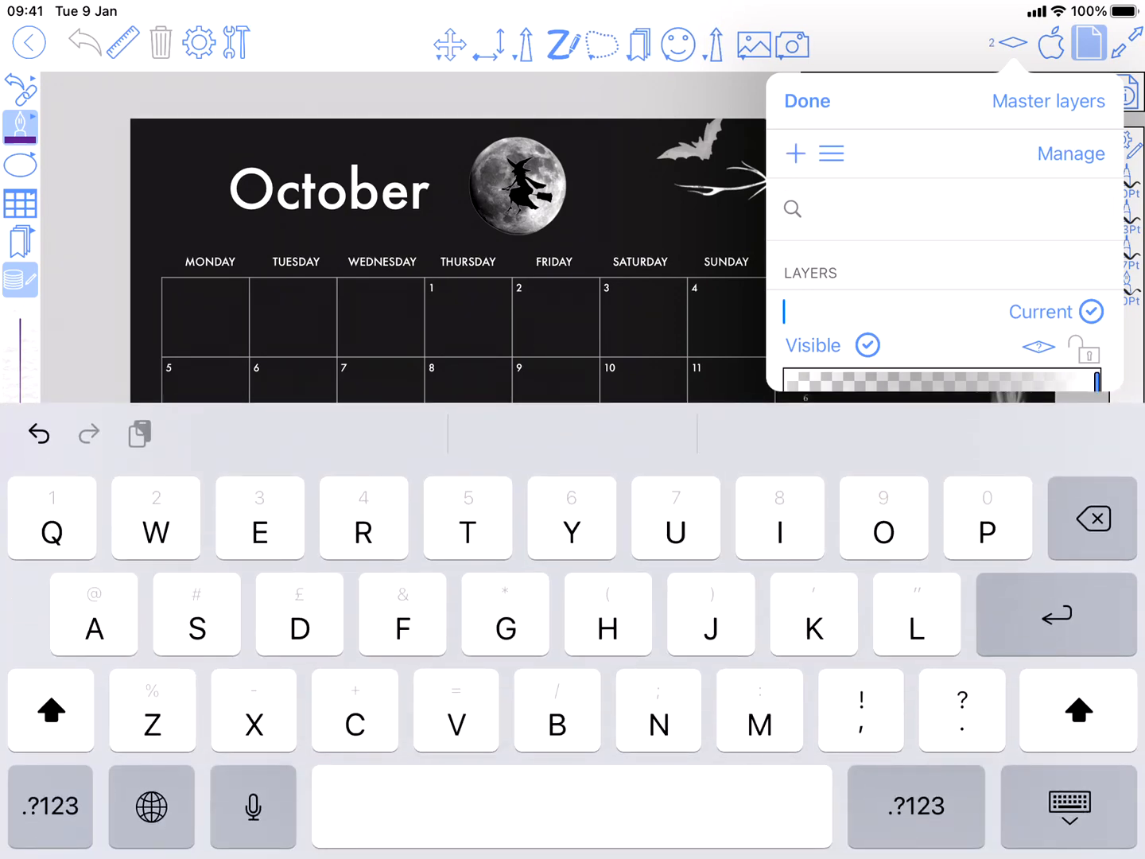
pyautogui.write('Planne')
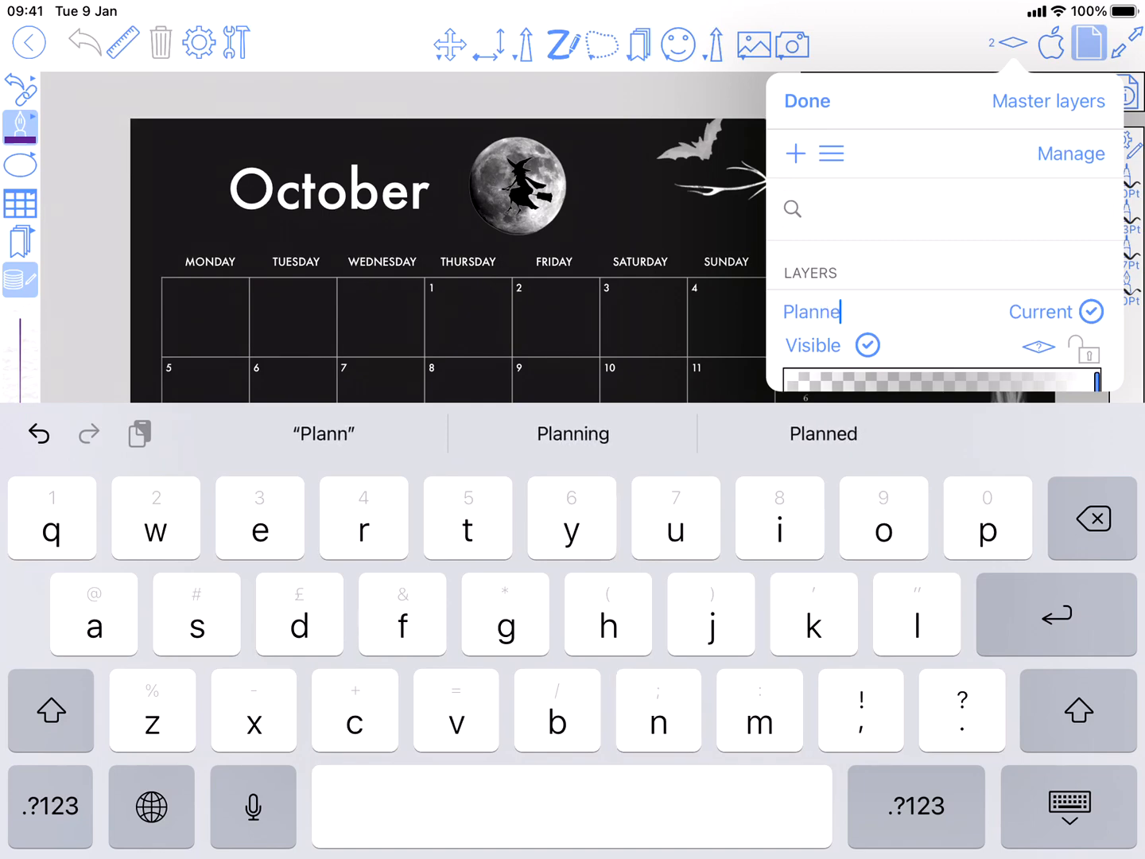
pyautogui.write('r')
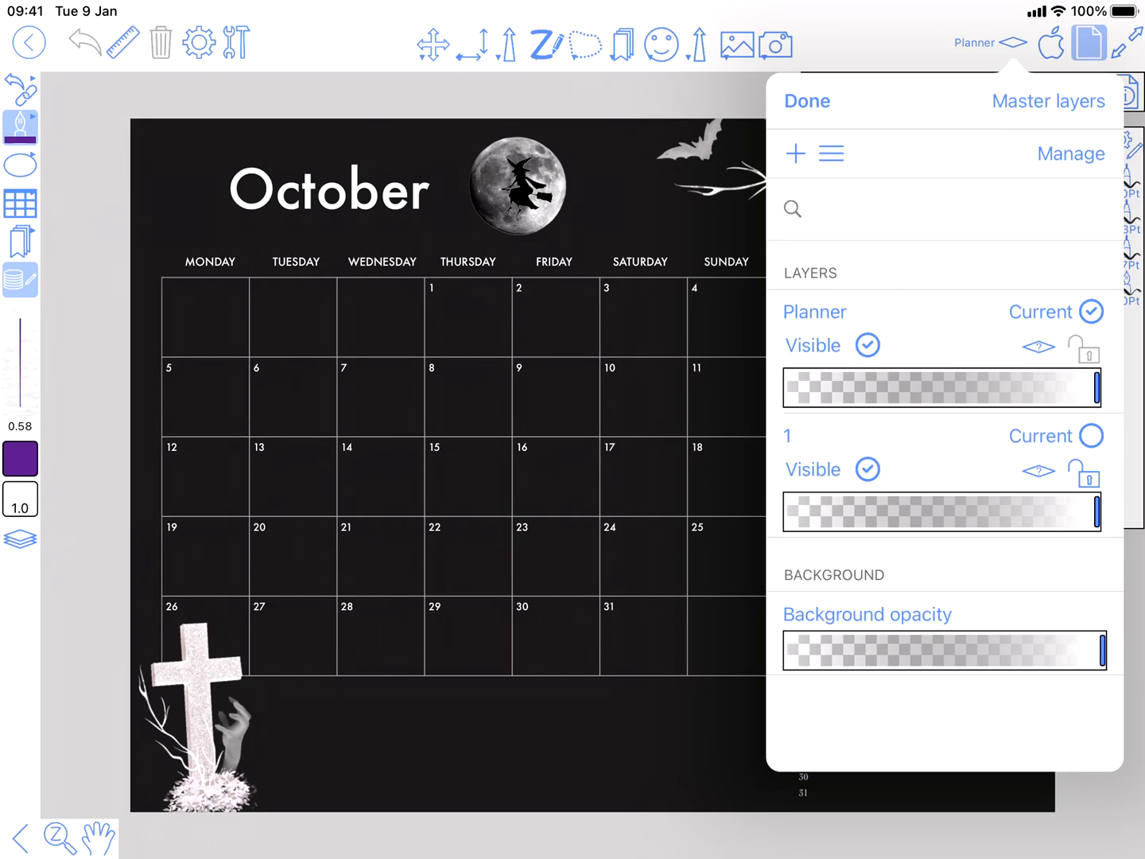
pyautogui.click(807, 102)
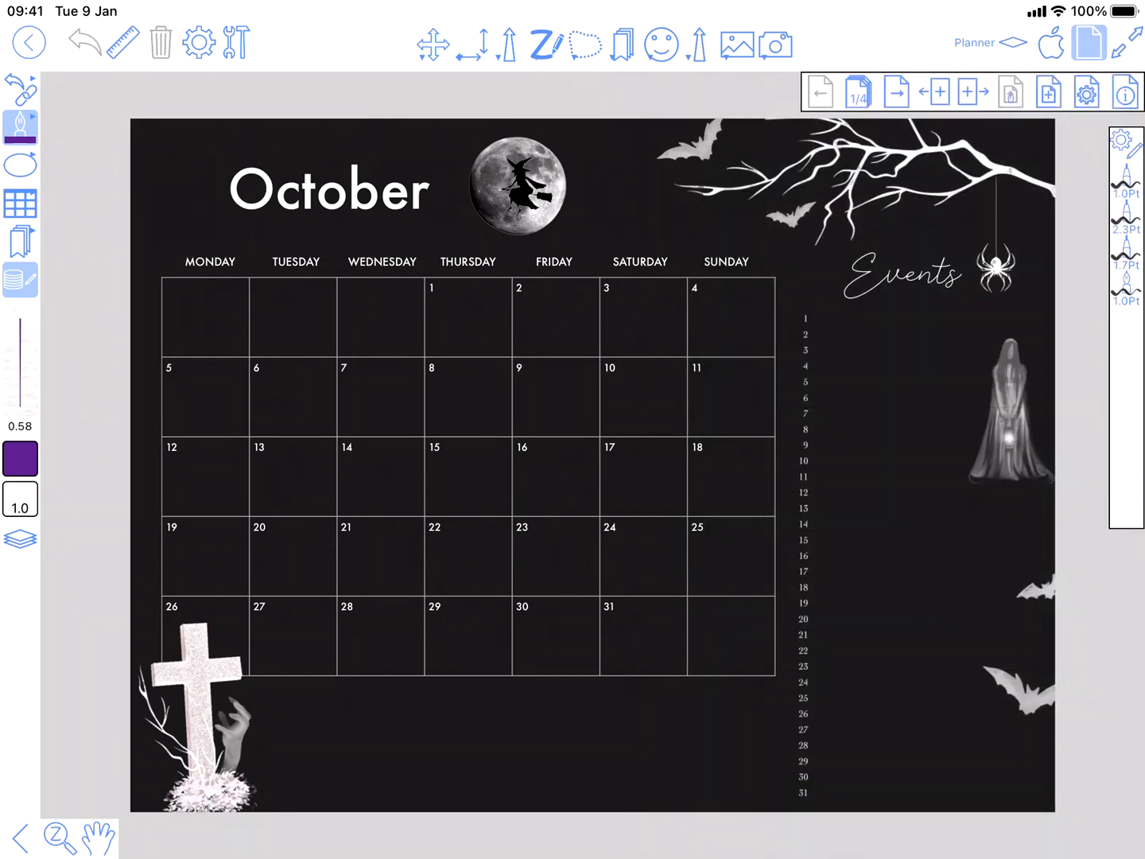
# - Check the current page's Page Properties and cancel without changes
pyautogui.click(1125, 92)
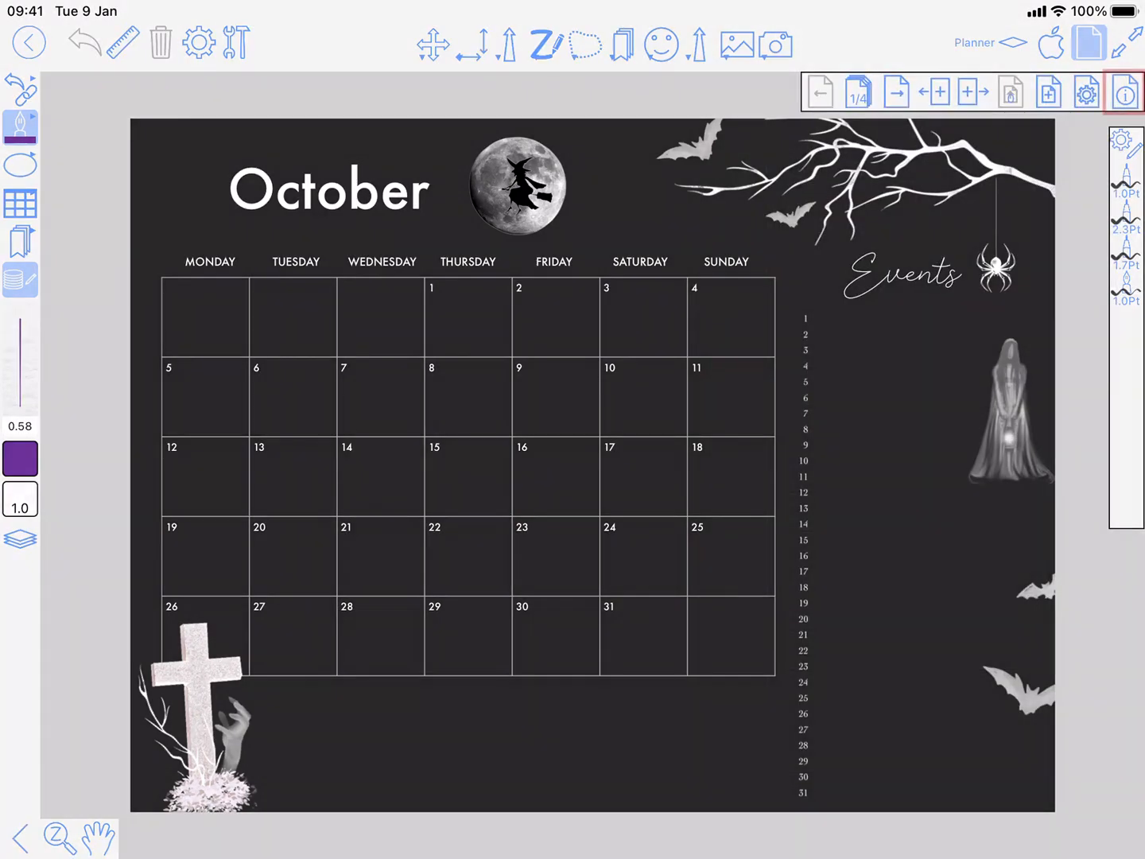
pyautogui.click(1124, 92)
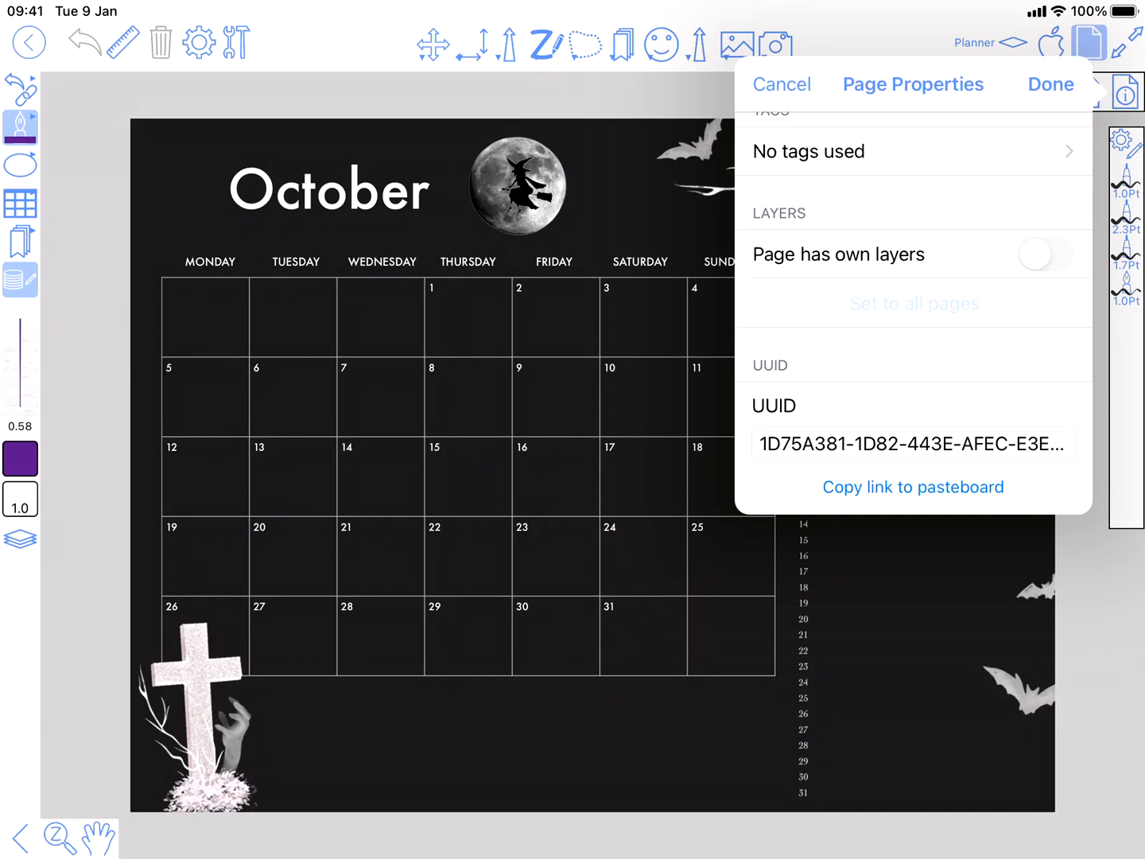
pyautogui.click(1037, 255)
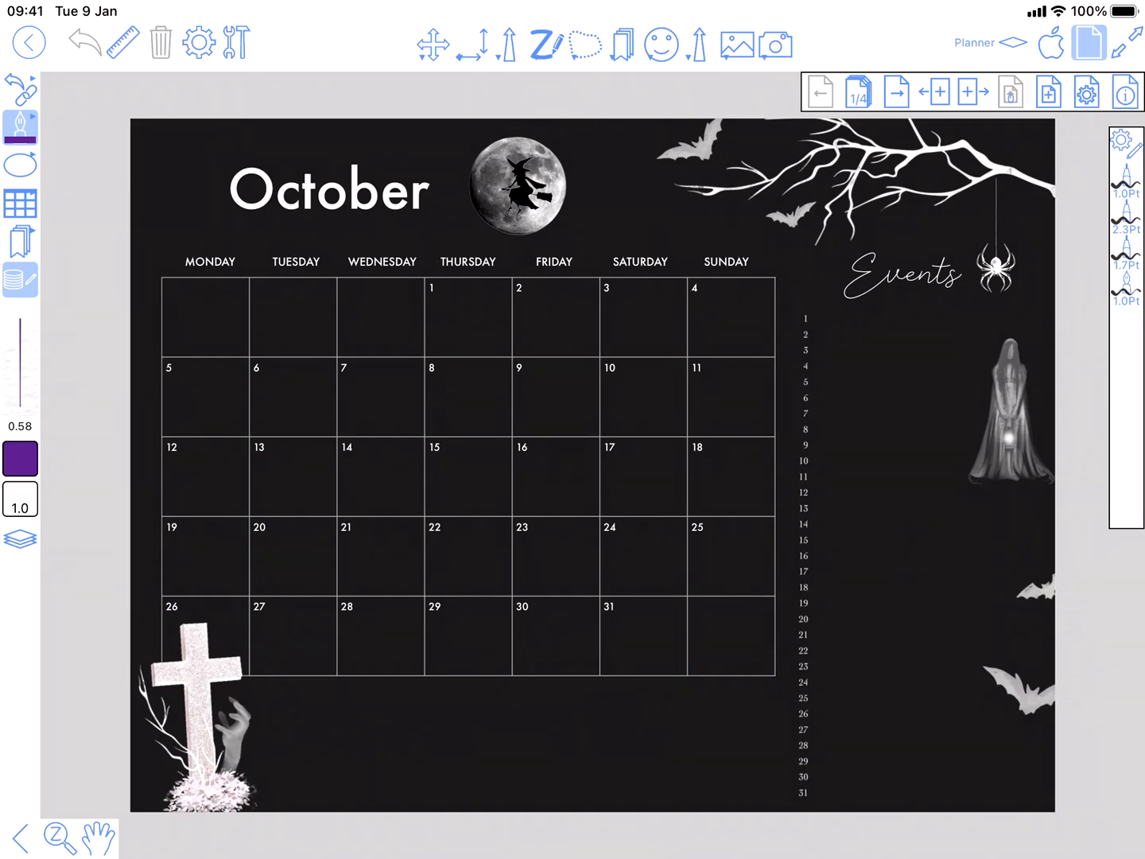
# - In Document Settings' Calendar section, enable Show events with fills, borders and times
pyautogui.click(545, 45)
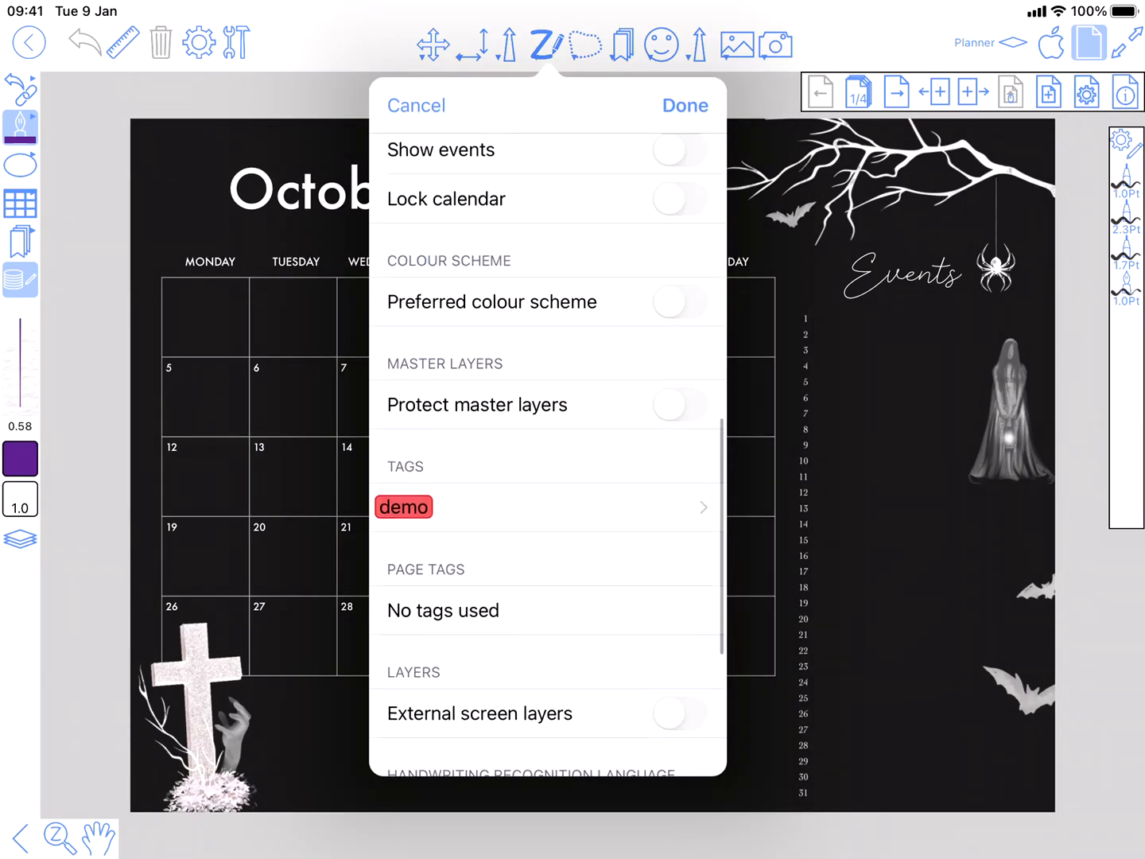
pyautogui.scroll(-3)
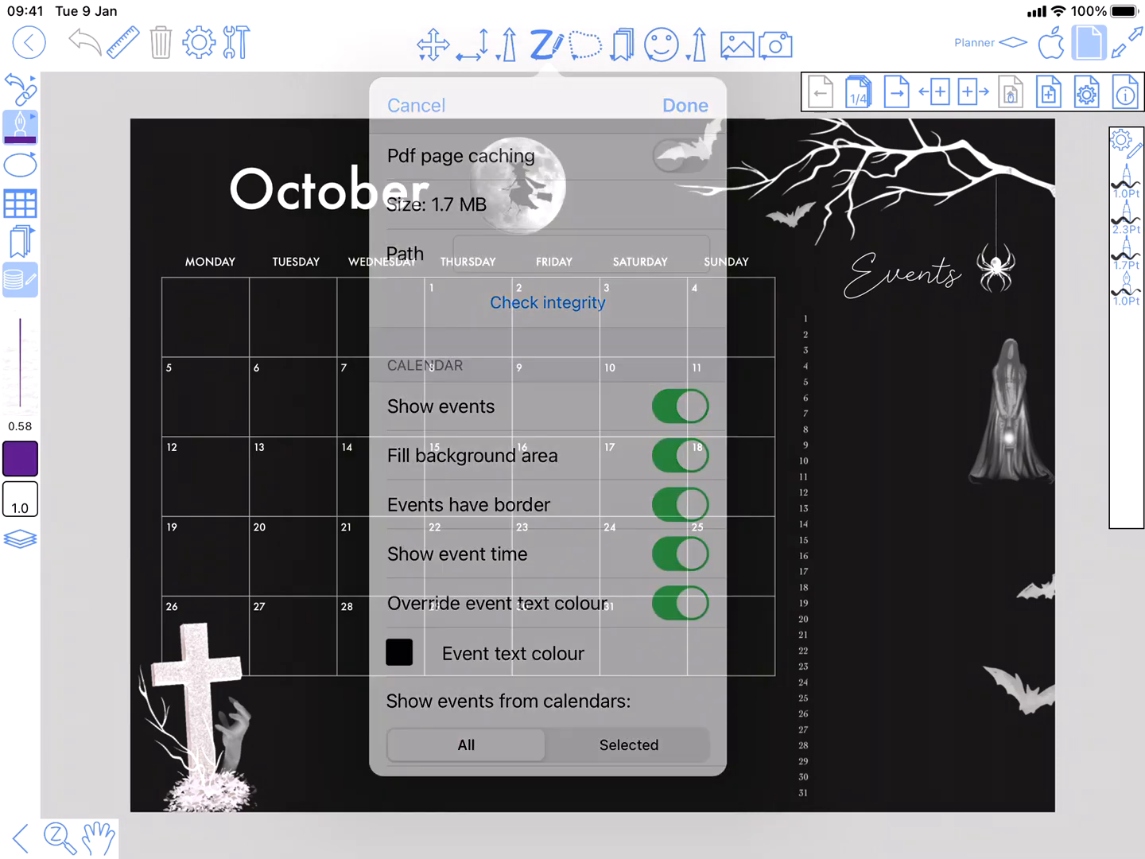
pyautogui.click(683, 105)
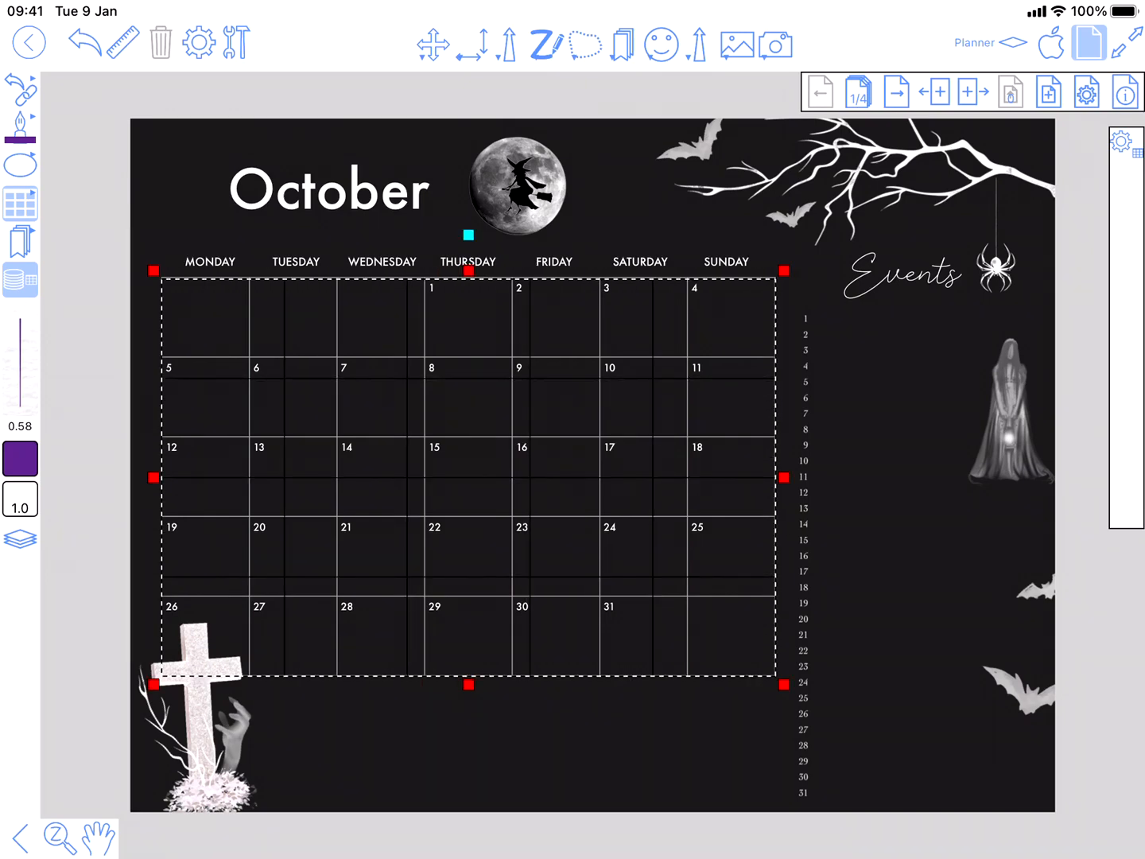
# - Set the overlaid table to 7 columns and 5 rows to match the October grid
pyautogui.click(199, 43)
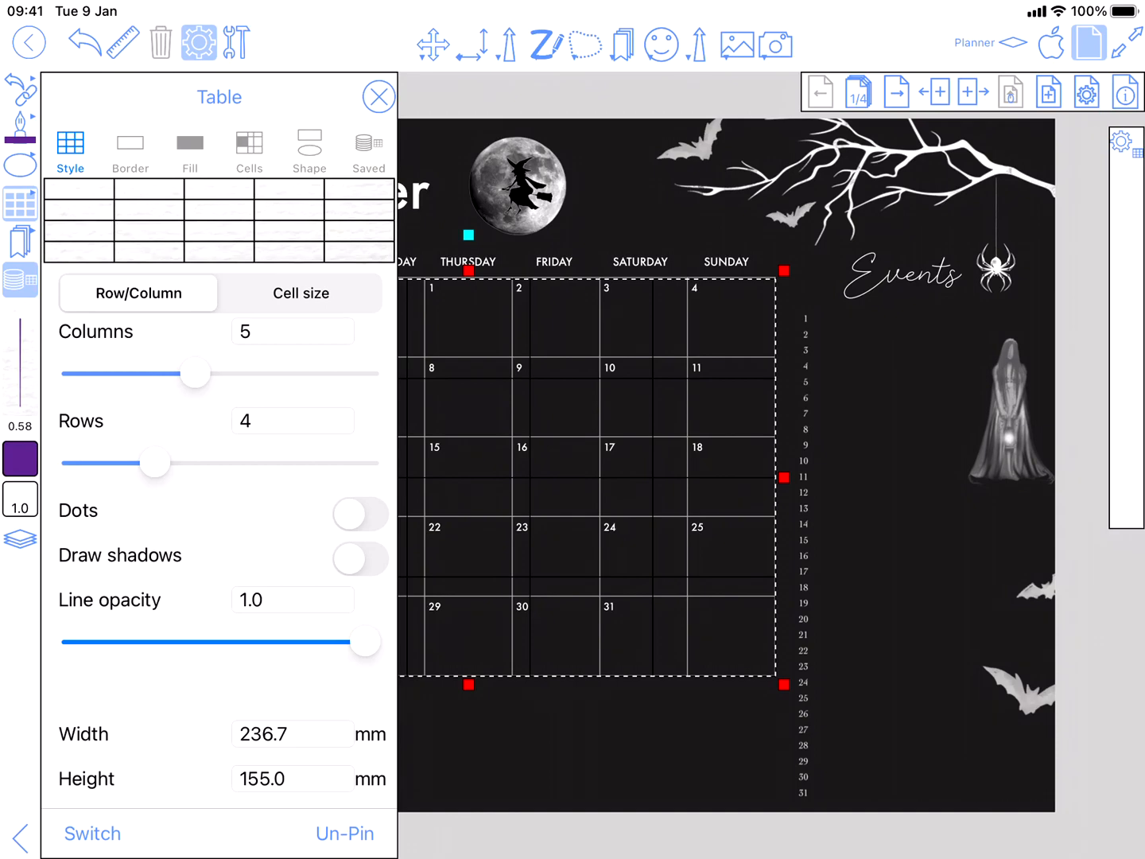
pyautogui.moveTo(194, 374); pyautogui.dragTo(253, 374)
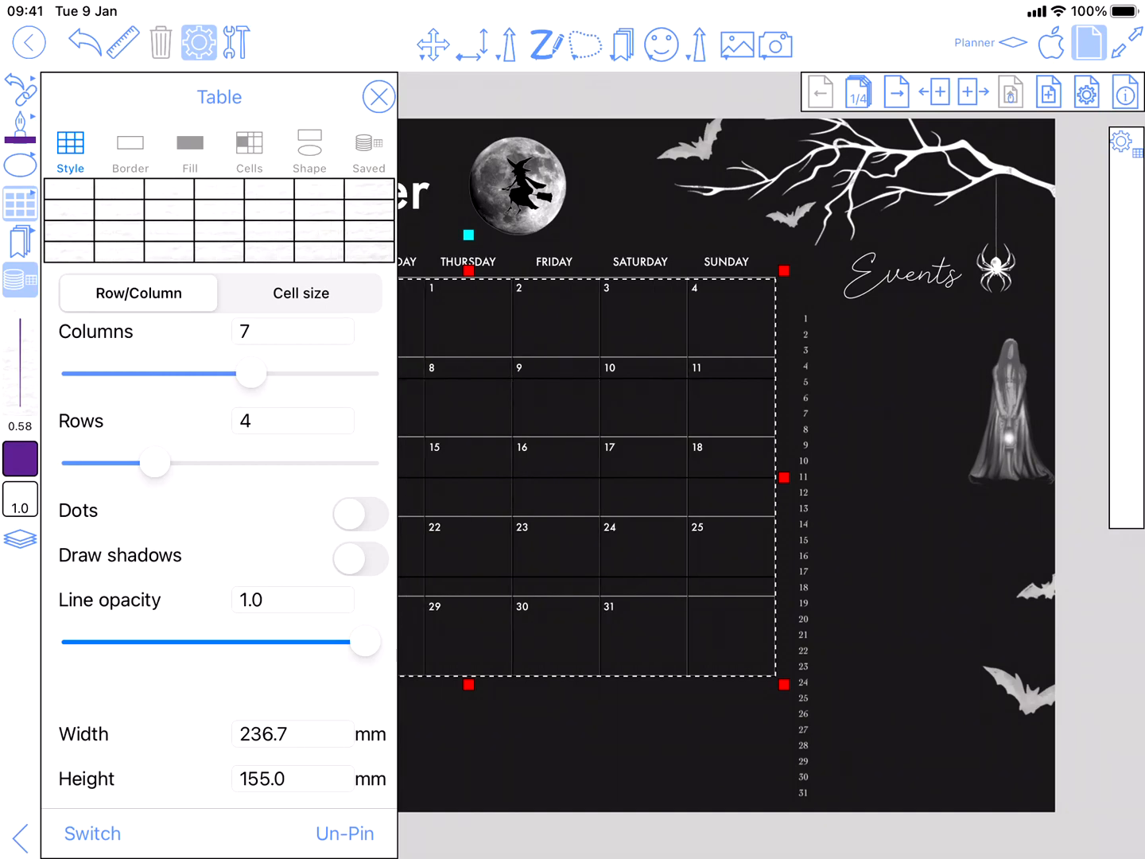
pyautogui.moveTo(156, 463); pyautogui.dragTo(200, 463)
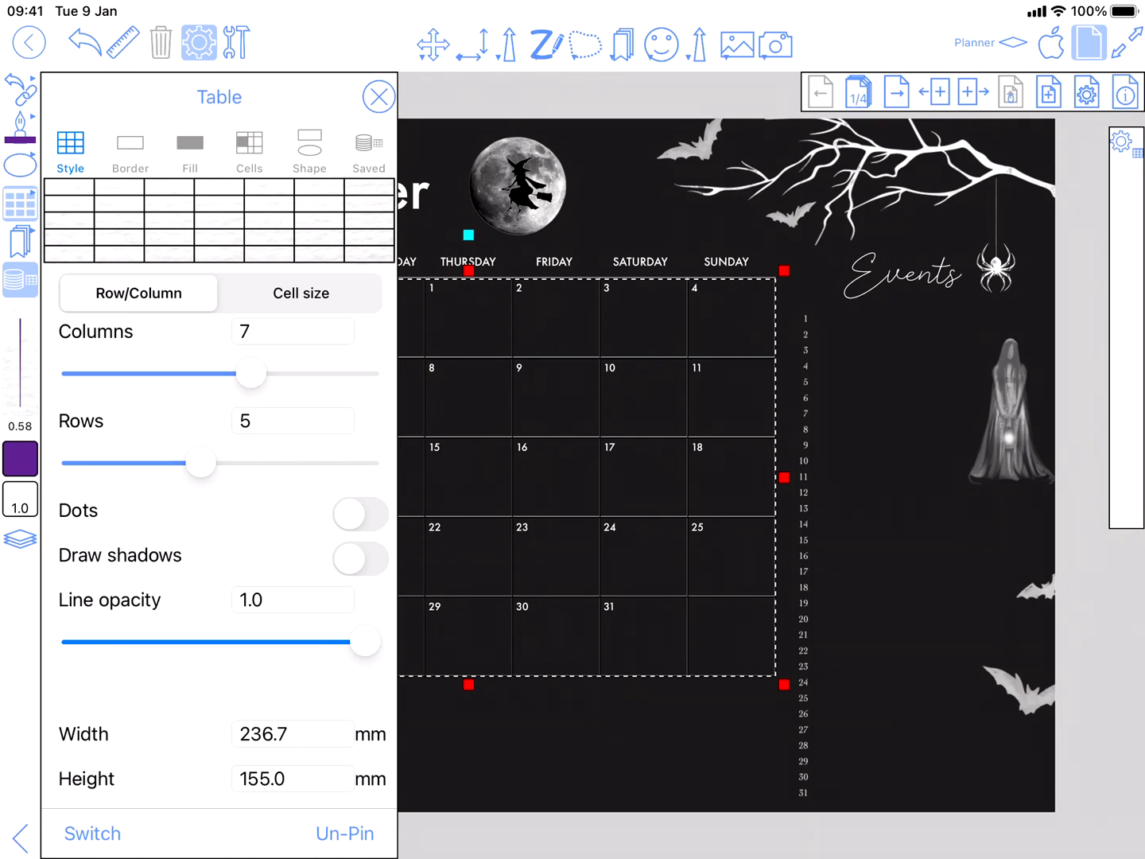
pyautogui.click(130, 151)
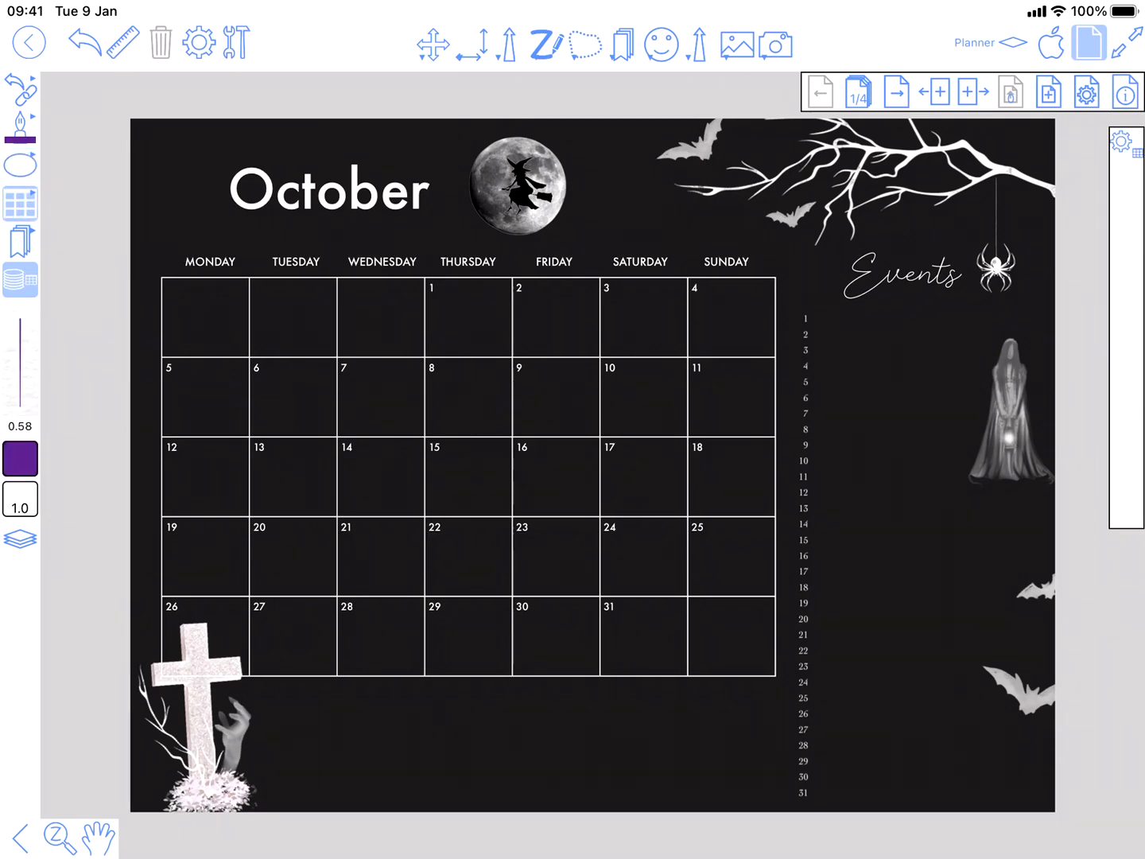
# - Switch on Calendar in the table's Style settings, then bring up Page Properties
pyautogui.click(201, 43)
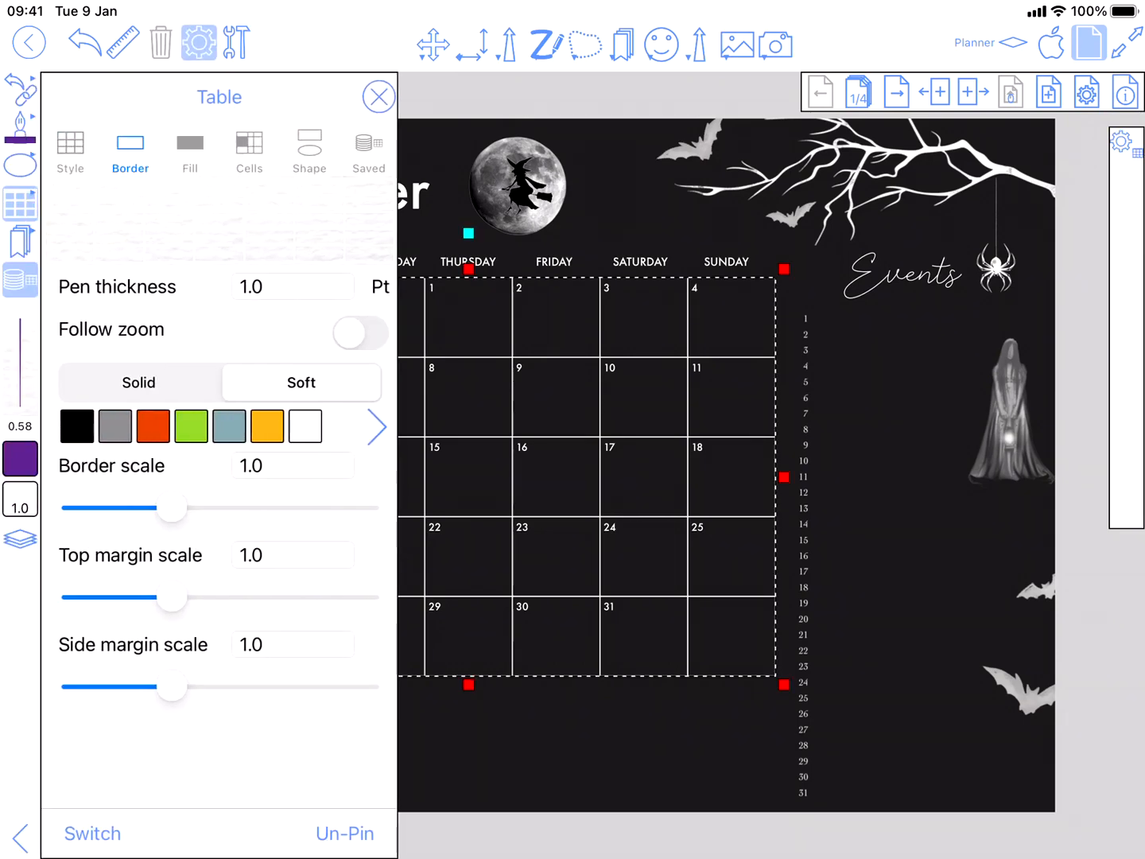
pyautogui.click(70, 151)
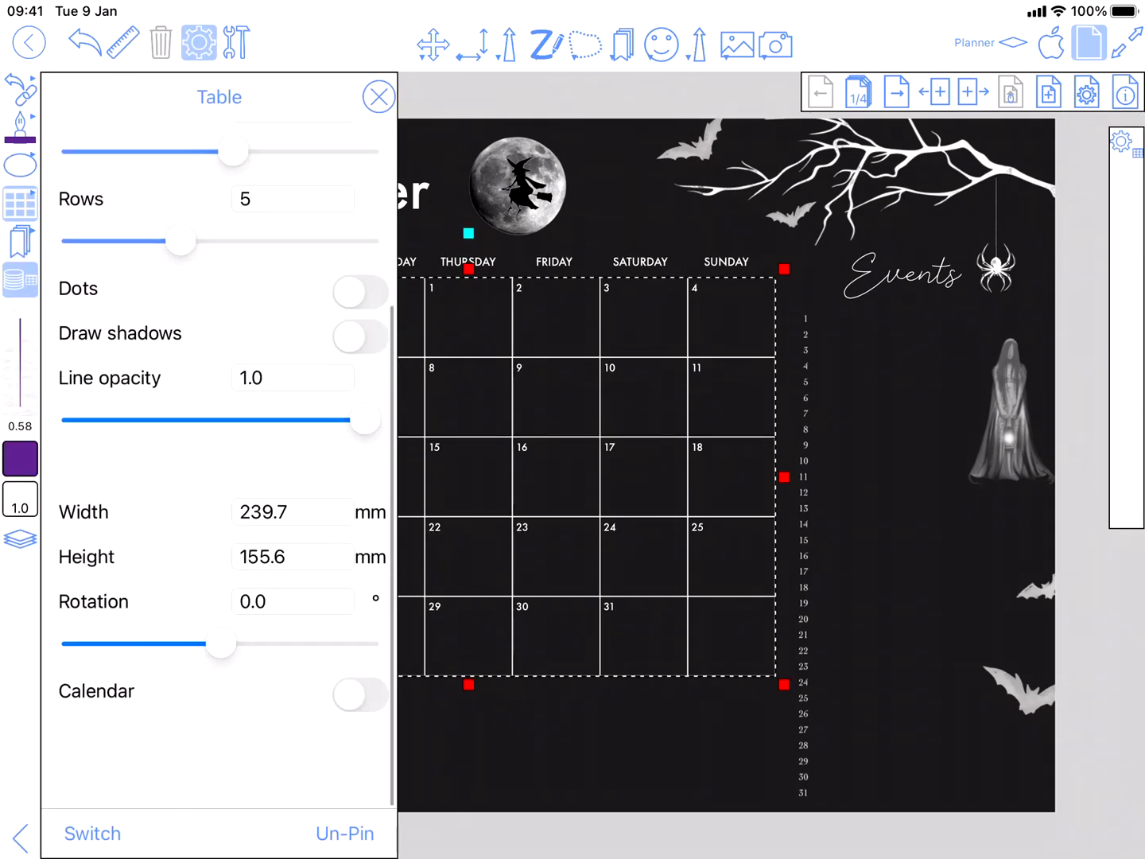
pyautogui.click(360, 693)
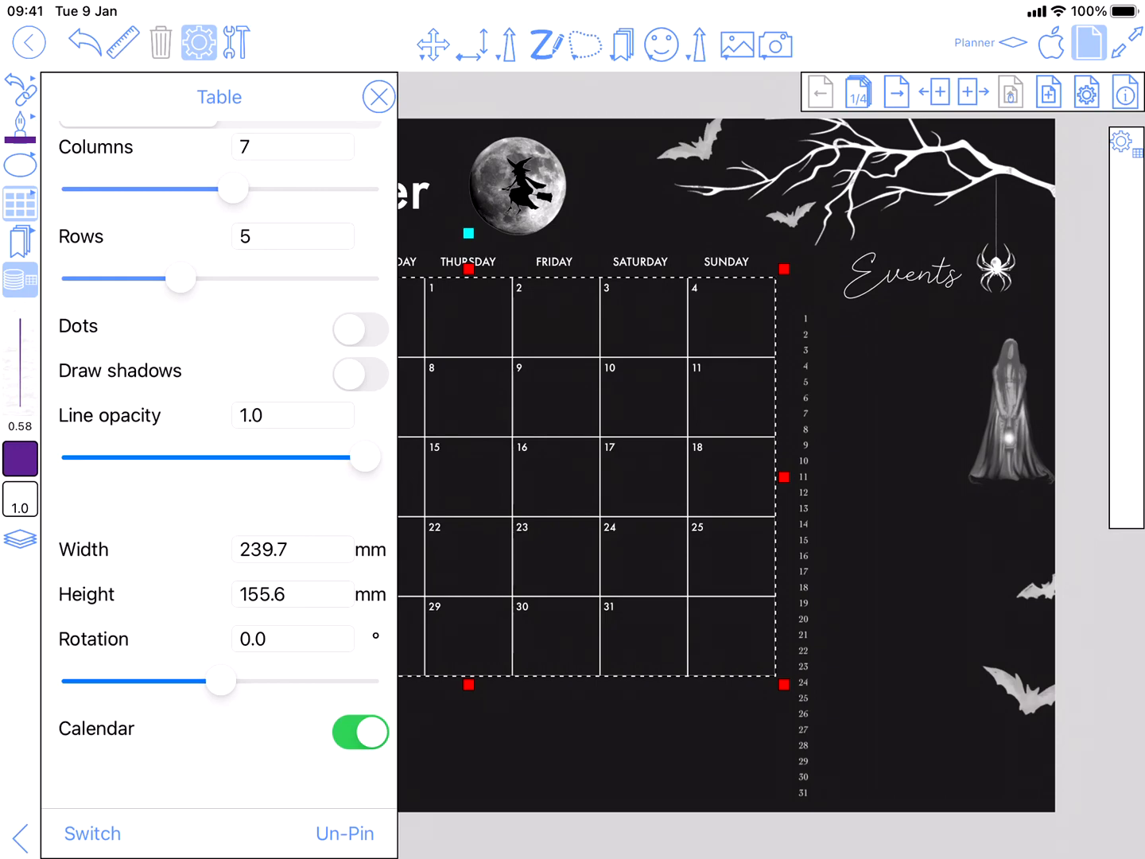
pyautogui.click(378, 97)
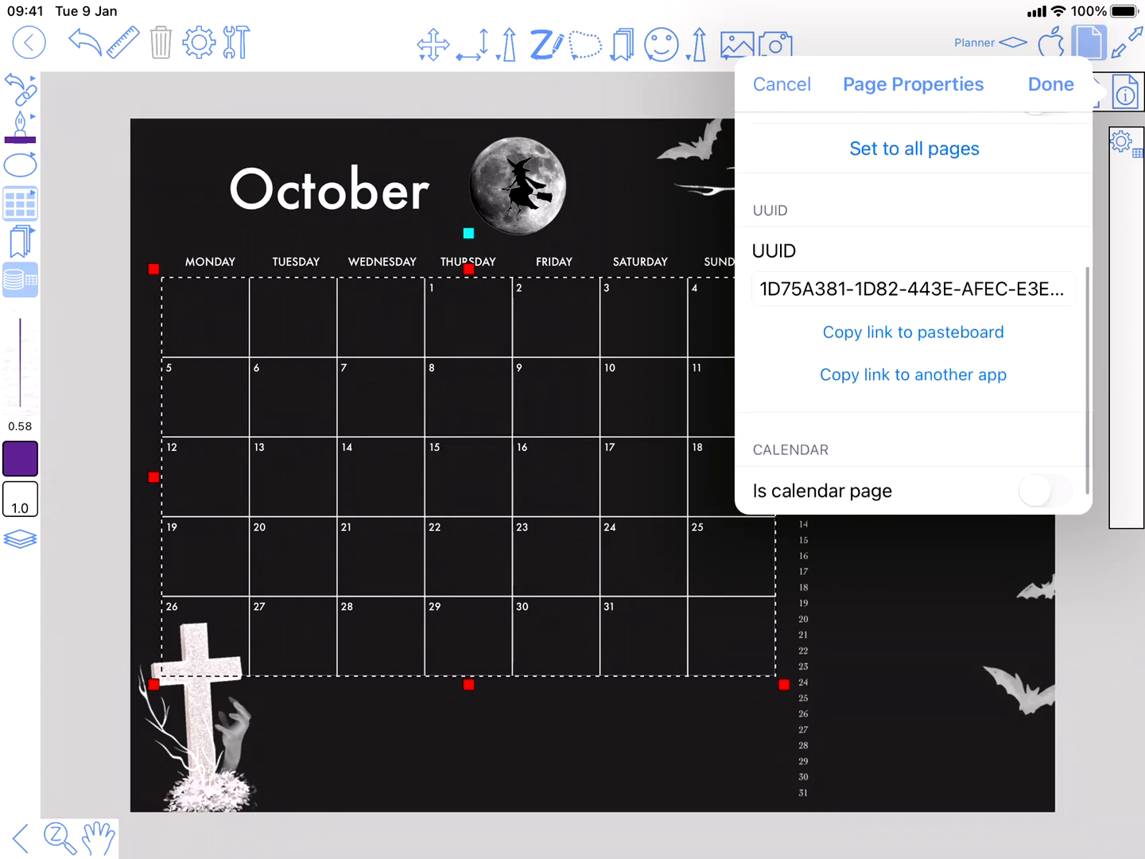
# - Mark the page as a Month calendar page for October 2020 and refresh its events
pyautogui.click(1037, 490)
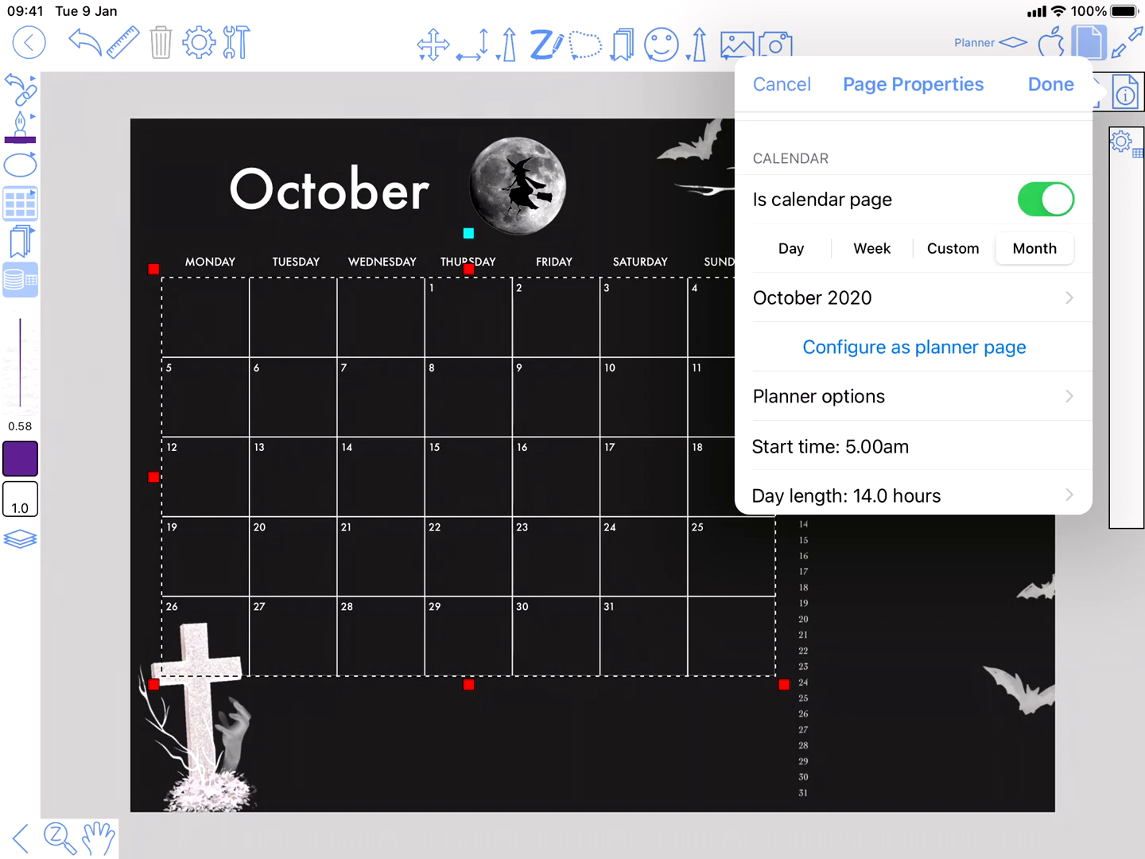
pyautogui.scroll(-3)
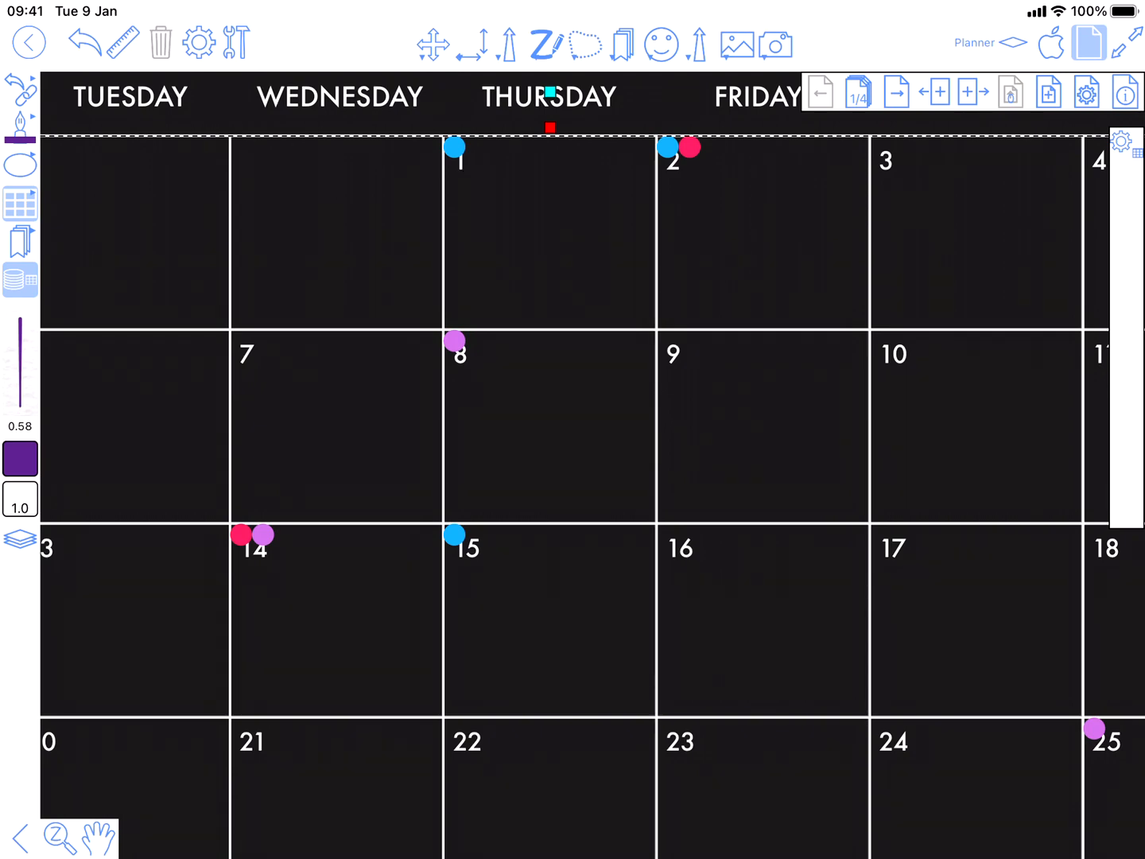
pyautogui.click(1088, 92)
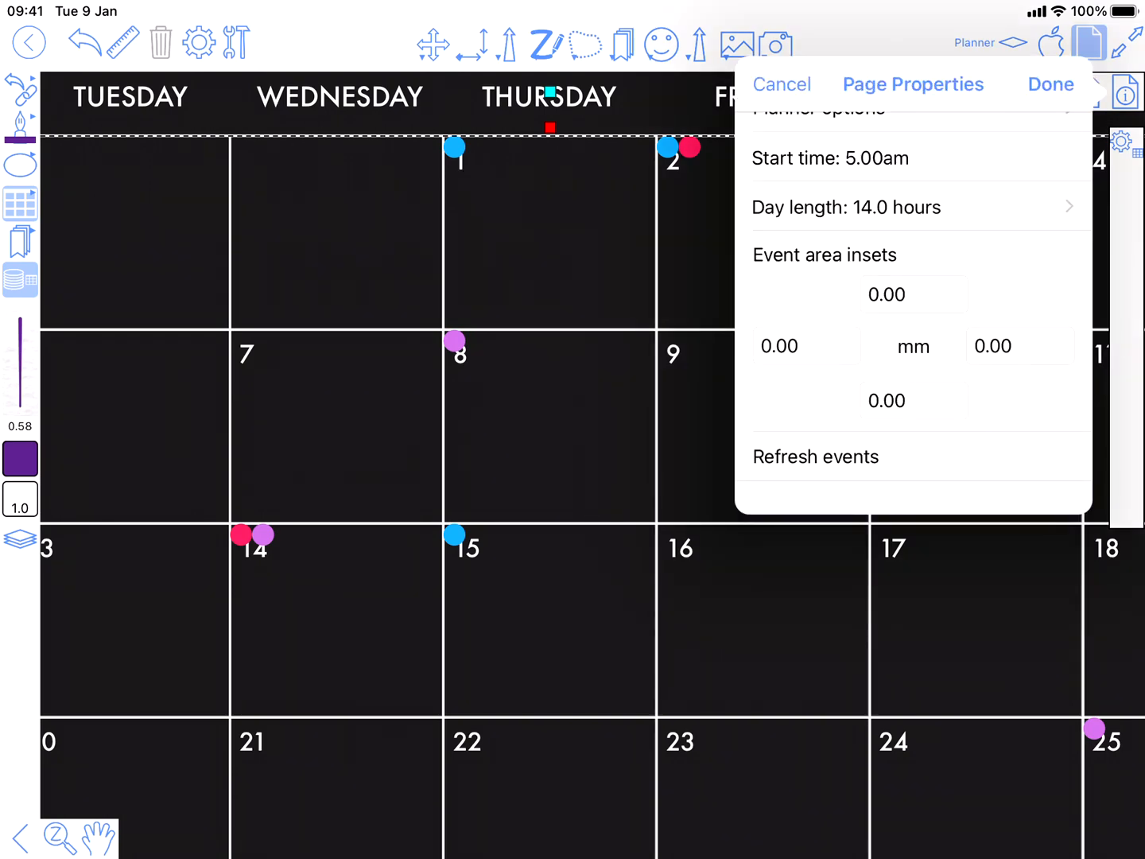
pyautogui.click(886, 294)
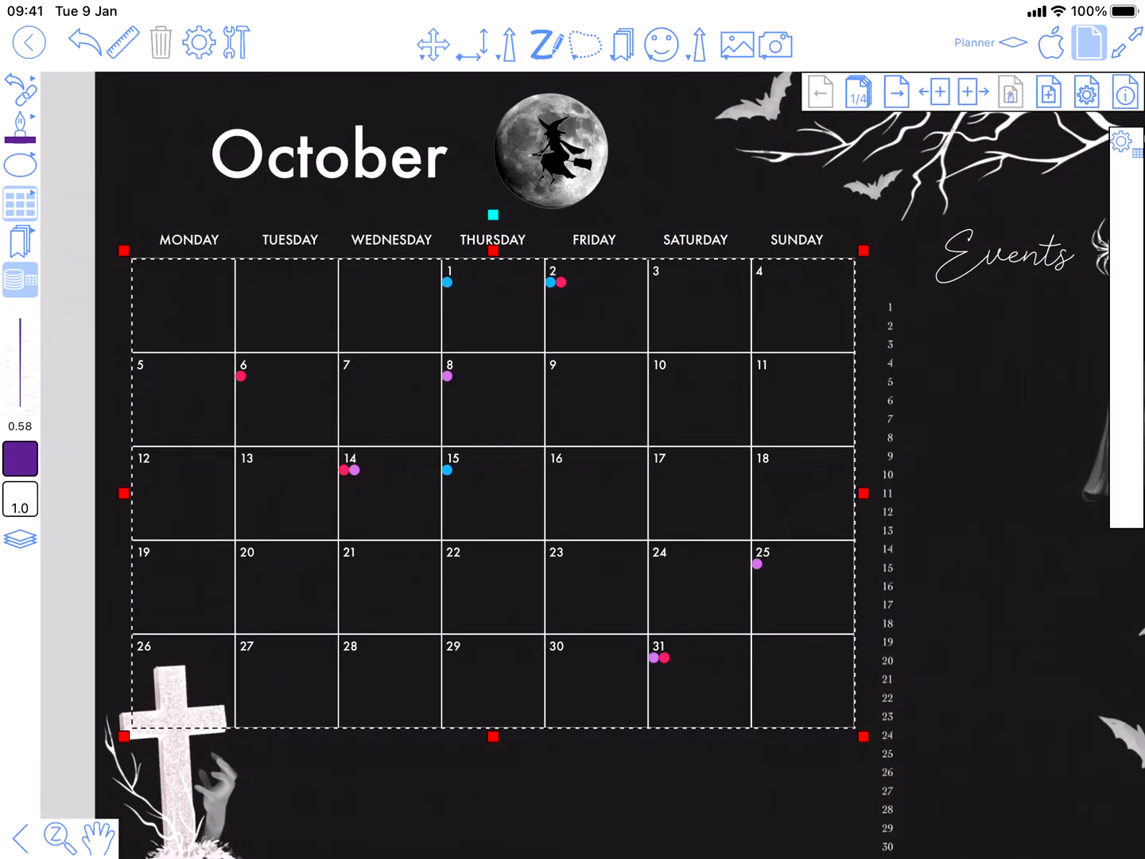
# - Set the new rectangle below the grid to show calendar Reminders
pyautogui.scroll(-3)
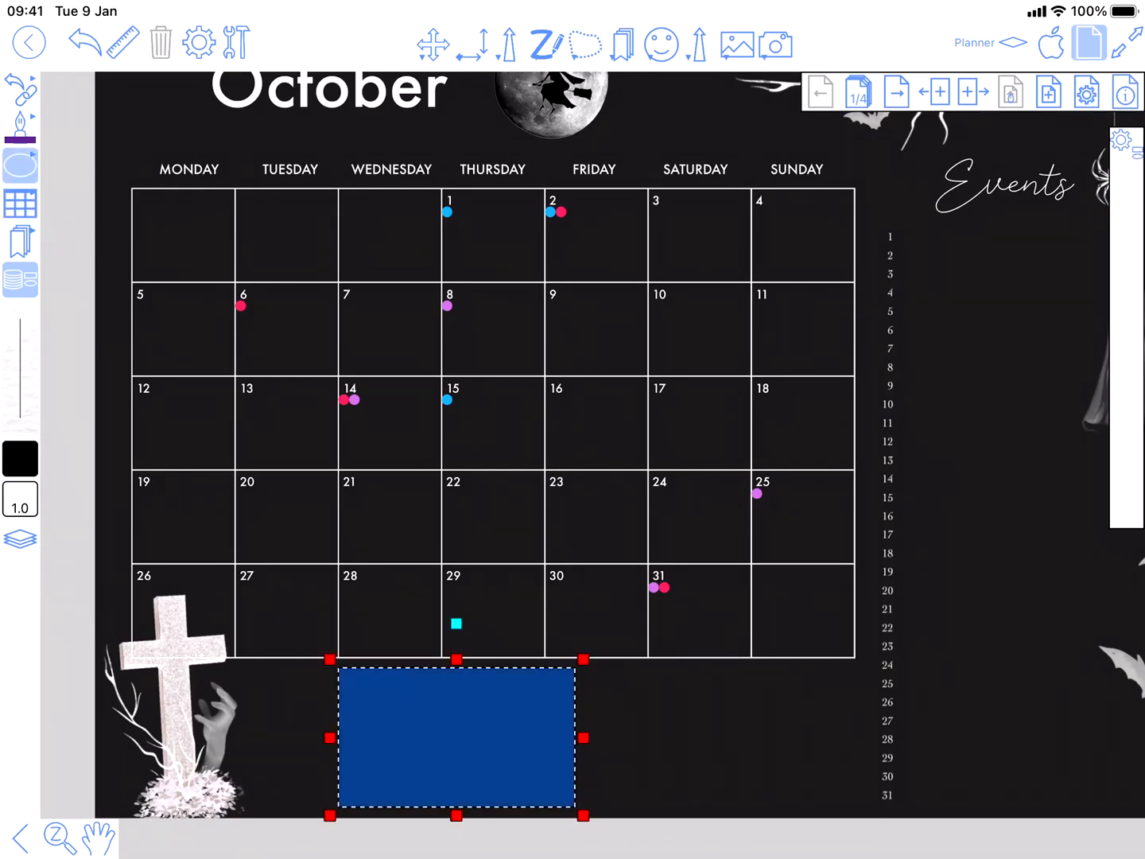
pyautogui.click(199, 43)
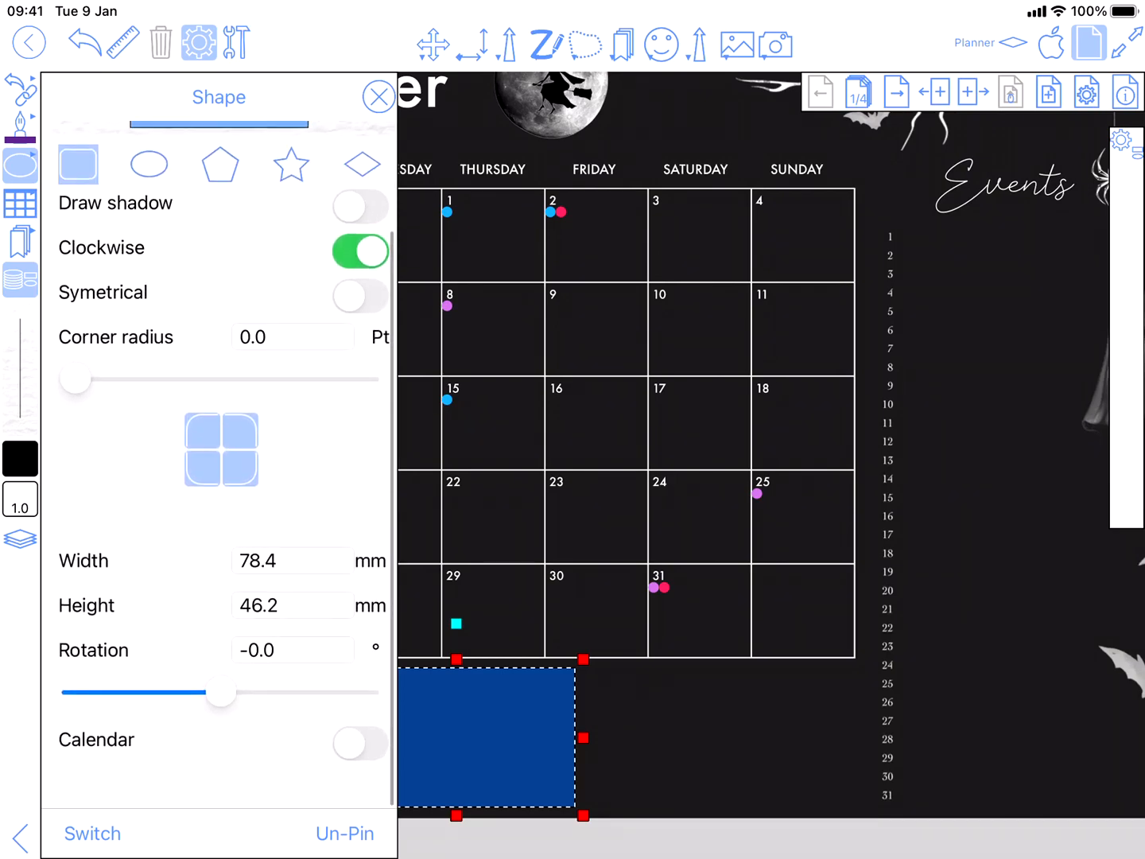
pyautogui.click(359, 741)
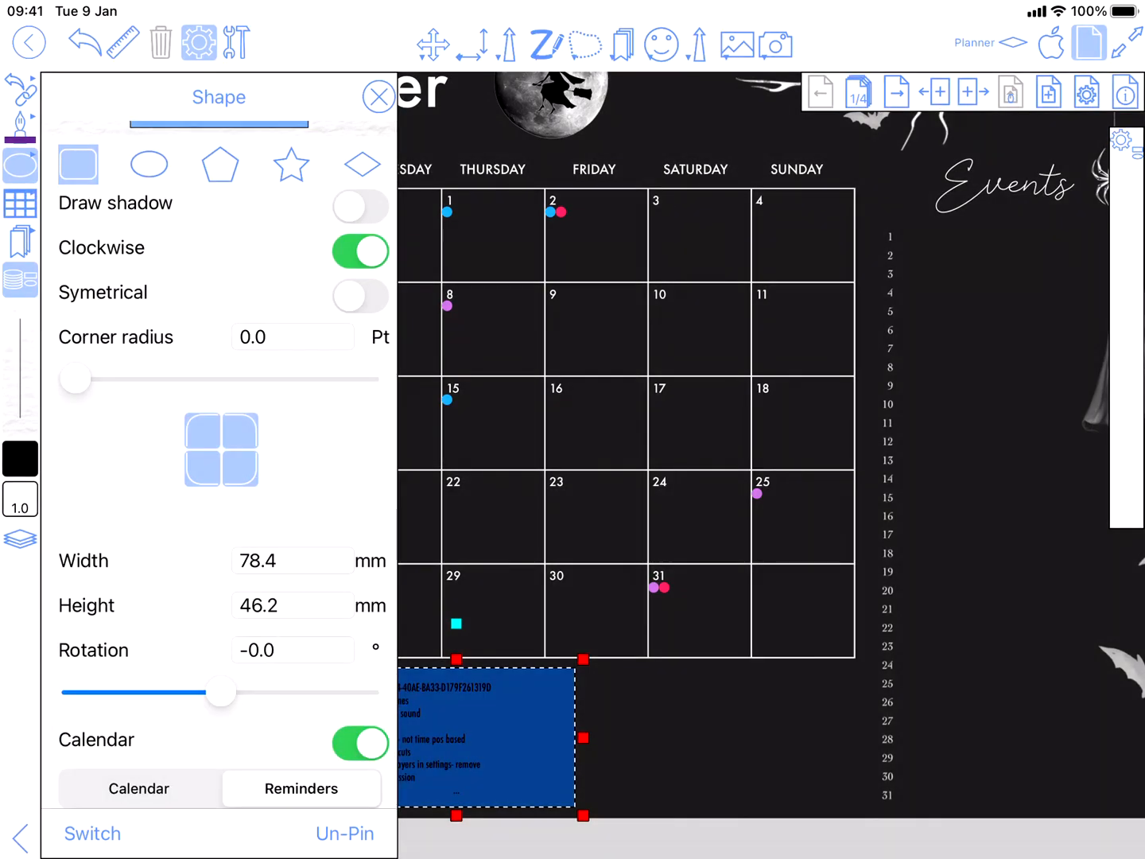
# - Turn off the rectangle's Add fill and keep its border
pyautogui.click(191, 147)
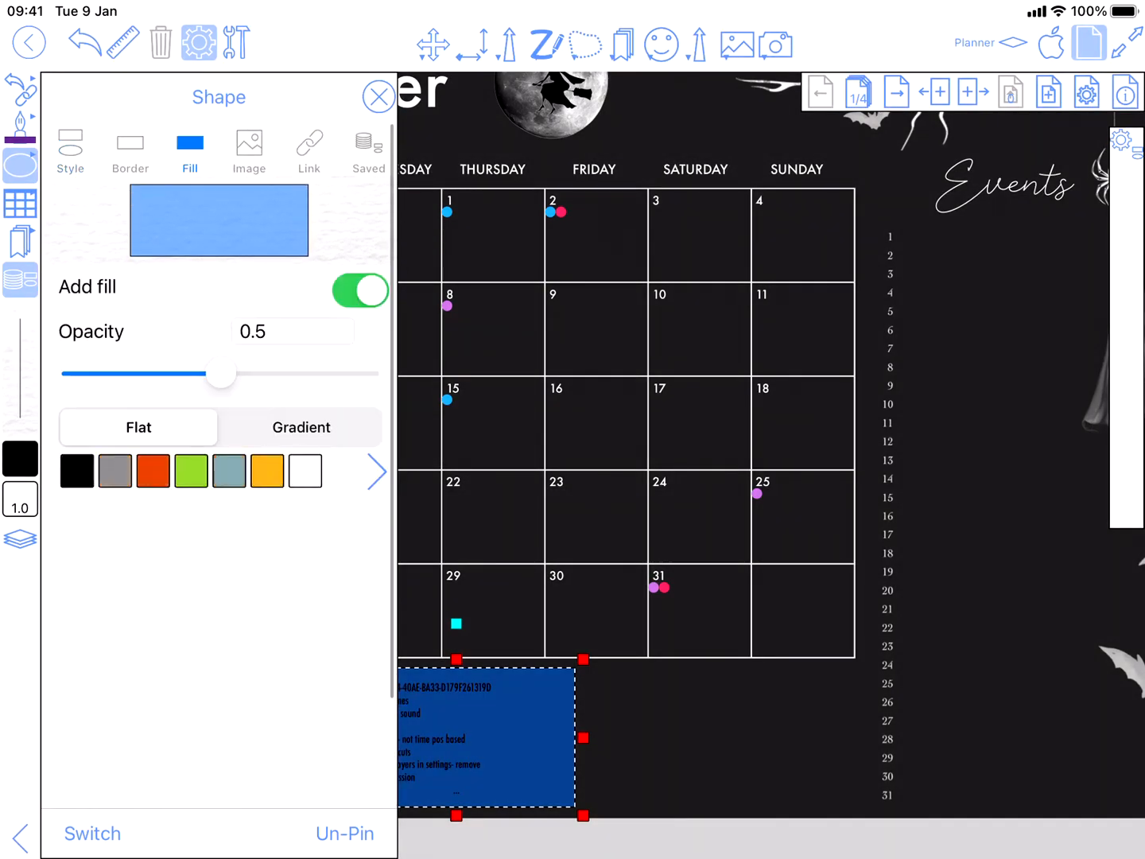
pyautogui.click(359, 291)
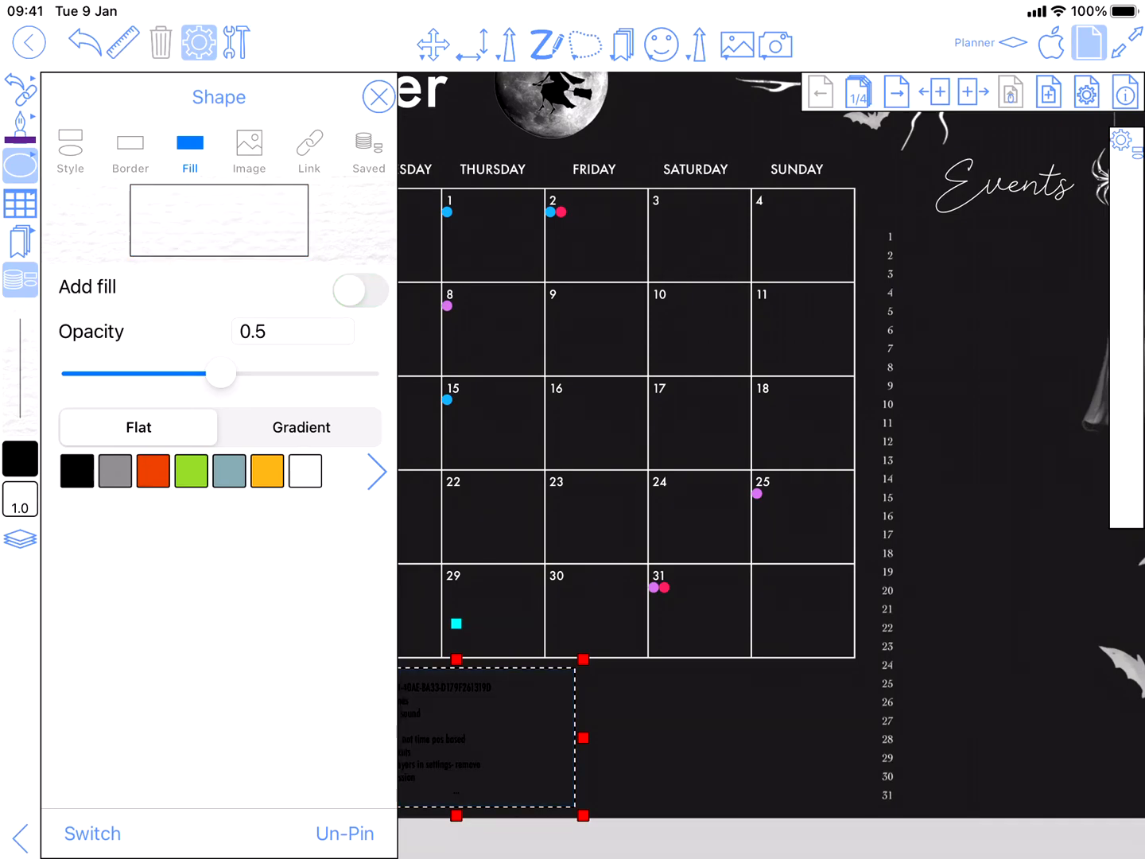
pyautogui.click(130, 149)
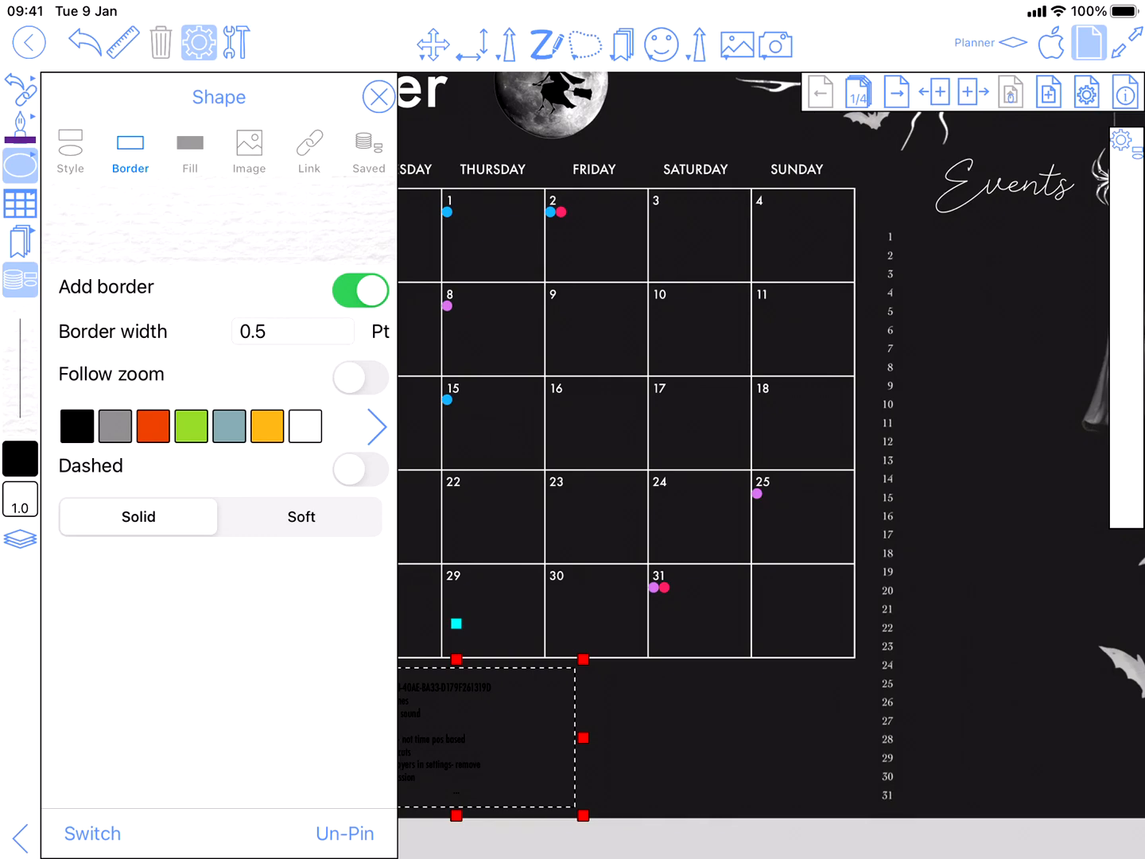
pyautogui.click(378, 95)
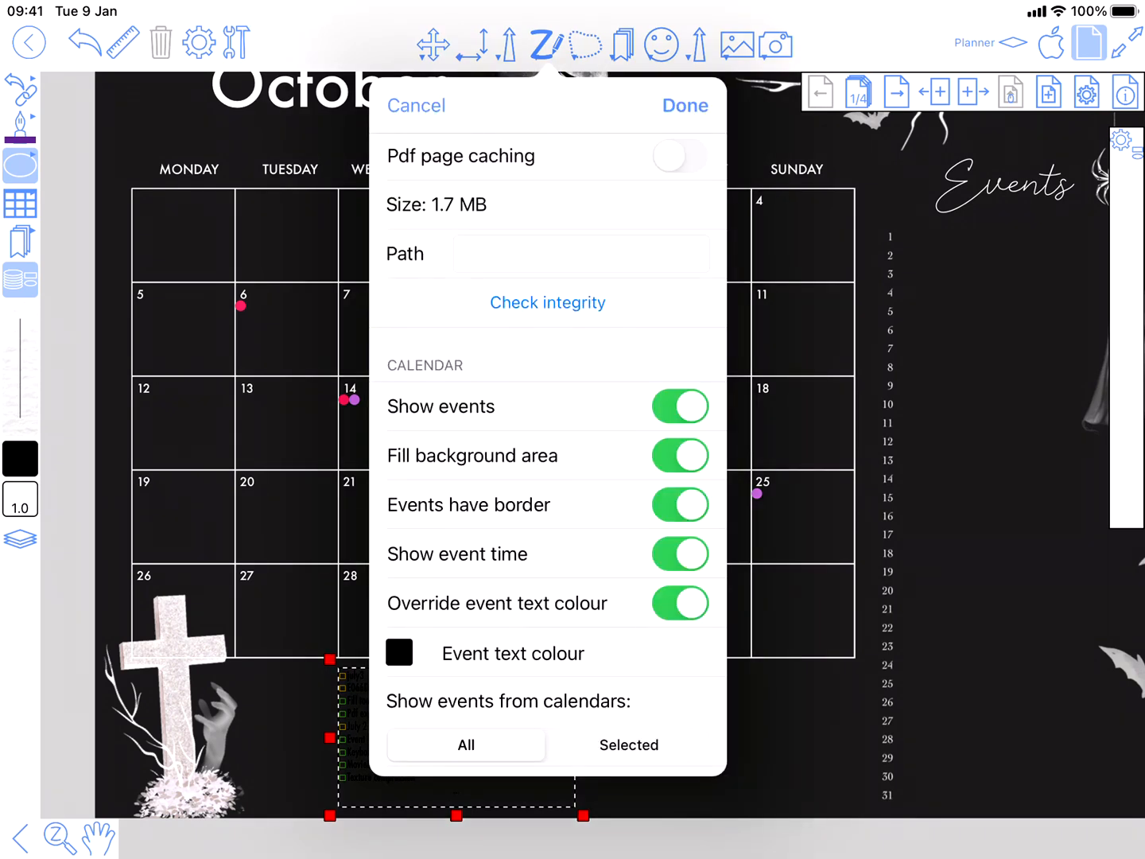
# - Set the calendar Event and Reminder text colours to white
pyautogui.click(399, 652)
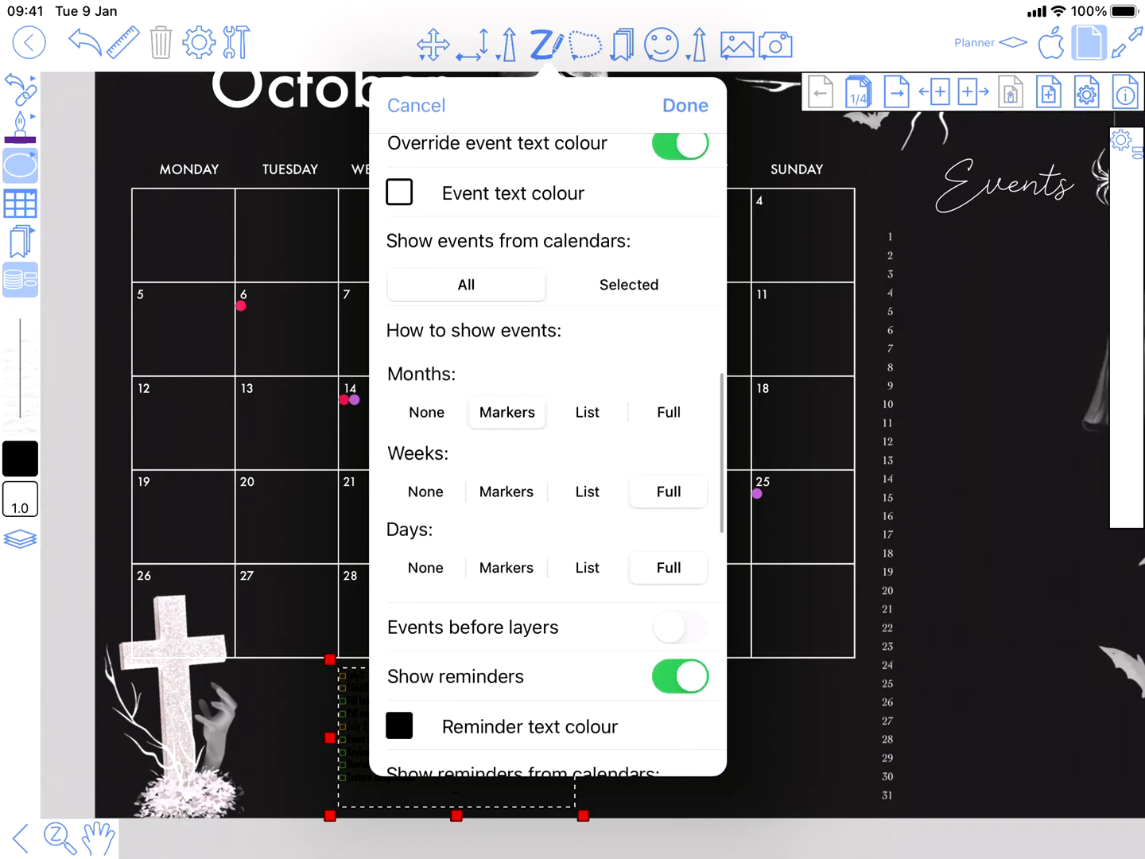
pyautogui.click(399, 192)
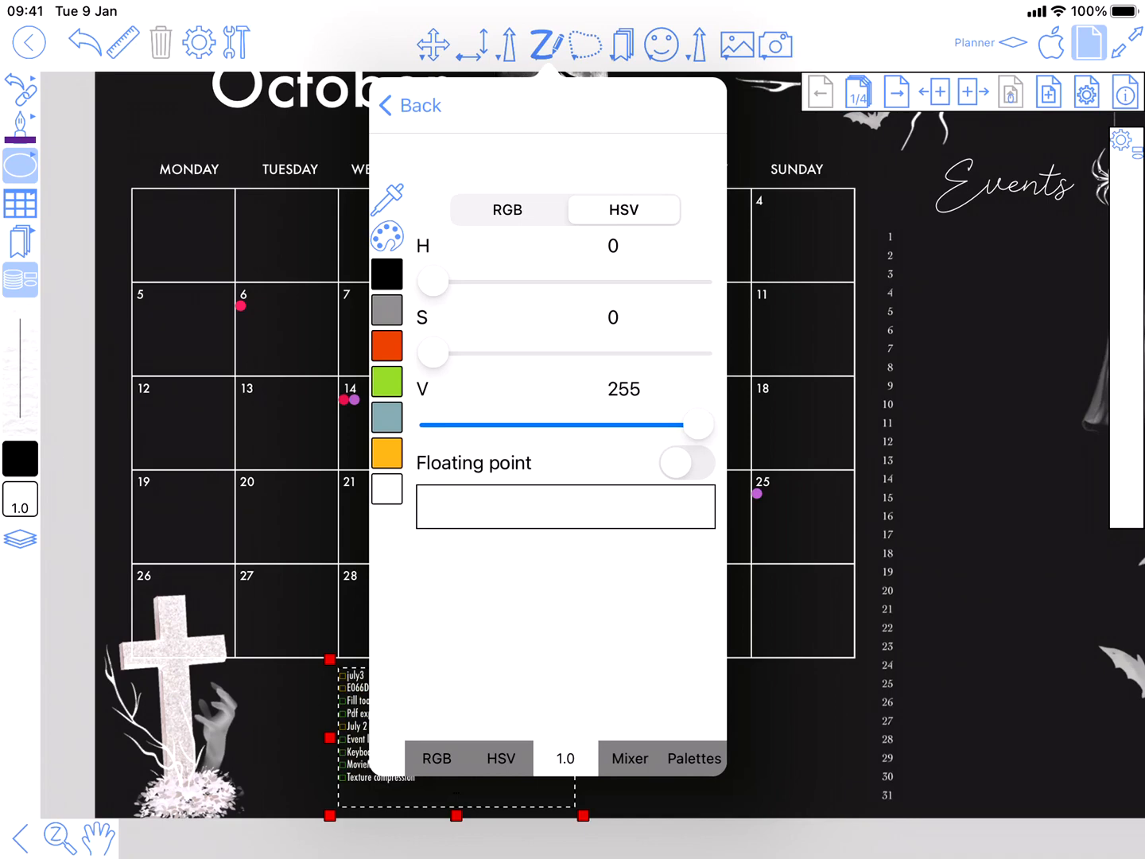
pyautogui.click(409, 105)
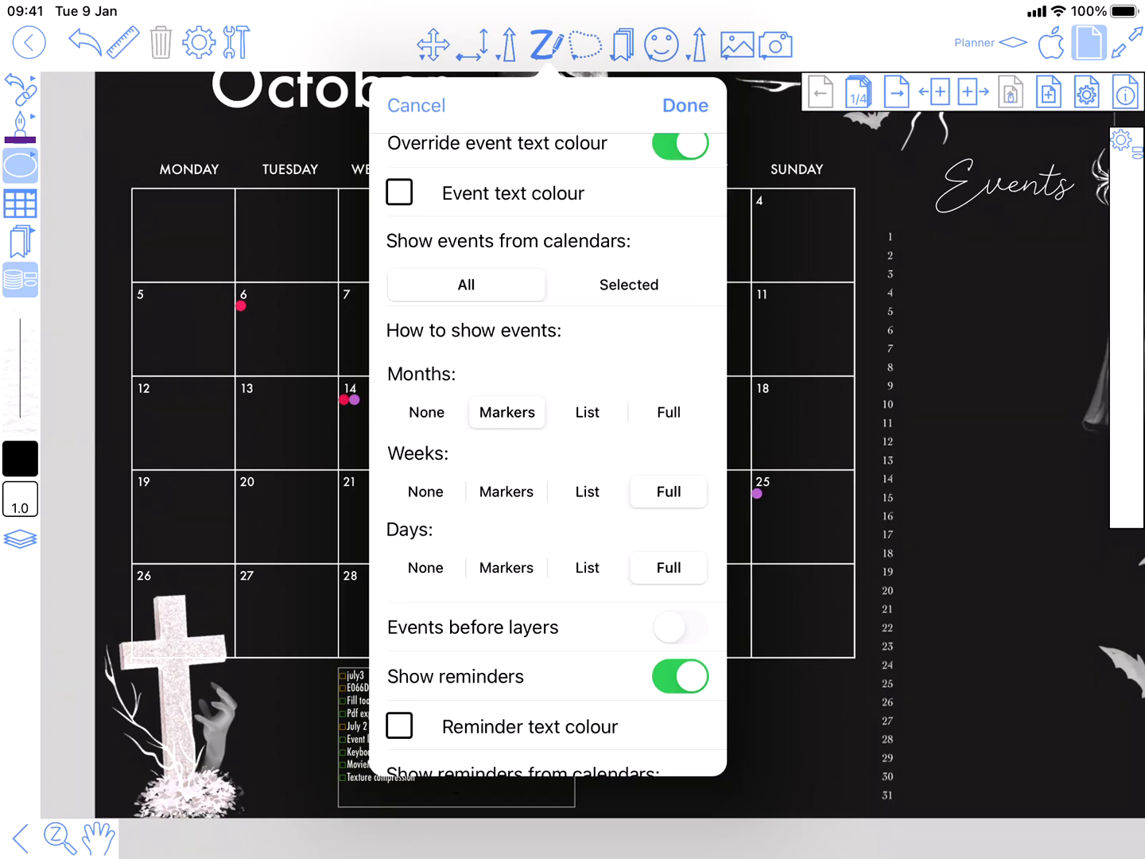
# - Set Months to List so events show as named bars in the day cells
pyautogui.click(587, 412)
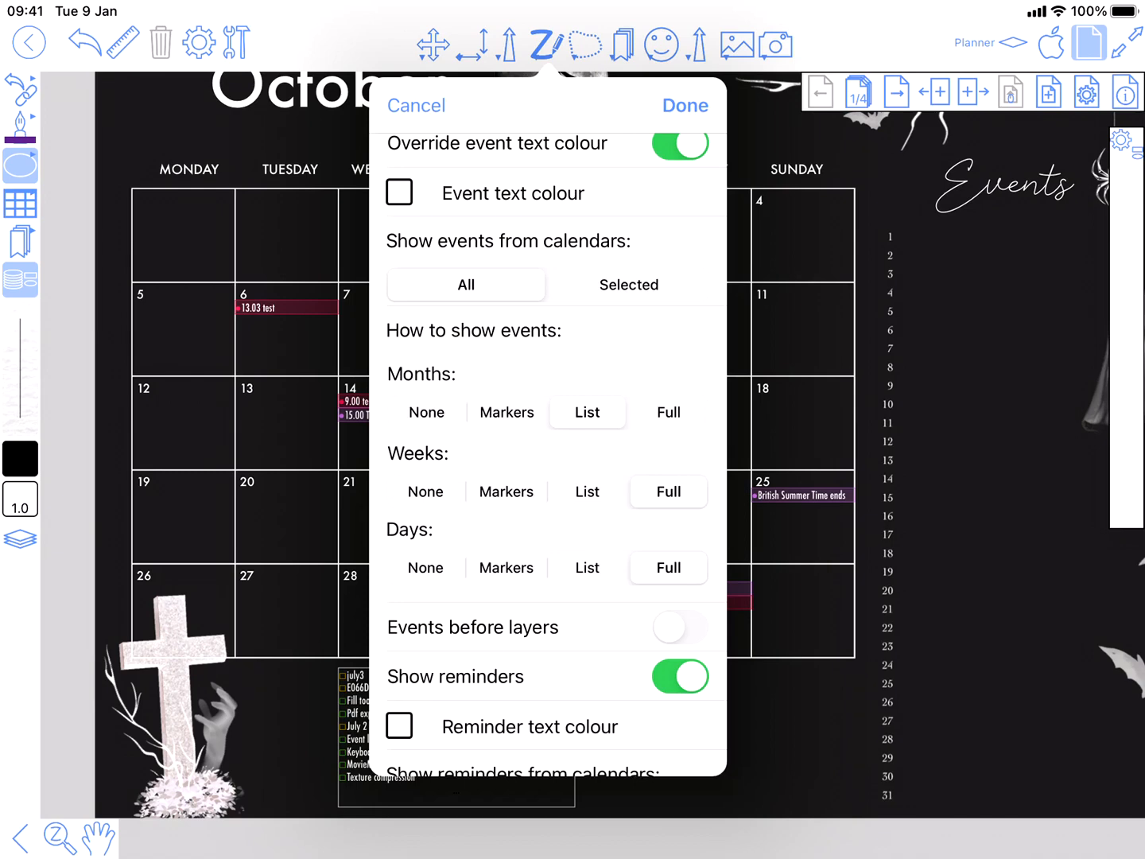
pyautogui.click(506, 412)
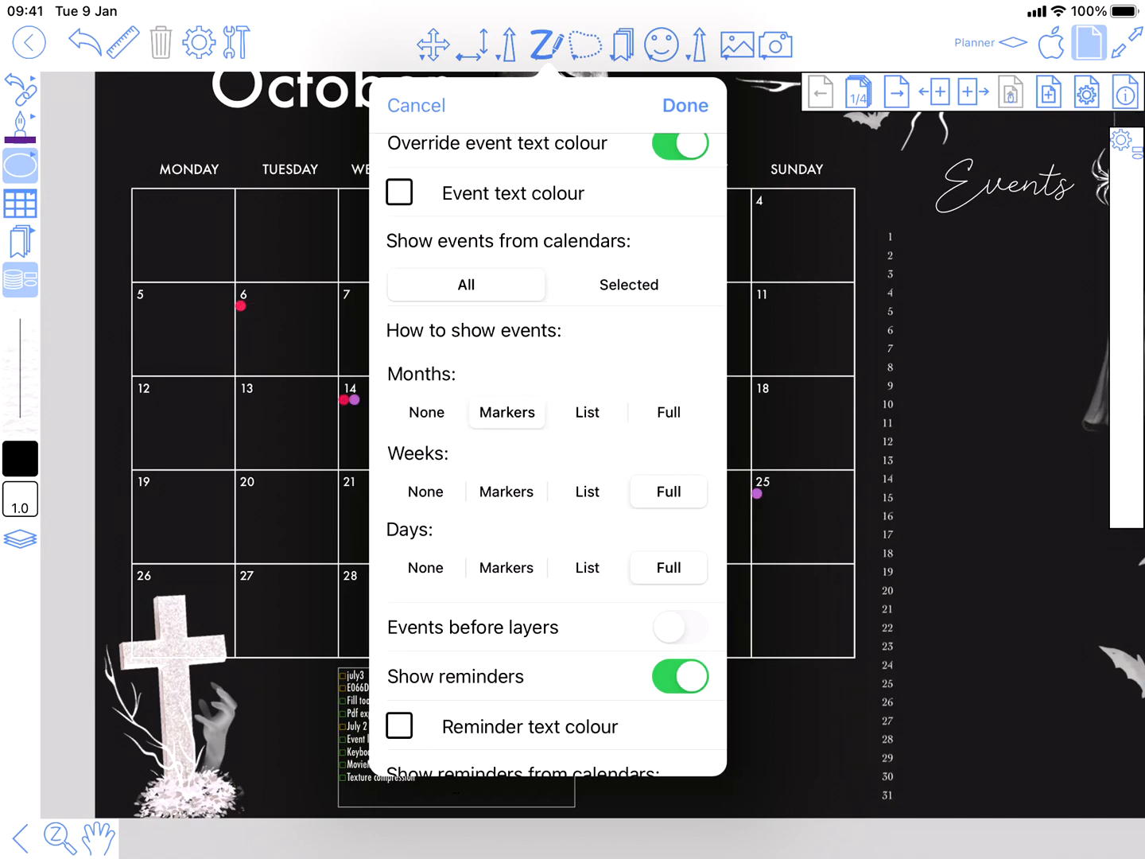
pyautogui.click(587, 412)
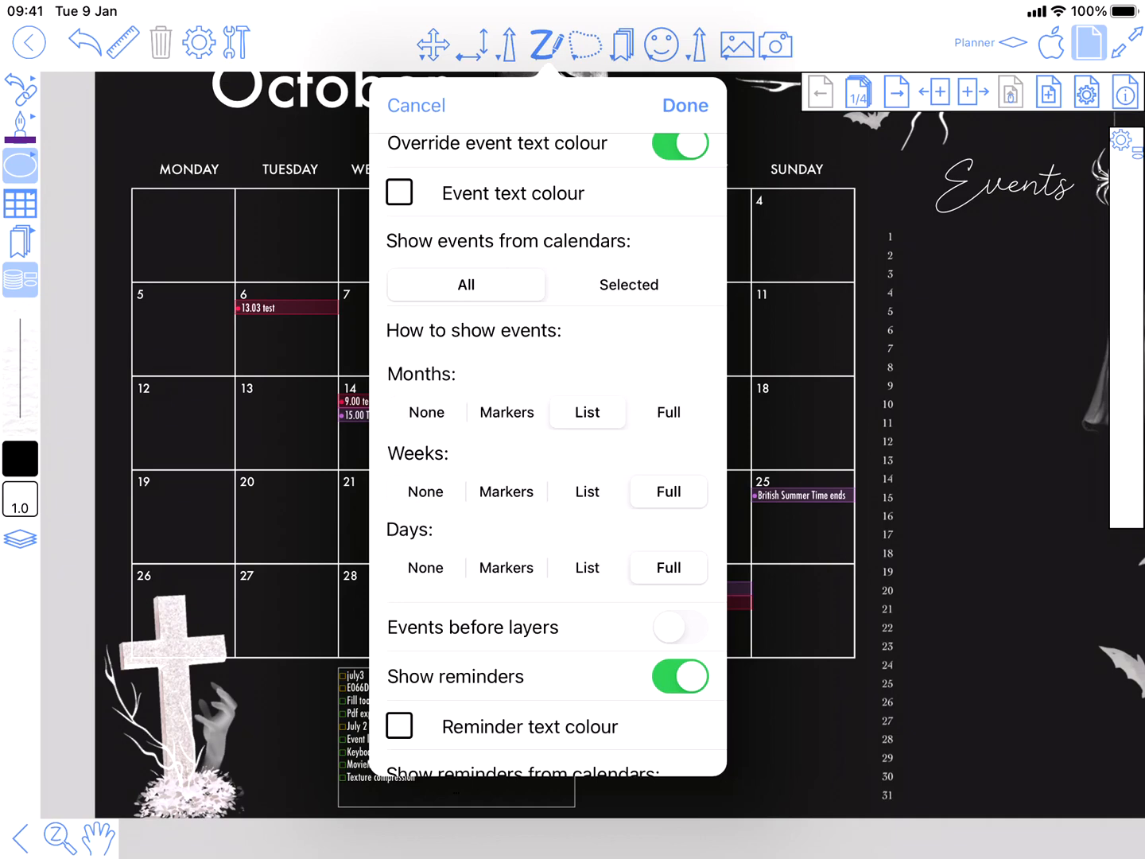
pyautogui.click(684, 105)
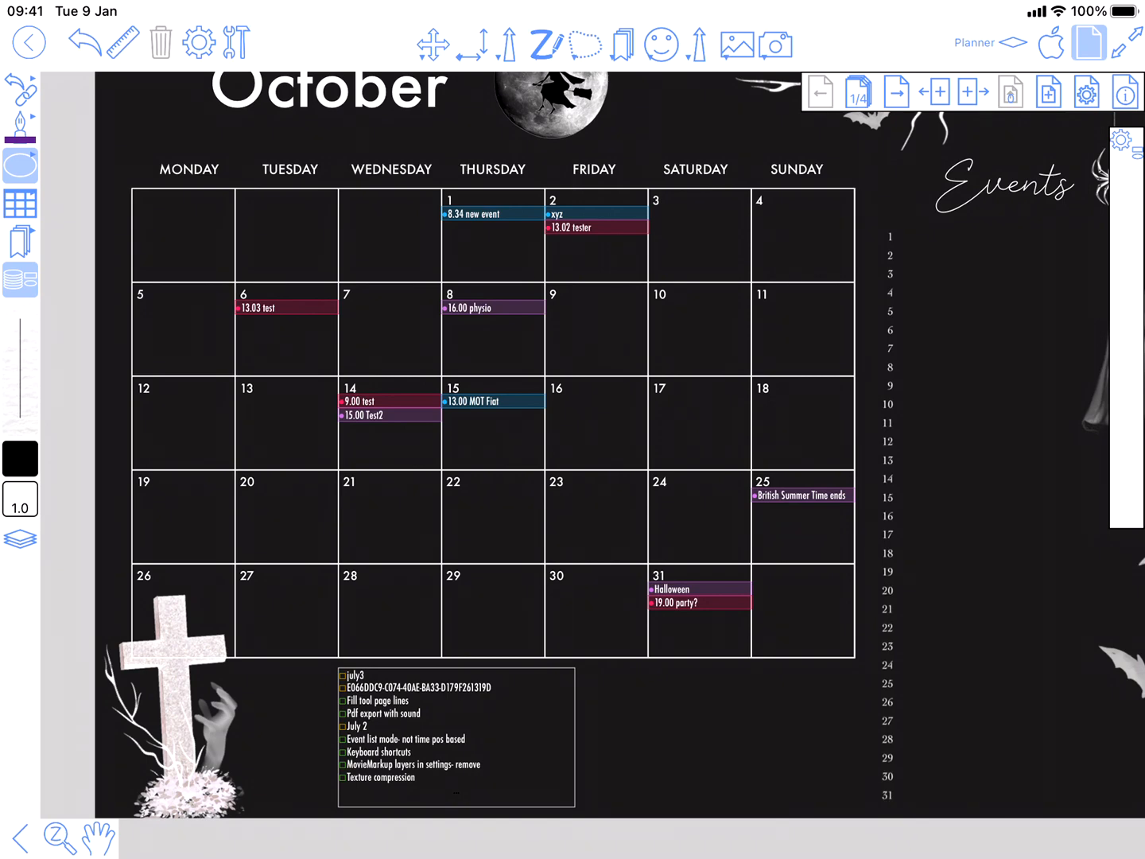
# - Review the page's General properties, then move to the habit and sleep tracker page
pyautogui.click(1088, 92)
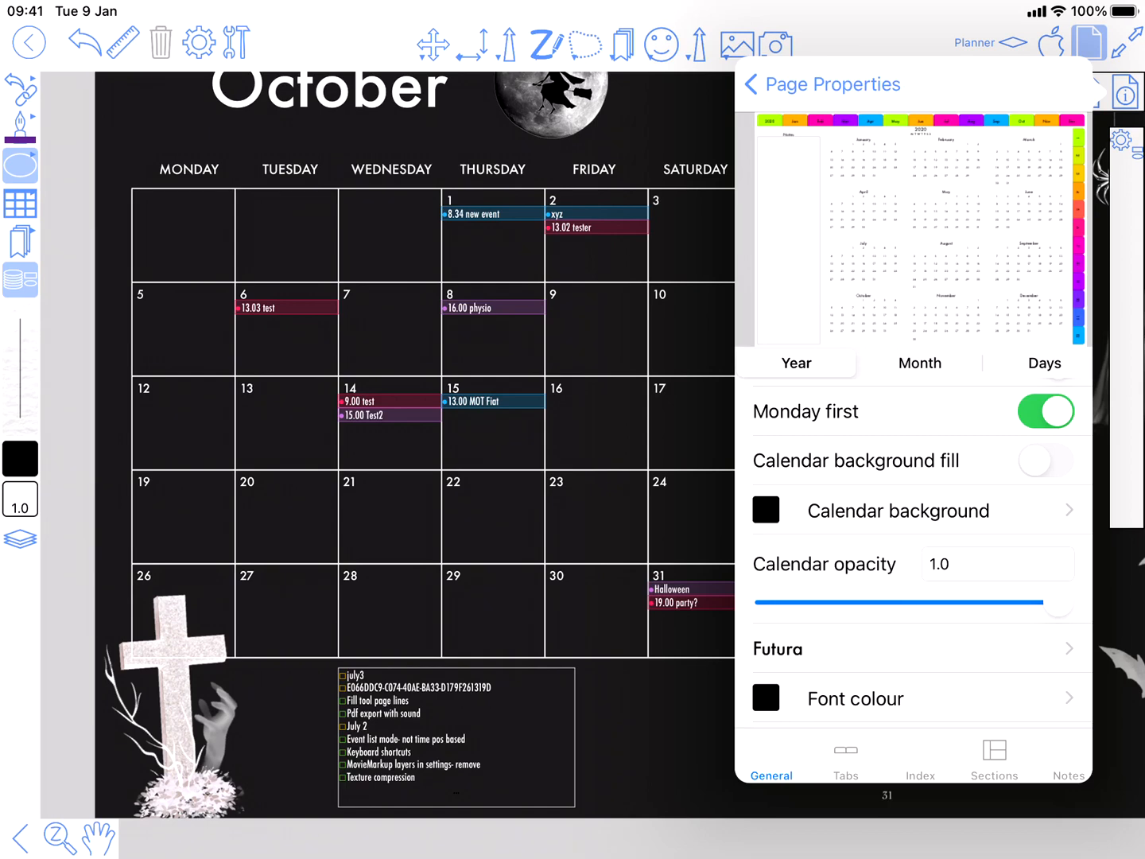
pyautogui.scroll(-3)
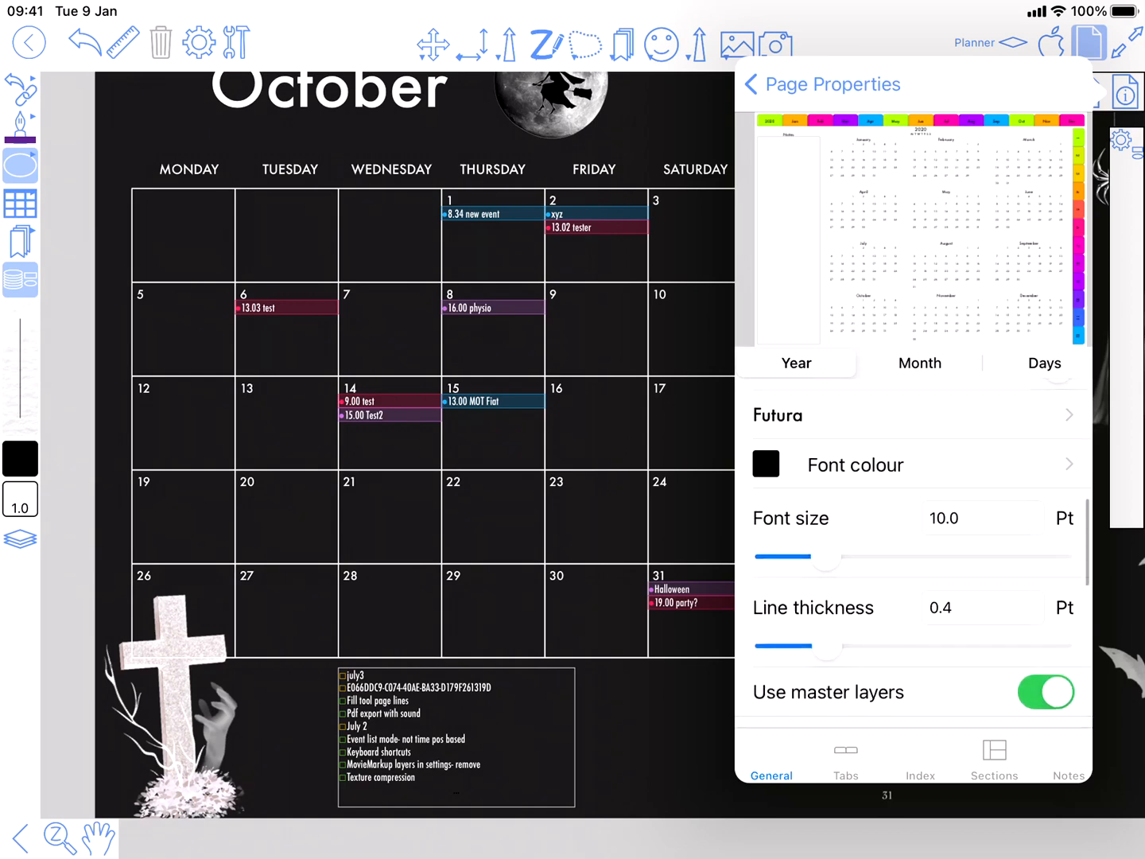
pyautogui.scroll(-3)
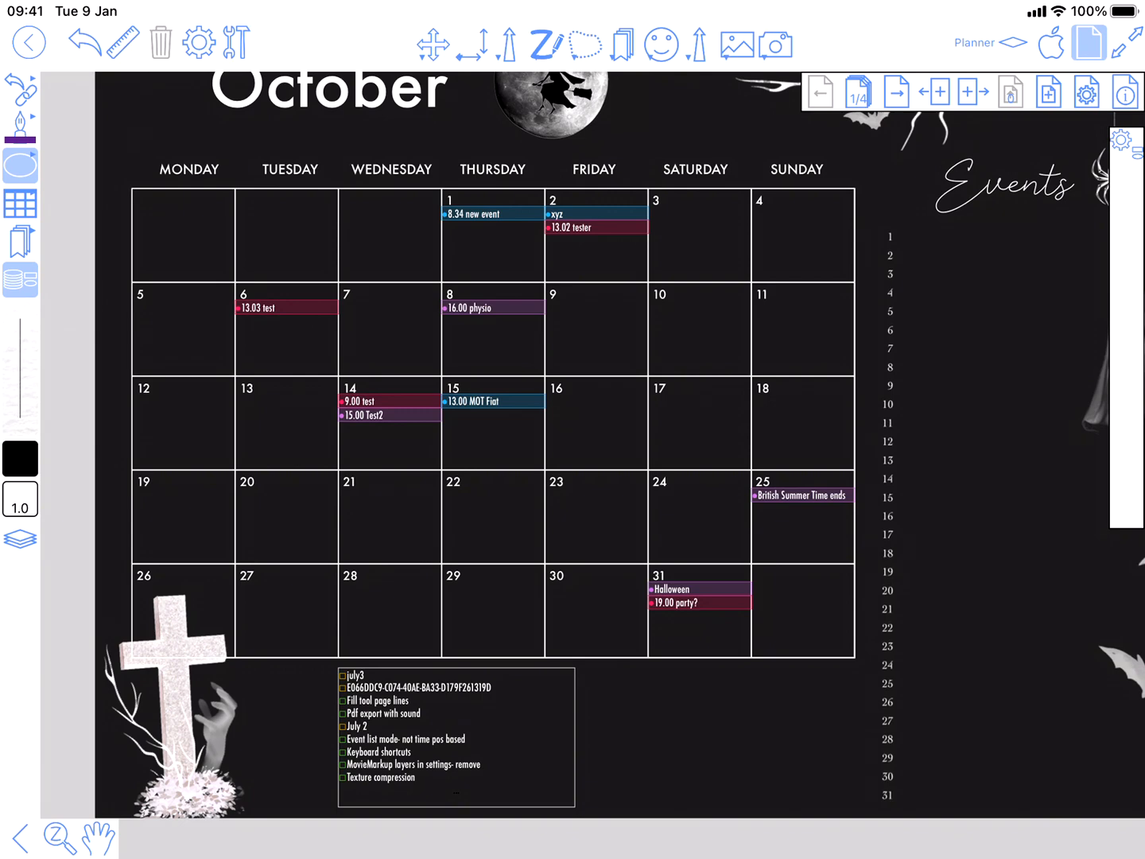
pyautogui.click(897, 92)
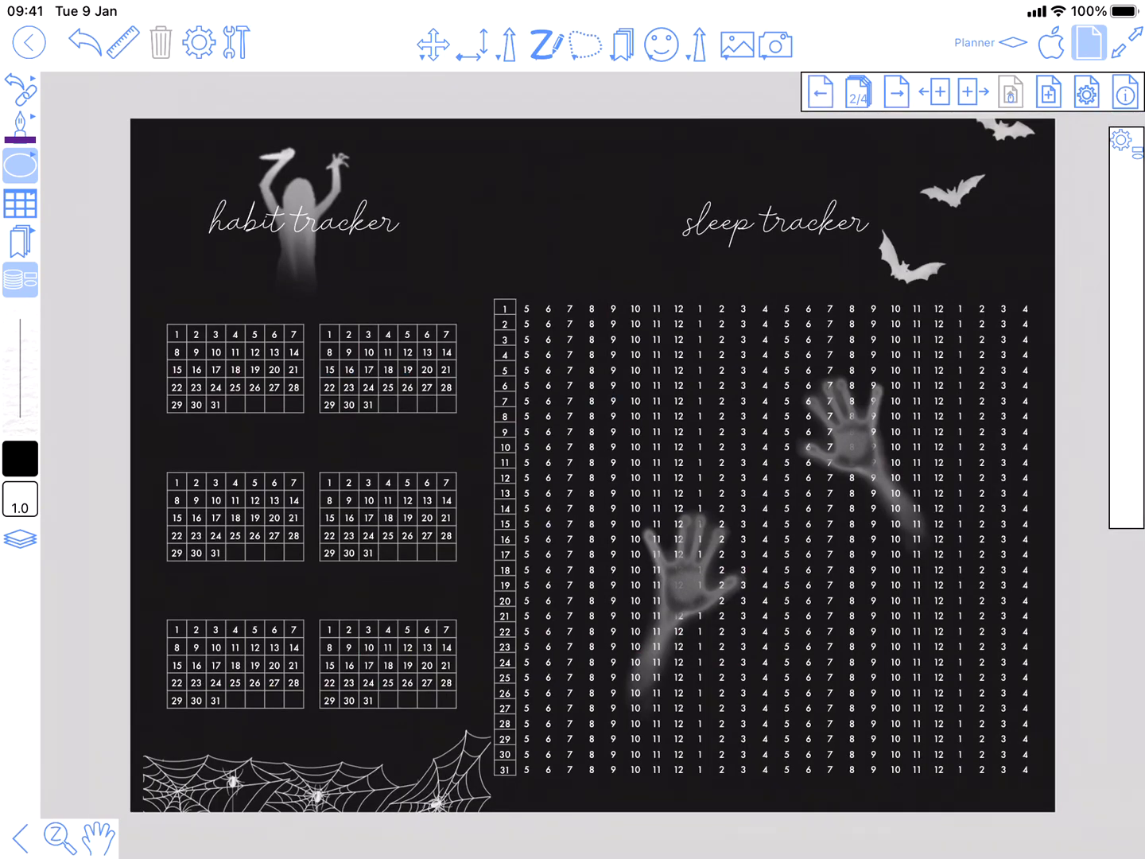
# - On the October week page, switch off Add border and Add fill for new shapes
pyautogui.click(897, 92)
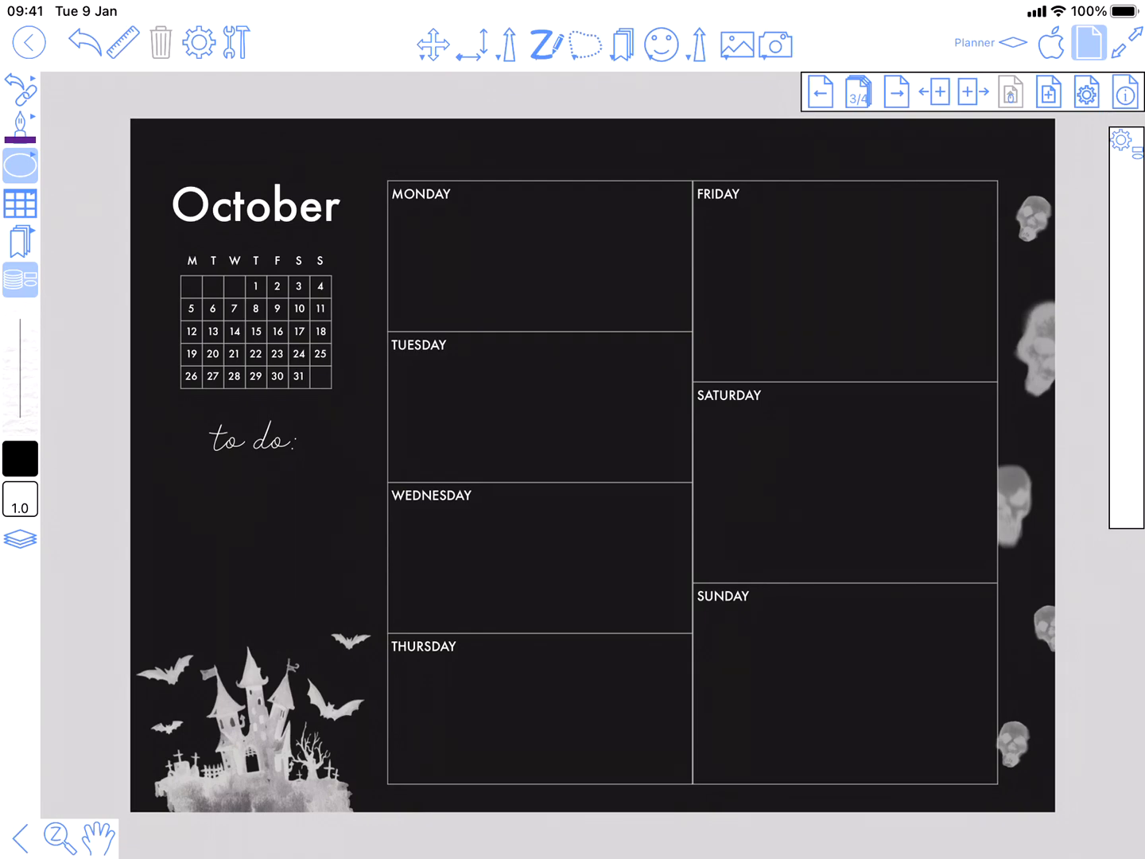
pyautogui.click(200, 43)
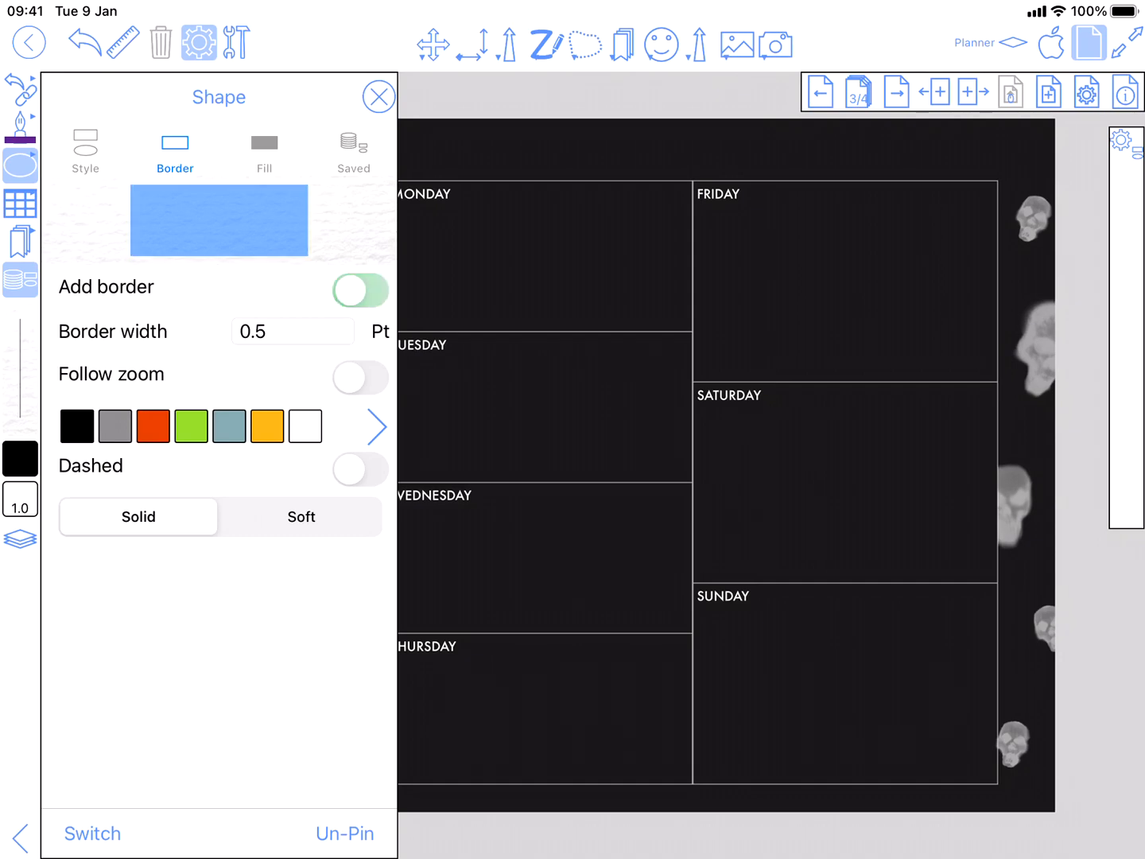
pyautogui.click(360, 291)
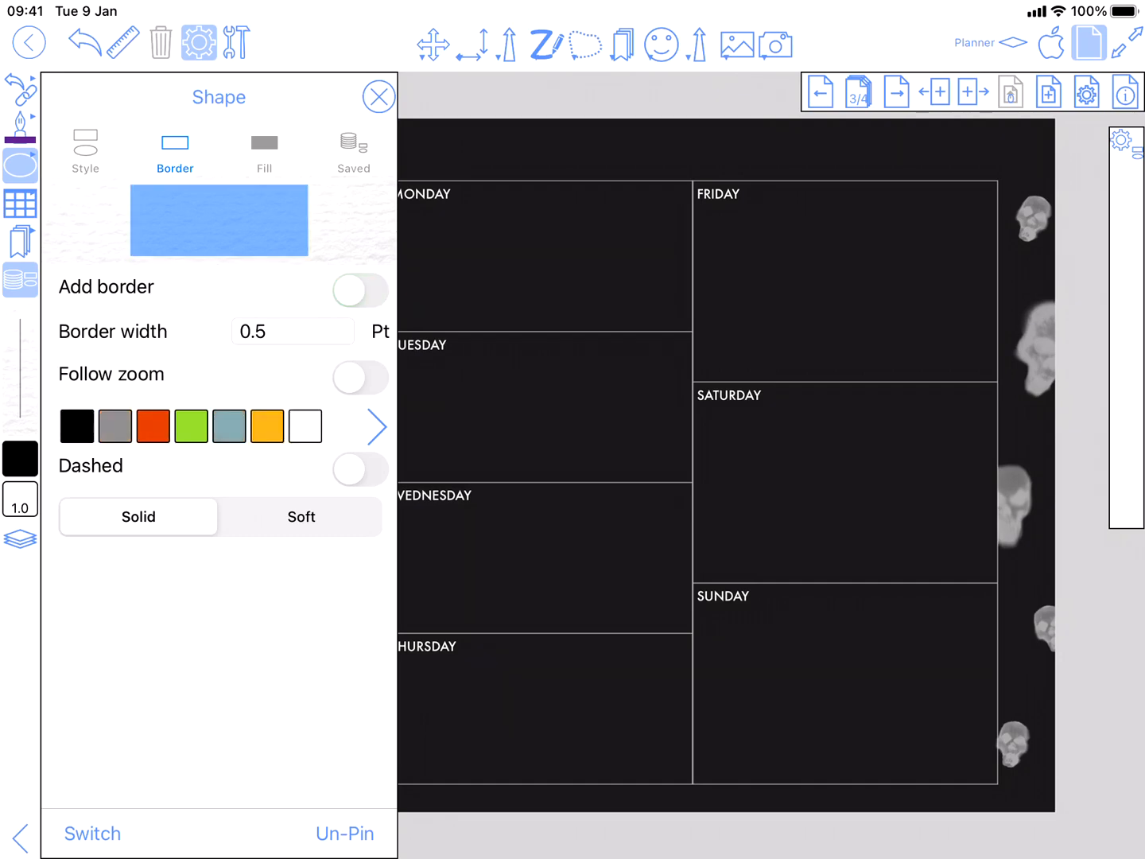
pyautogui.click(264, 151)
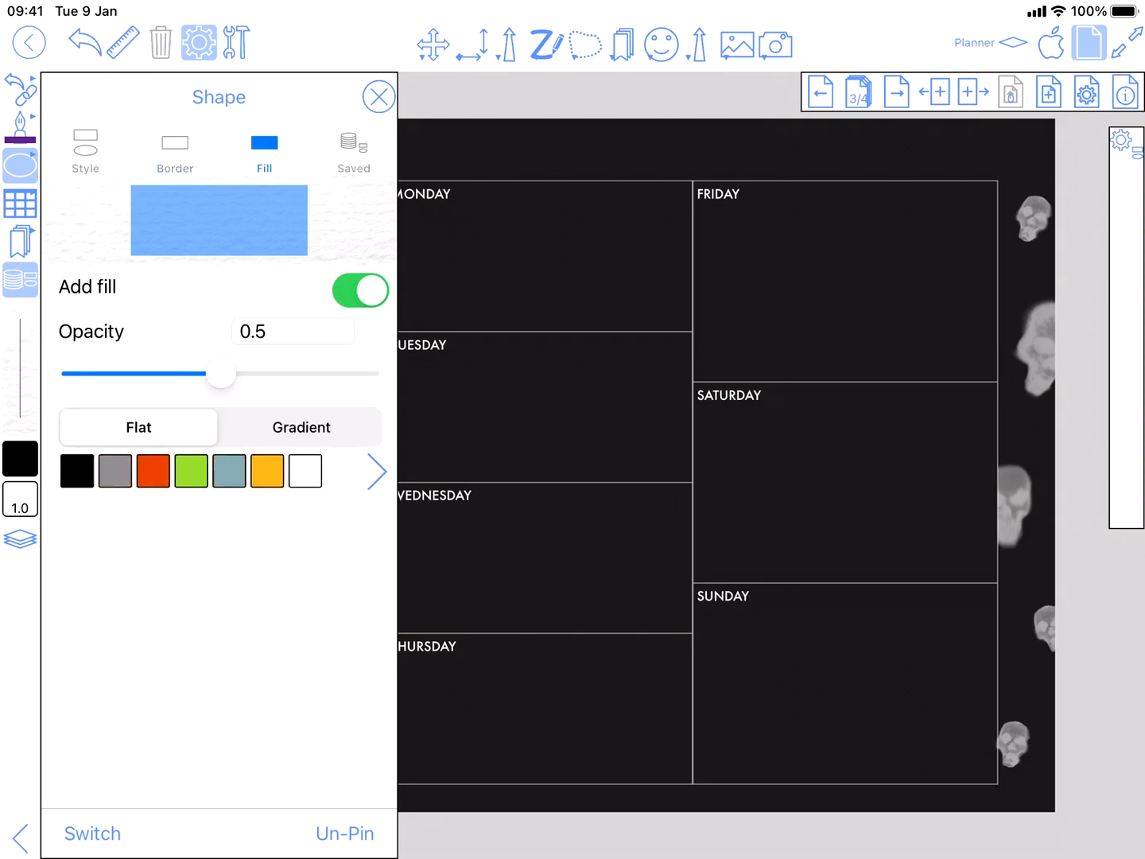
pyautogui.click(360, 291)
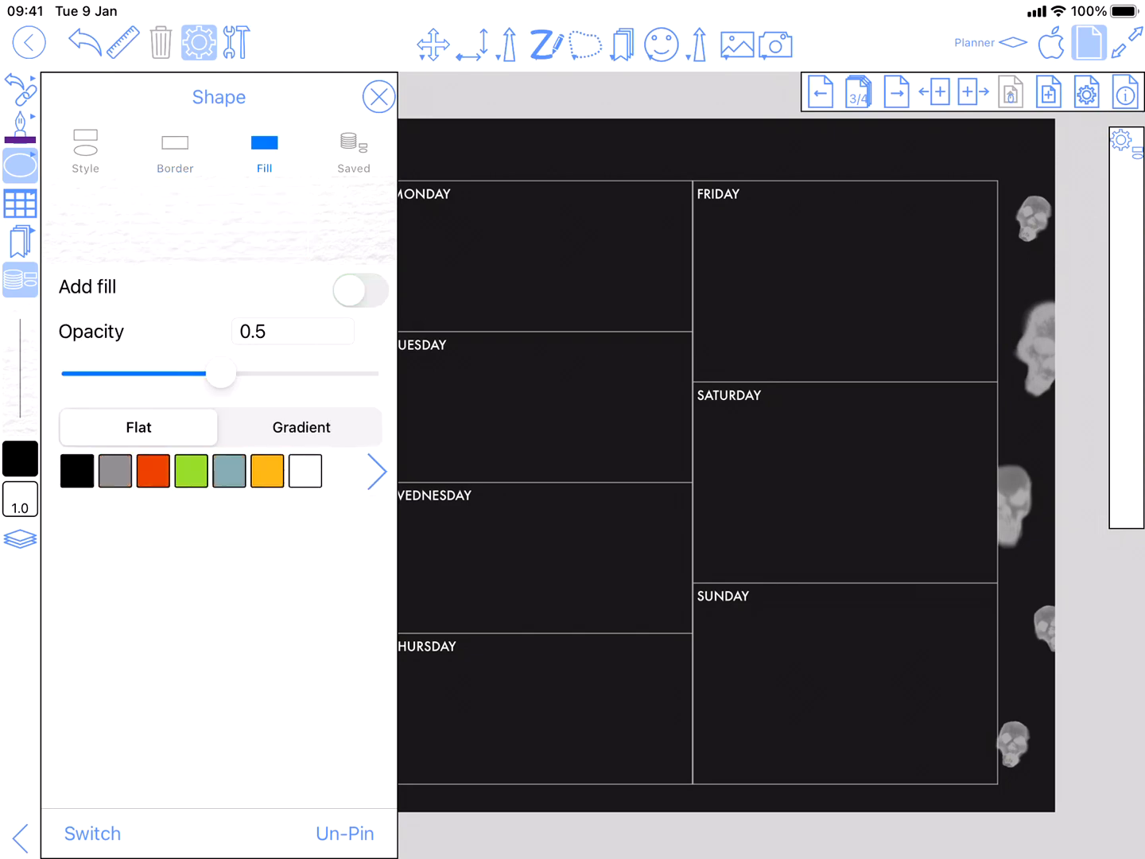
pyautogui.click(378, 95)
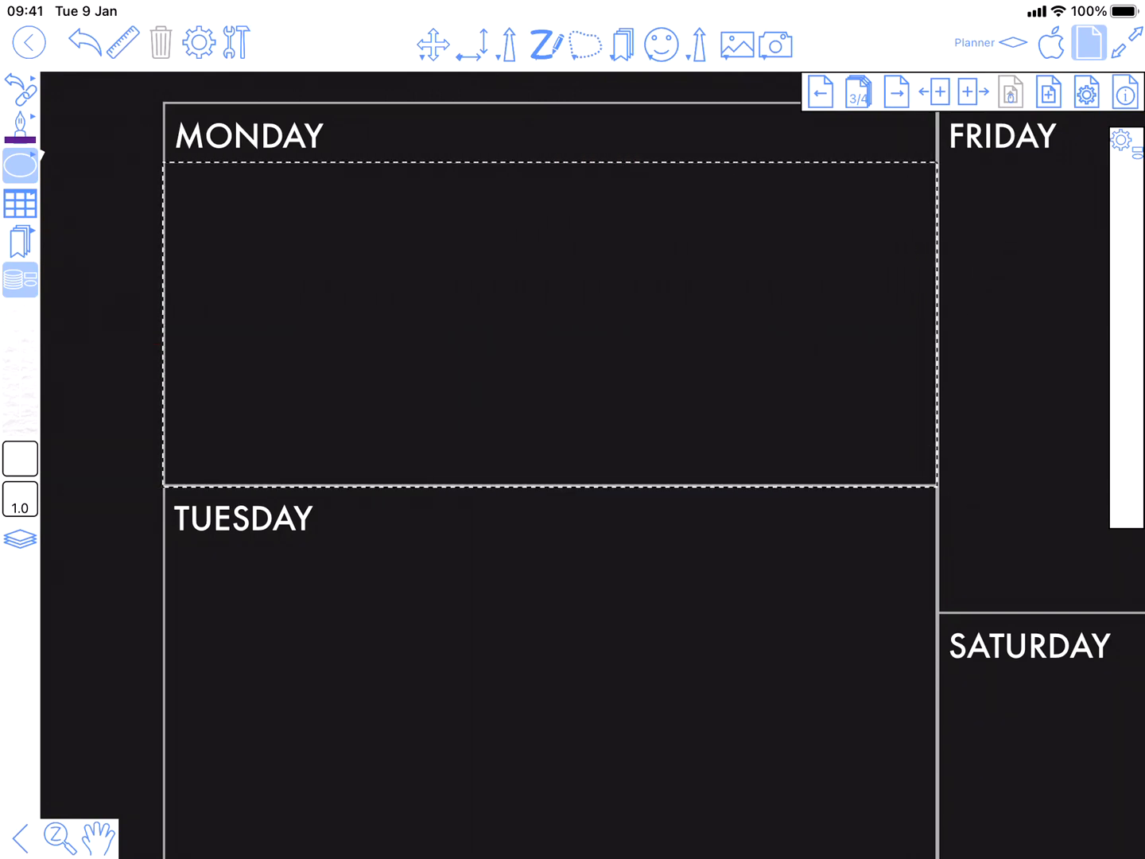
pyautogui.click(549, 326)
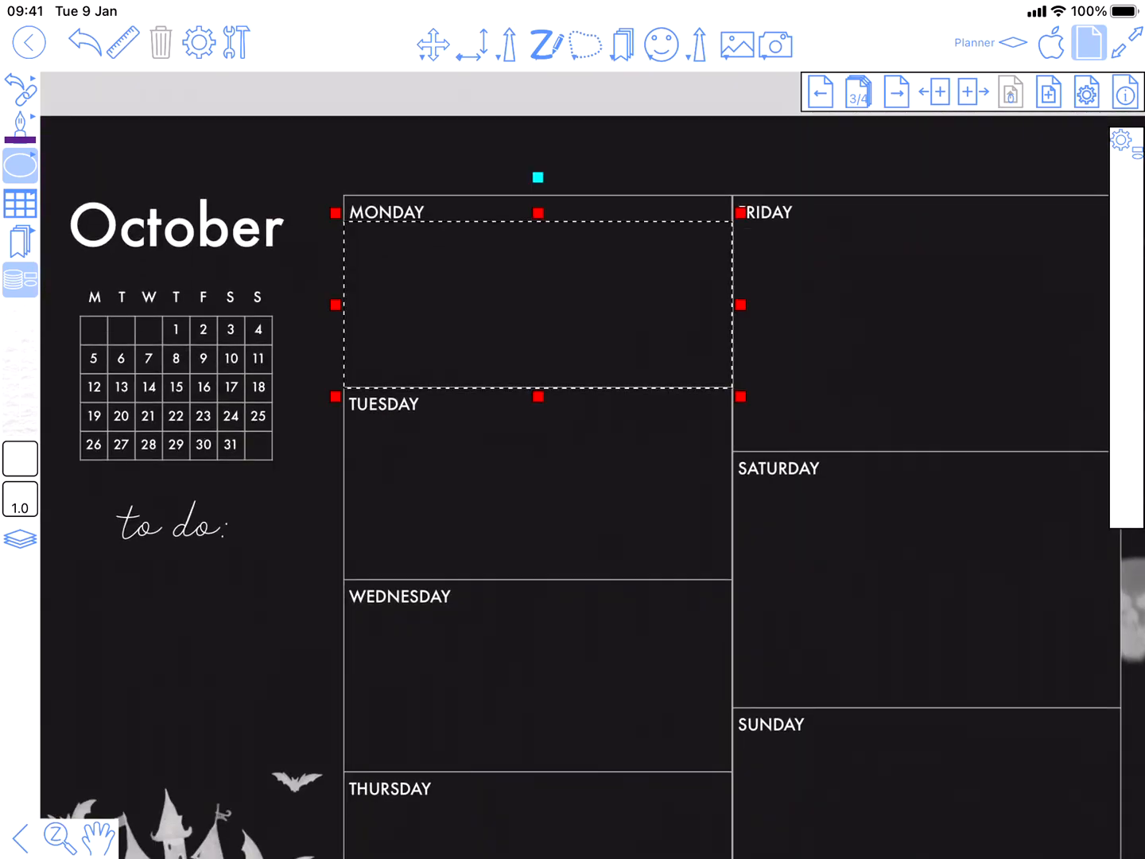
pyautogui.click(201, 43)
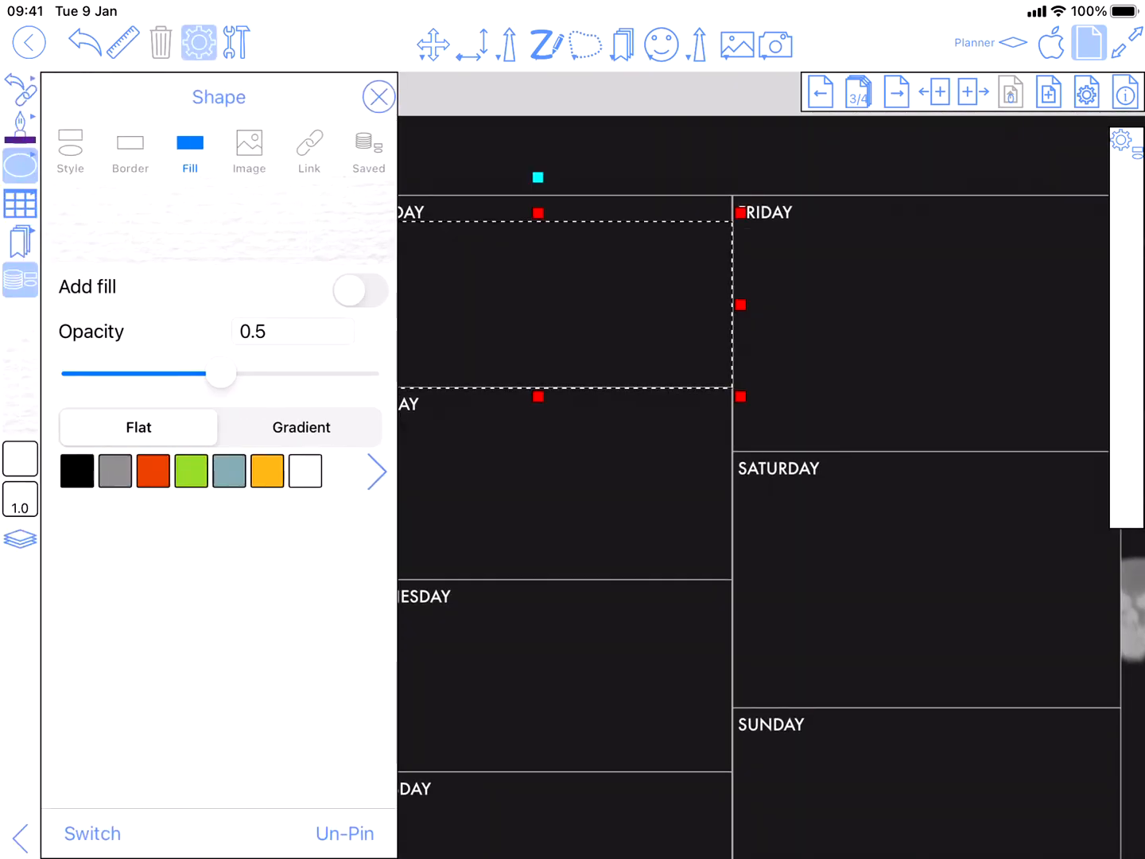
pyautogui.click(70, 151)
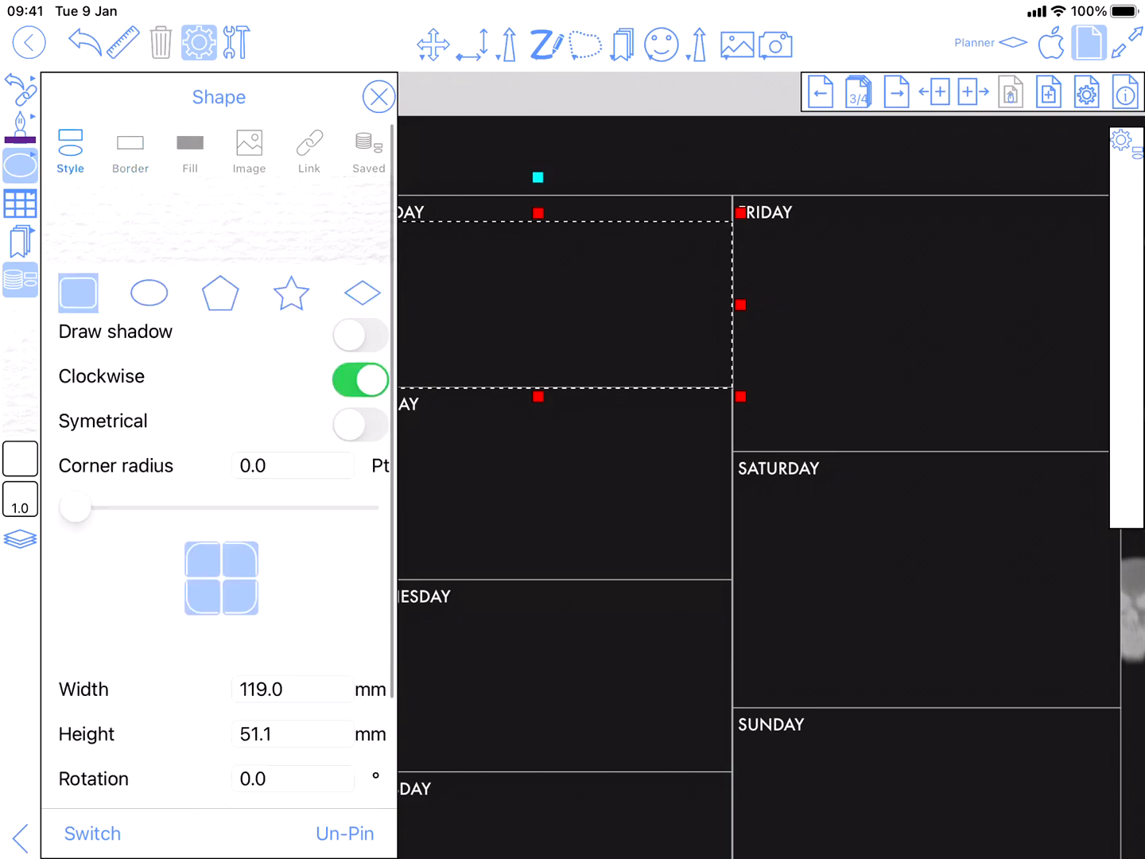
pyautogui.click(379, 96)
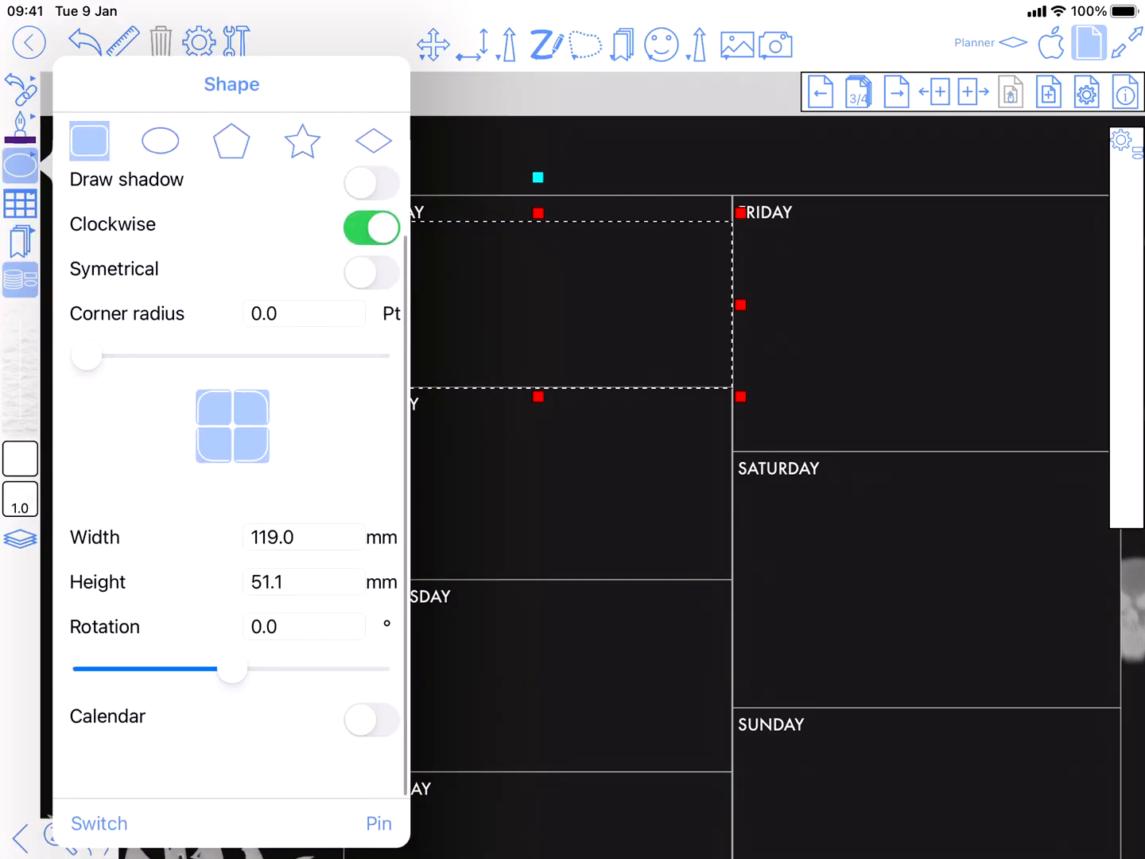
pyautogui.click(372, 718)
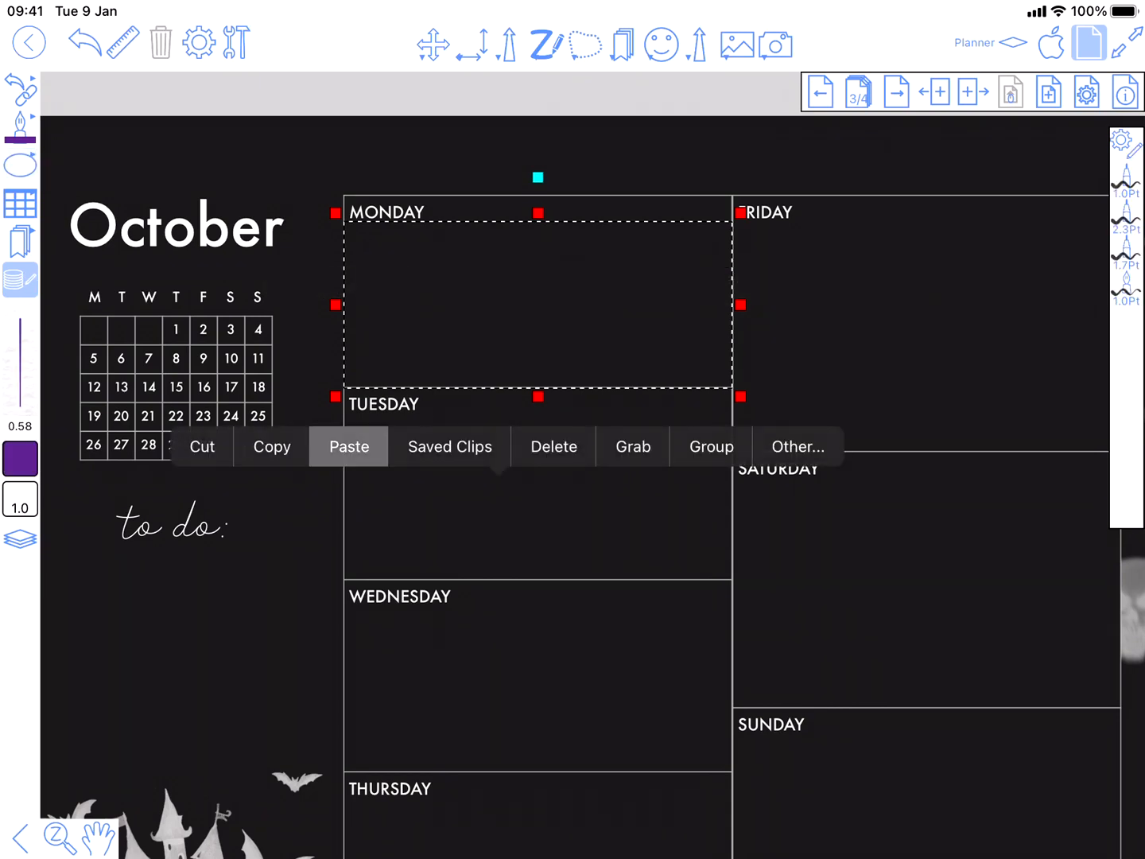
# - Copy the invisible rectangle and paste copies into the Friday, Saturday and Sunday boxes
pyautogui.click(348, 446)
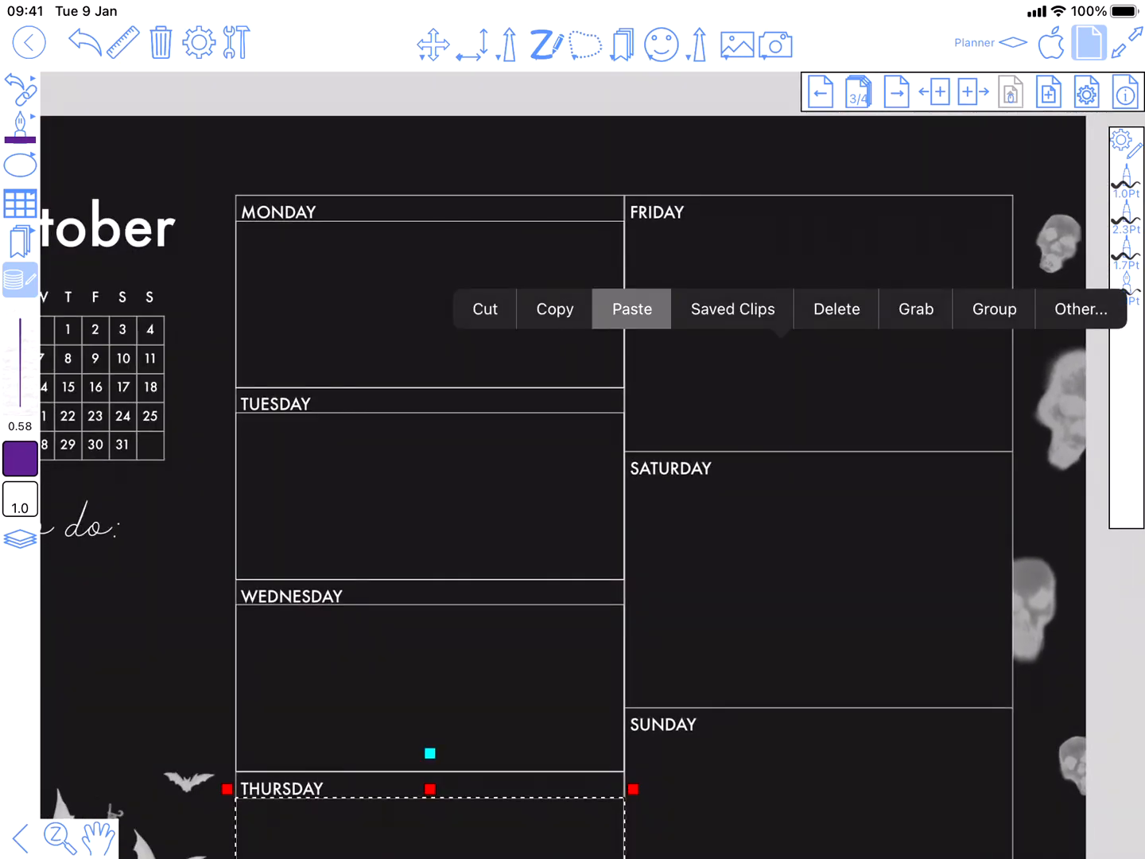
pyautogui.click(631, 308)
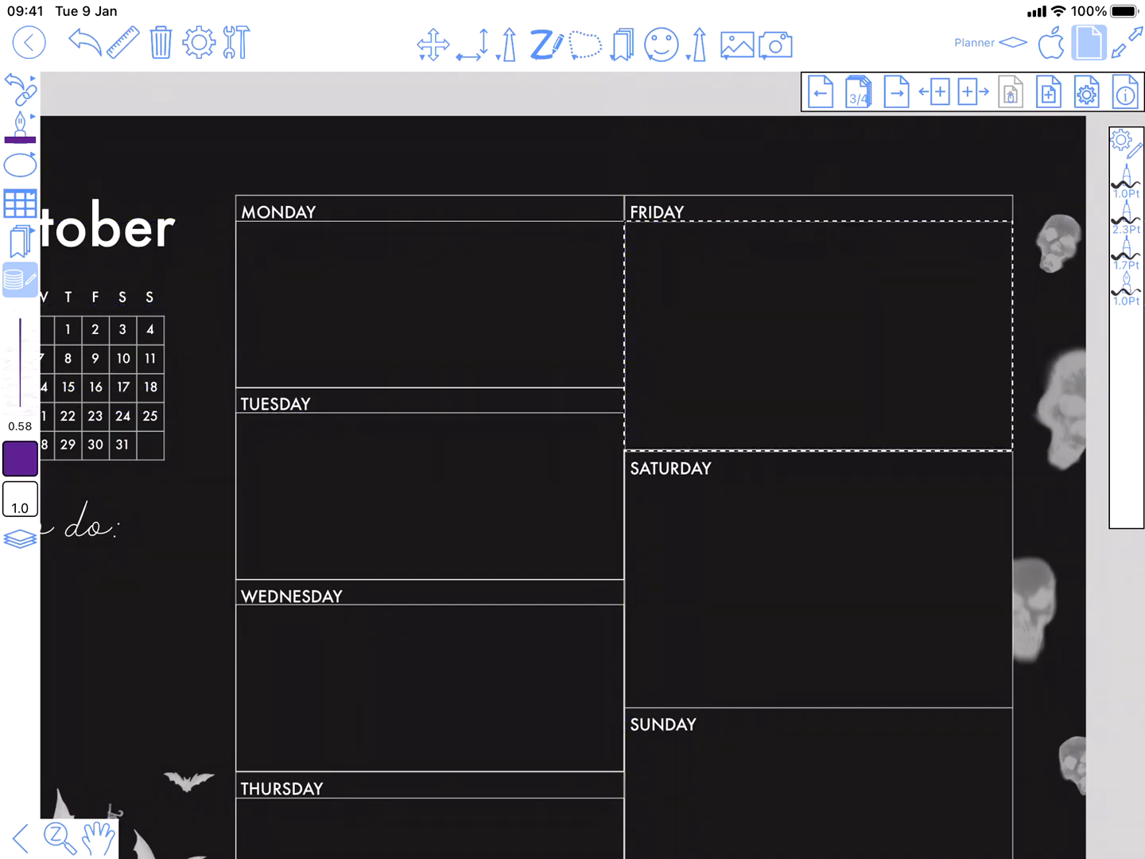
pyautogui.click(818, 334)
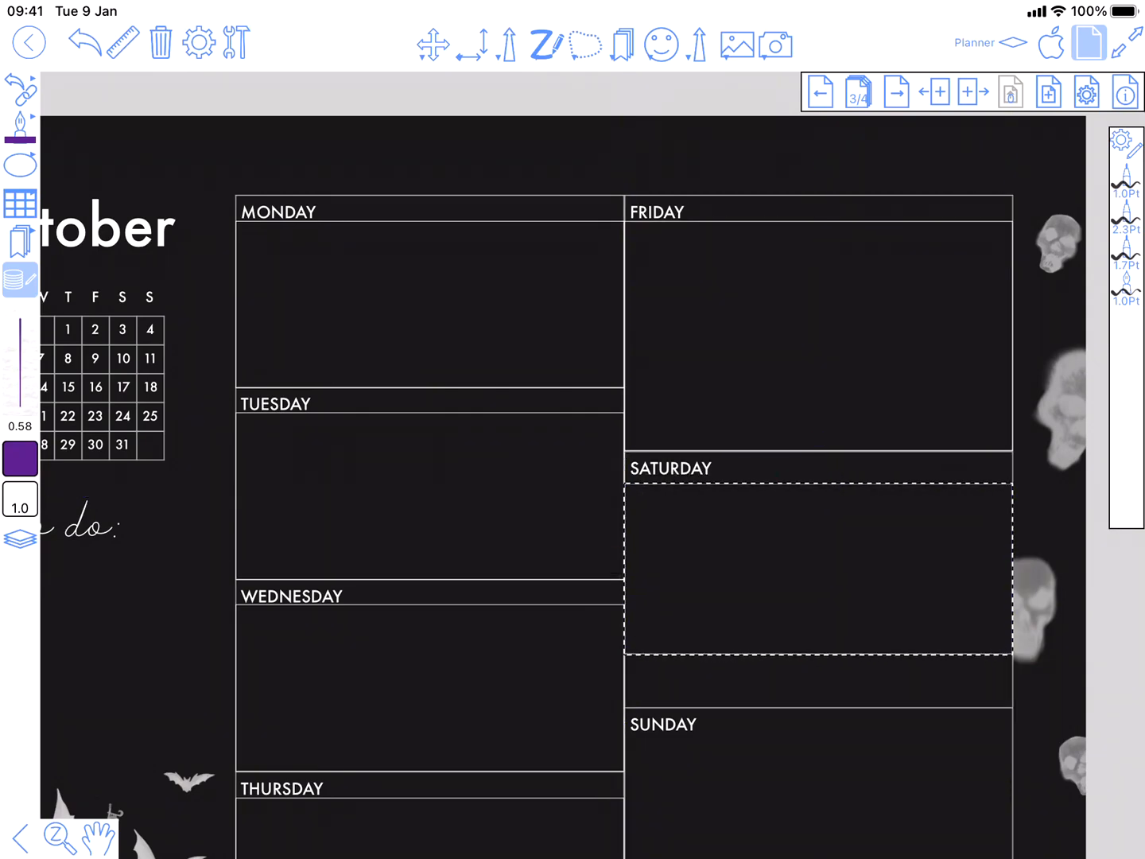
pyautogui.click(820, 569)
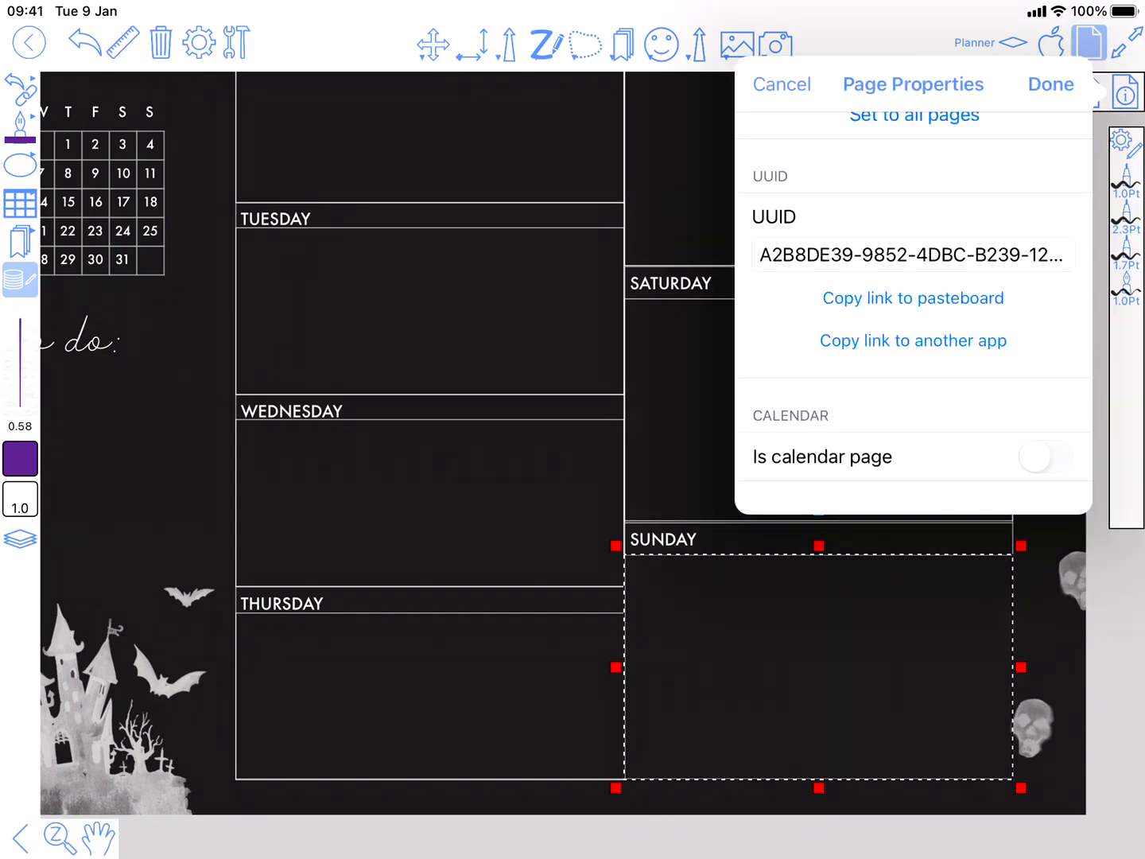
# - Enable Is calendar page as a Week page starting Monday 28 September 2020
pyautogui.click(1047, 457)
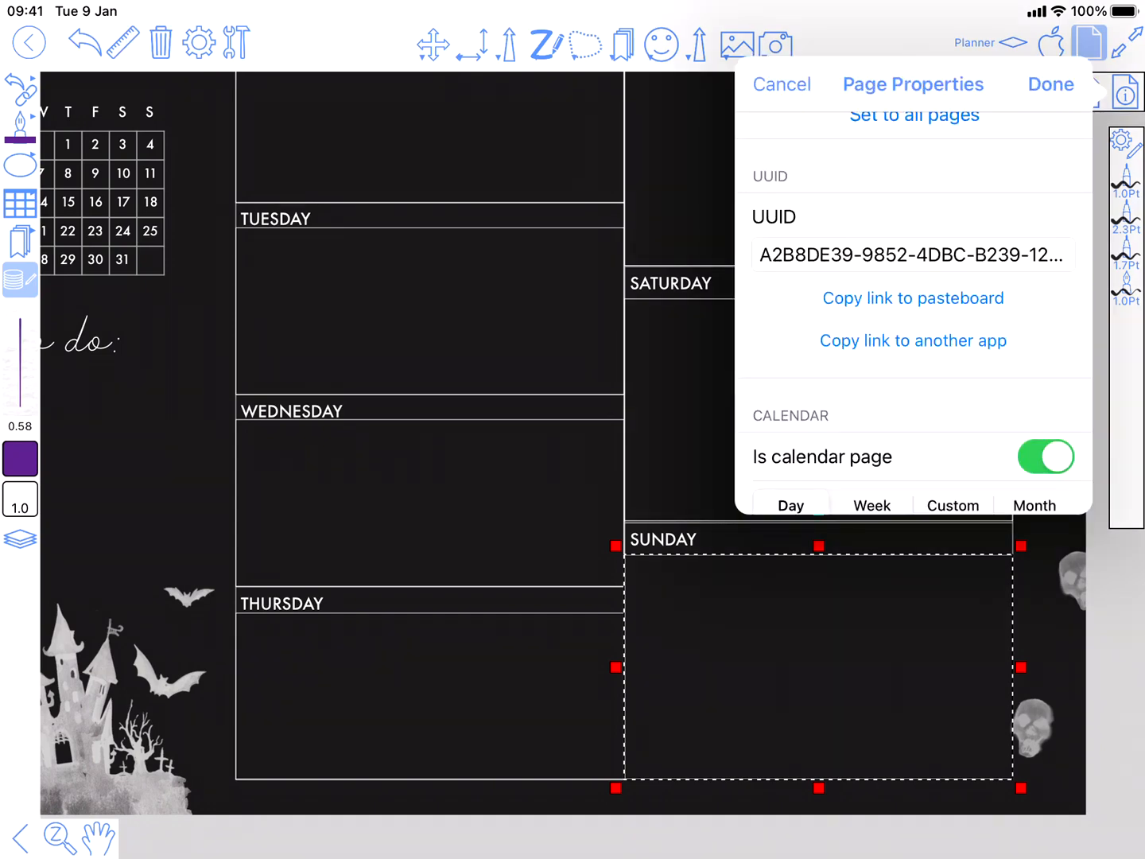
pyautogui.scroll(-3)
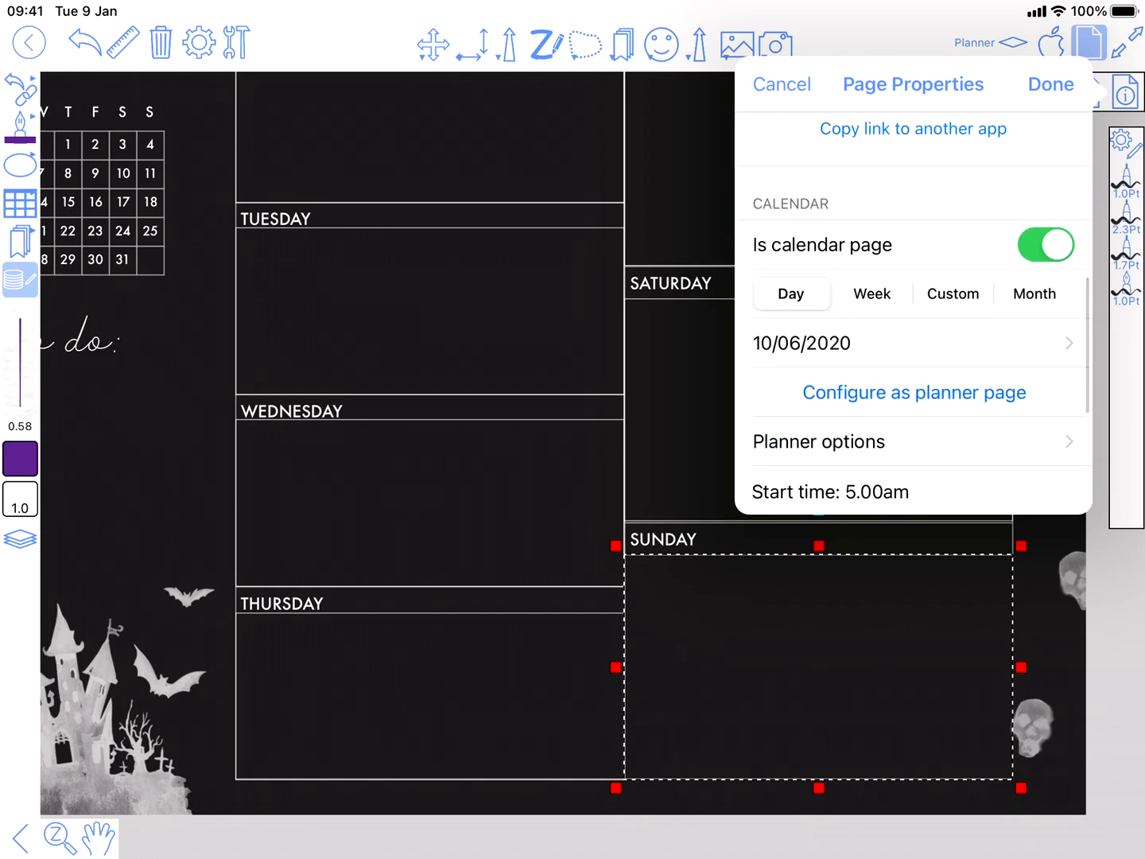
pyautogui.click(871, 293)
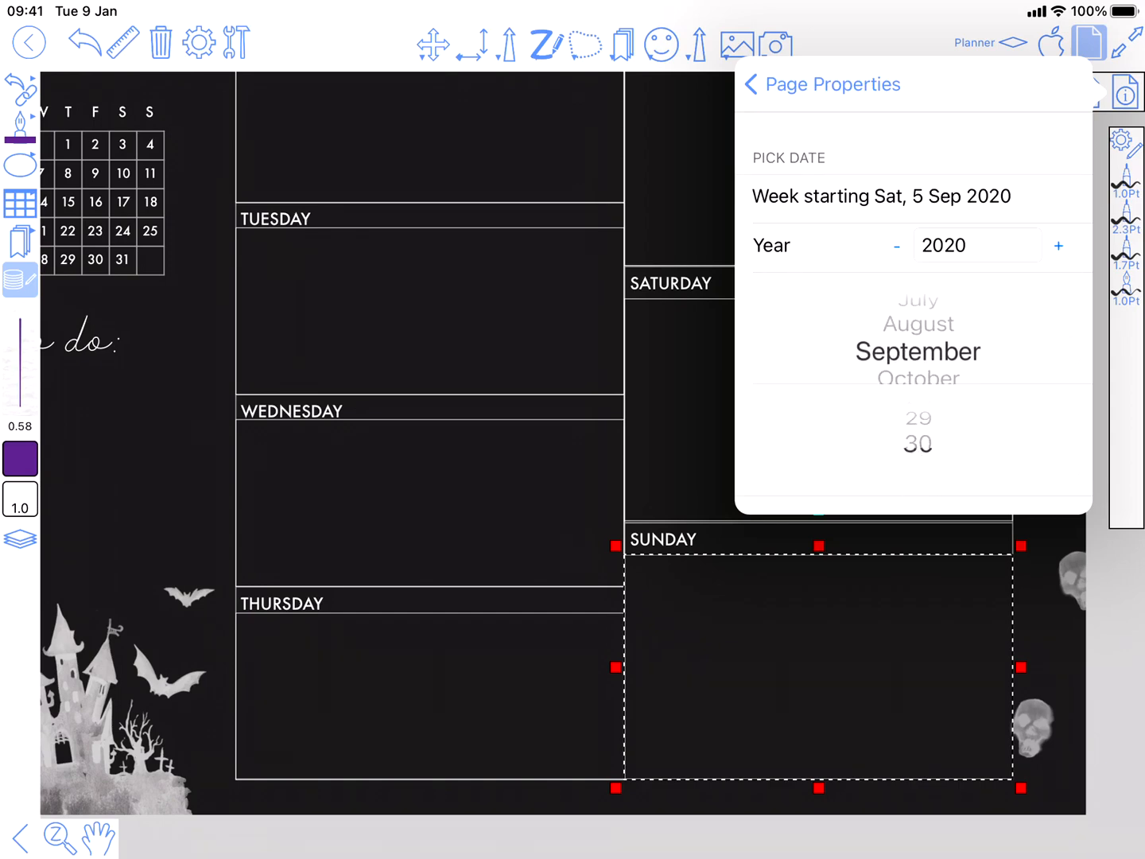
pyautogui.scroll(-3)
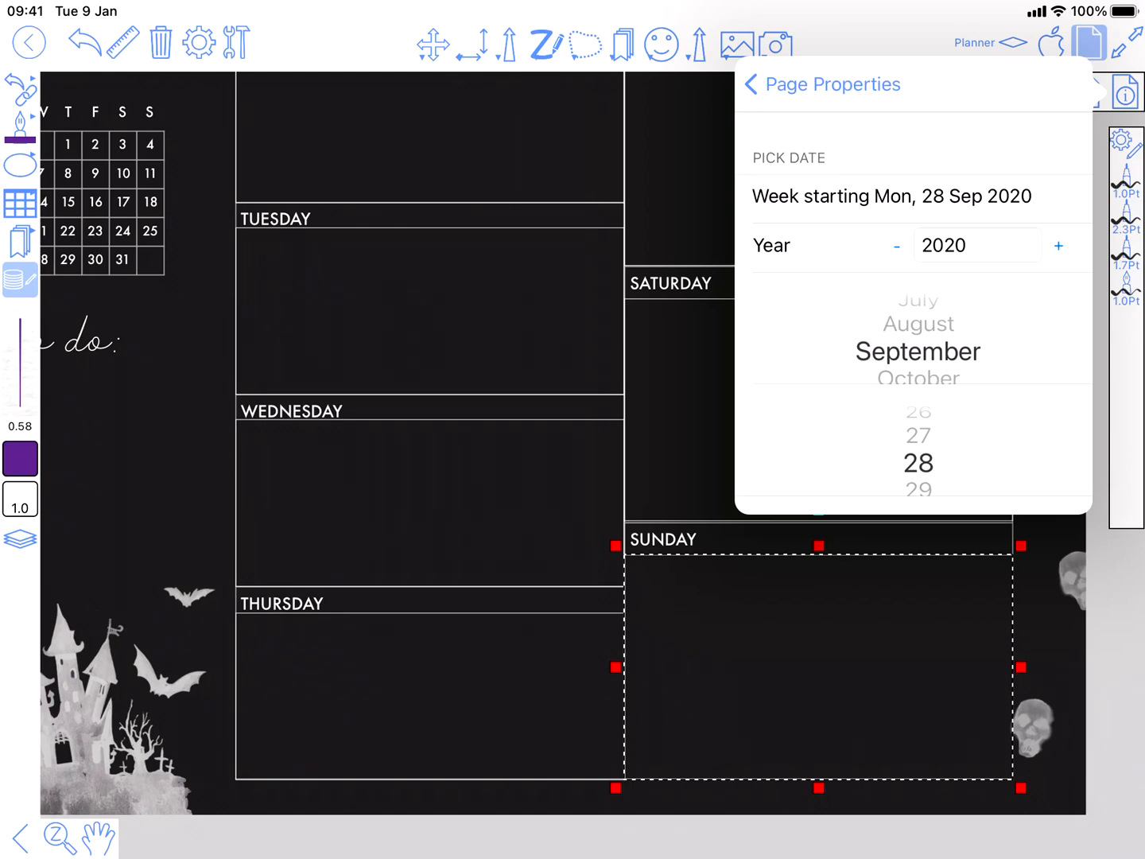
pyautogui.click(749, 84)
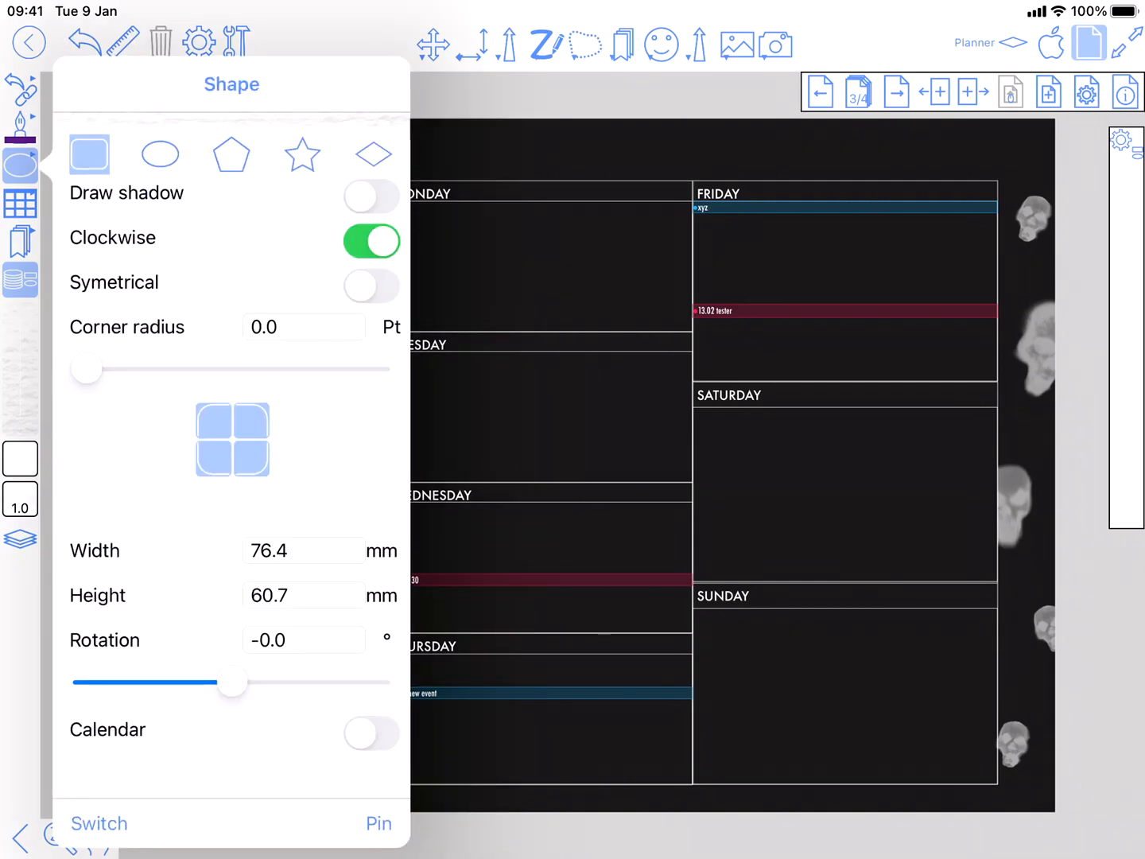
# - Turn on the to-do rectangle's Calendar option and set it to show Reminders
pyautogui.click(372, 731)
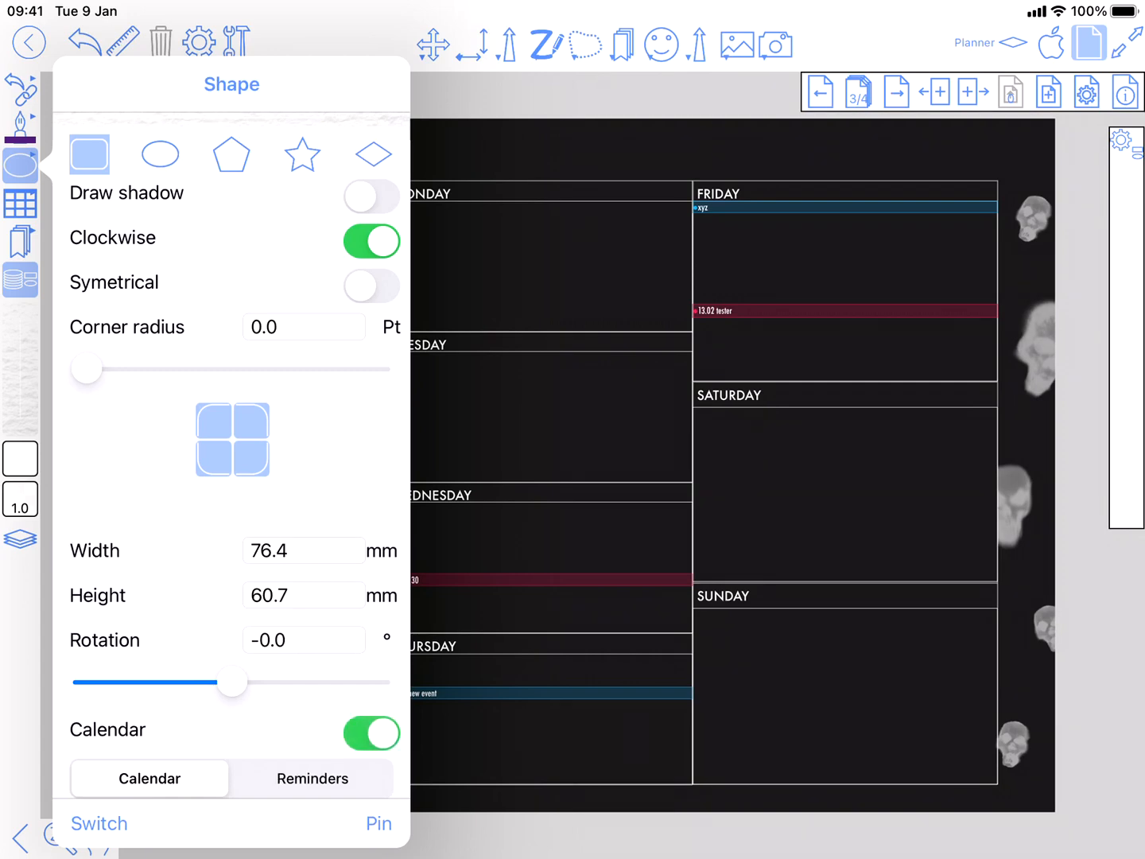
pyautogui.click(311, 779)
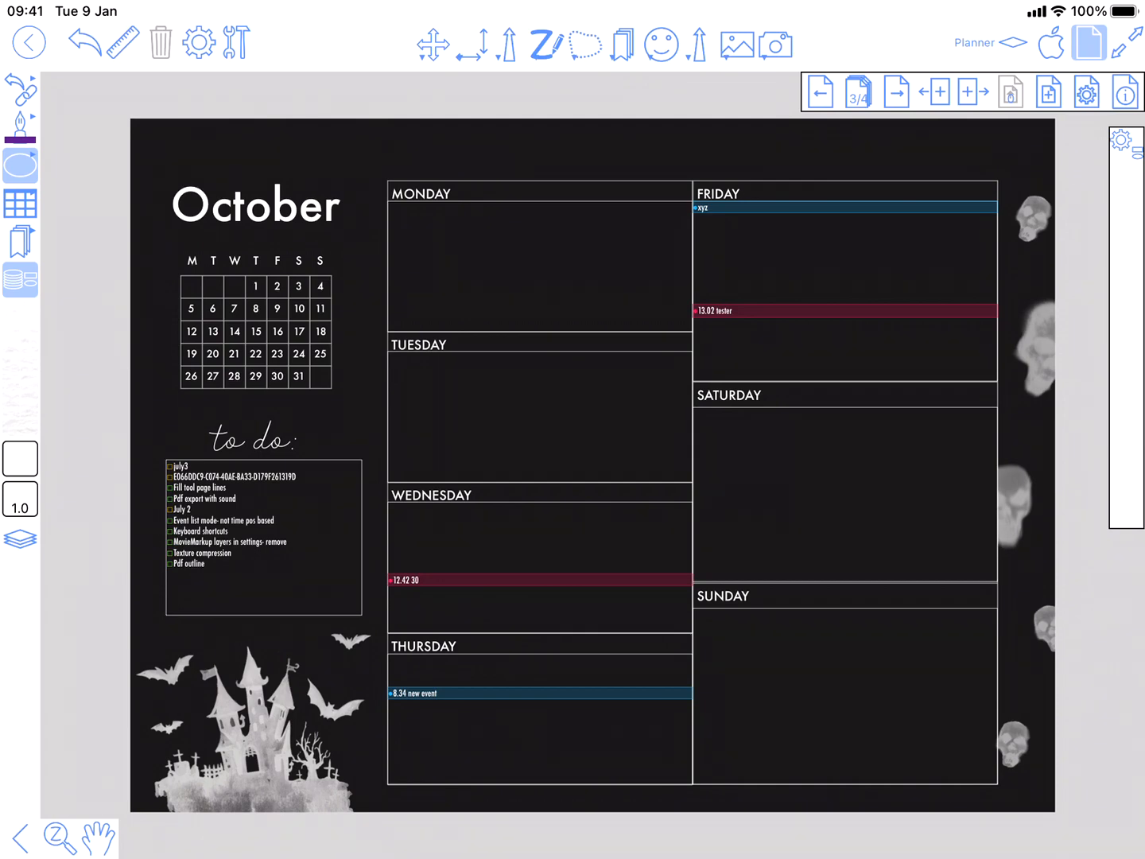
# - Duplicate page 3, the calendar week page, giving five pages in the page sorter
pyautogui.click(859, 93)
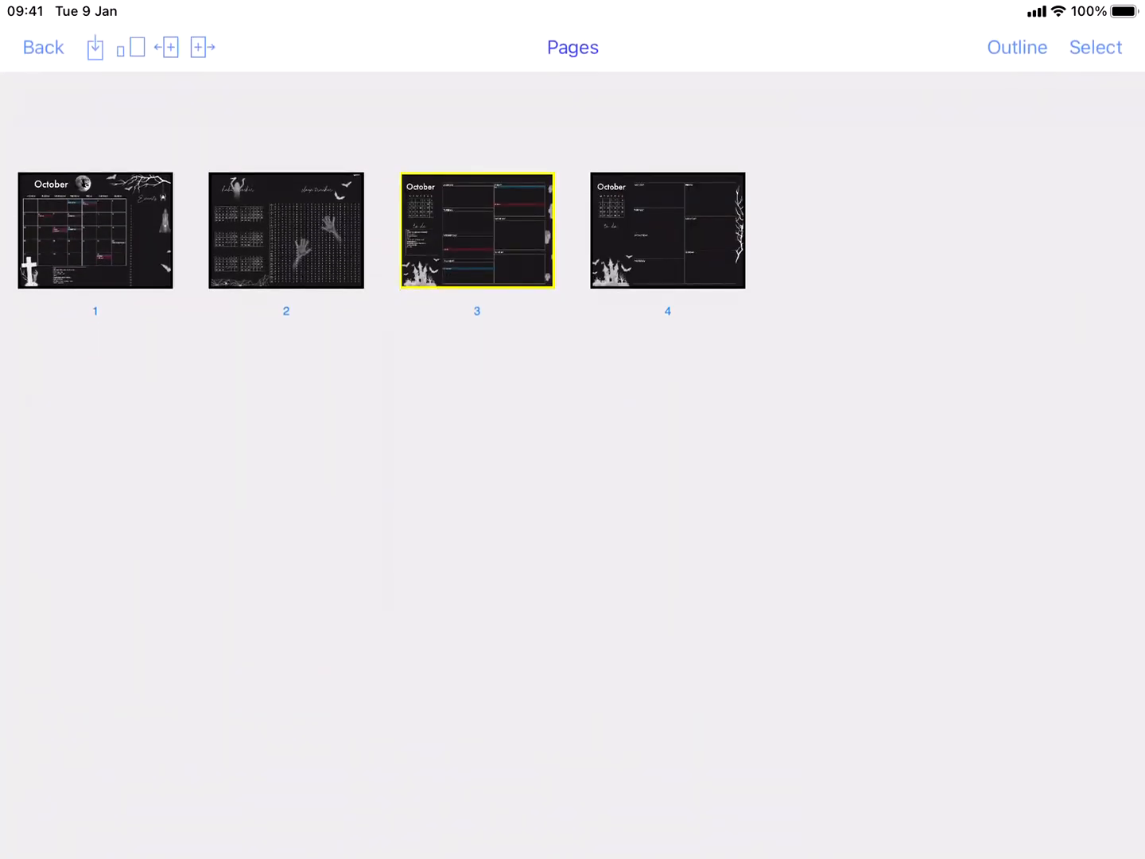
pyautogui.click(1094, 48)
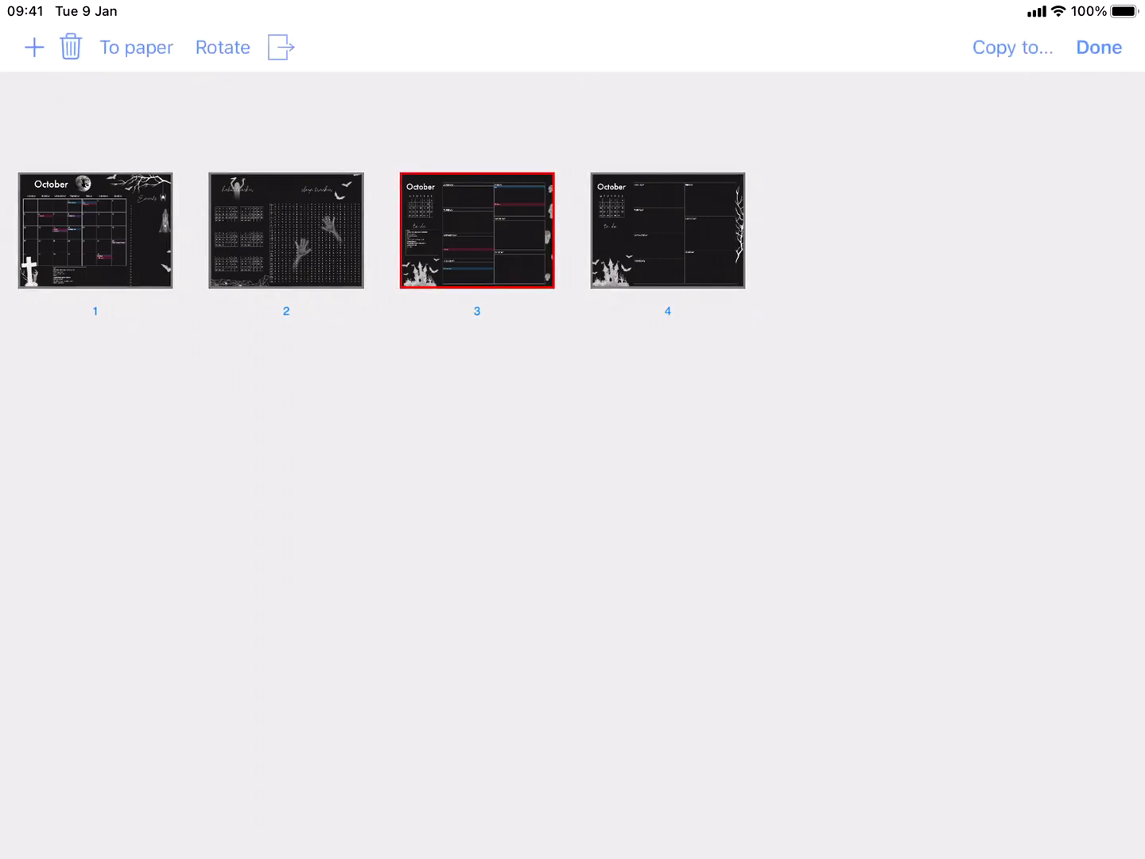
pyautogui.click(477, 229)
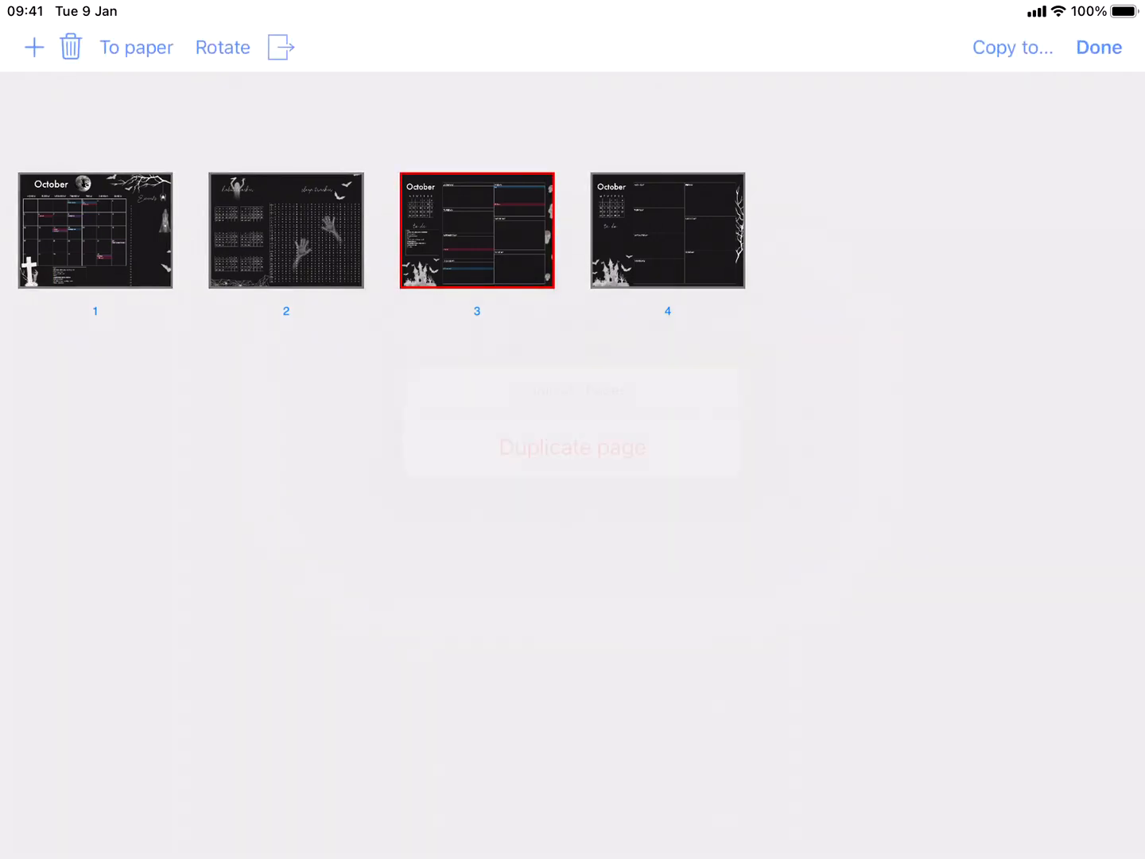
pyautogui.click(572, 447)
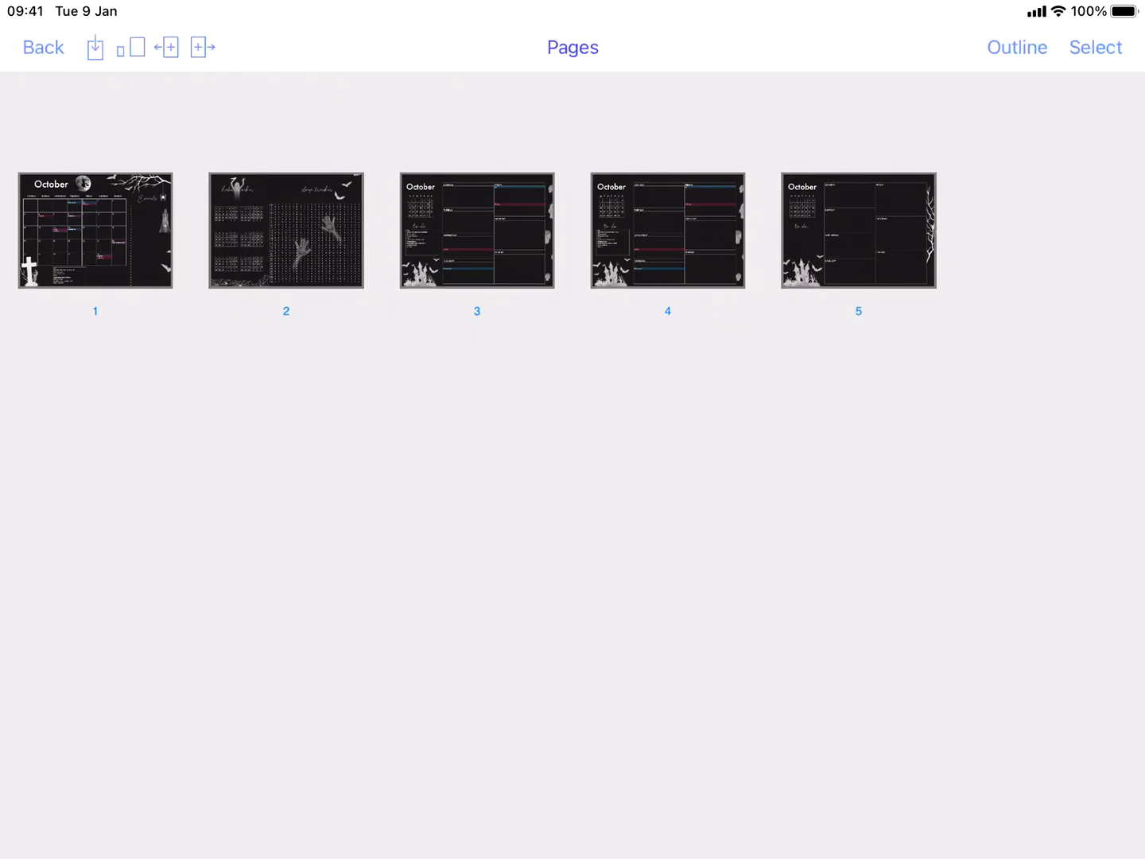
pyautogui.click(478, 233)
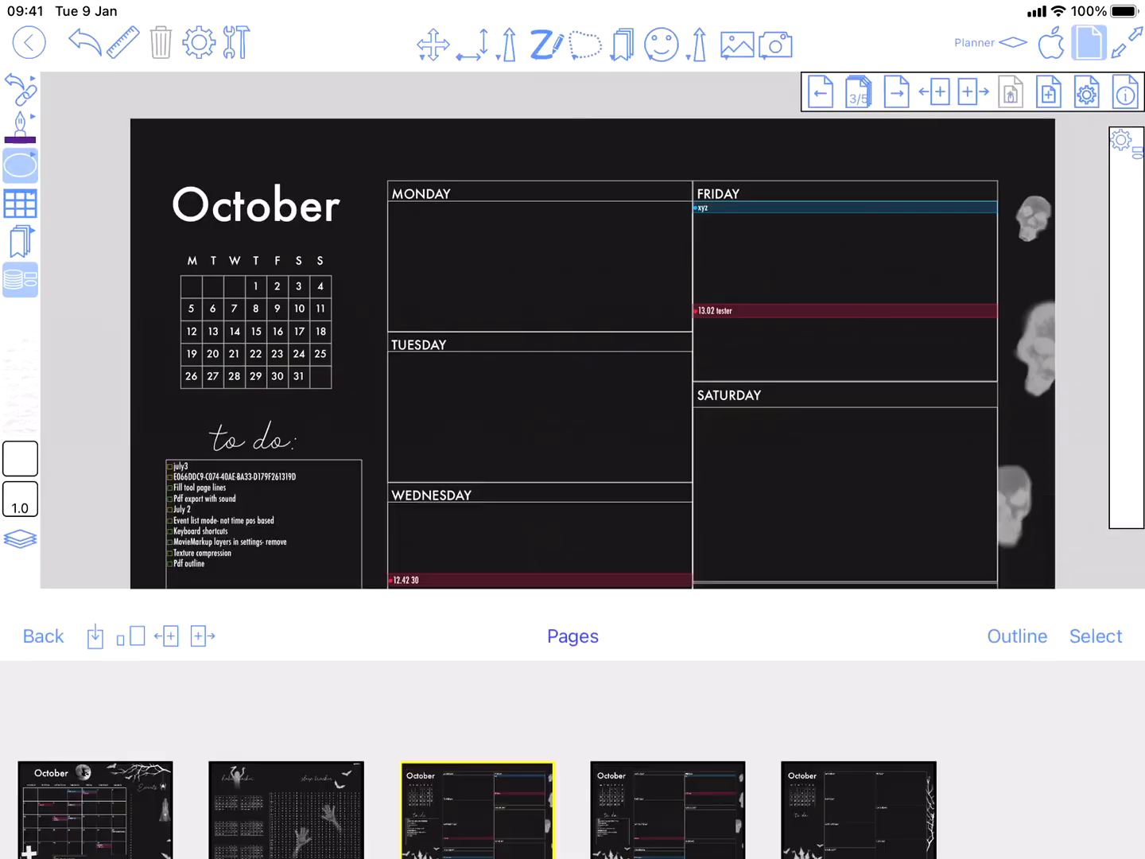
# - Set page 4's properties to a calendar Week page starting 5 Oct 2020 and confirm with Done
pyautogui.click(897, 92)
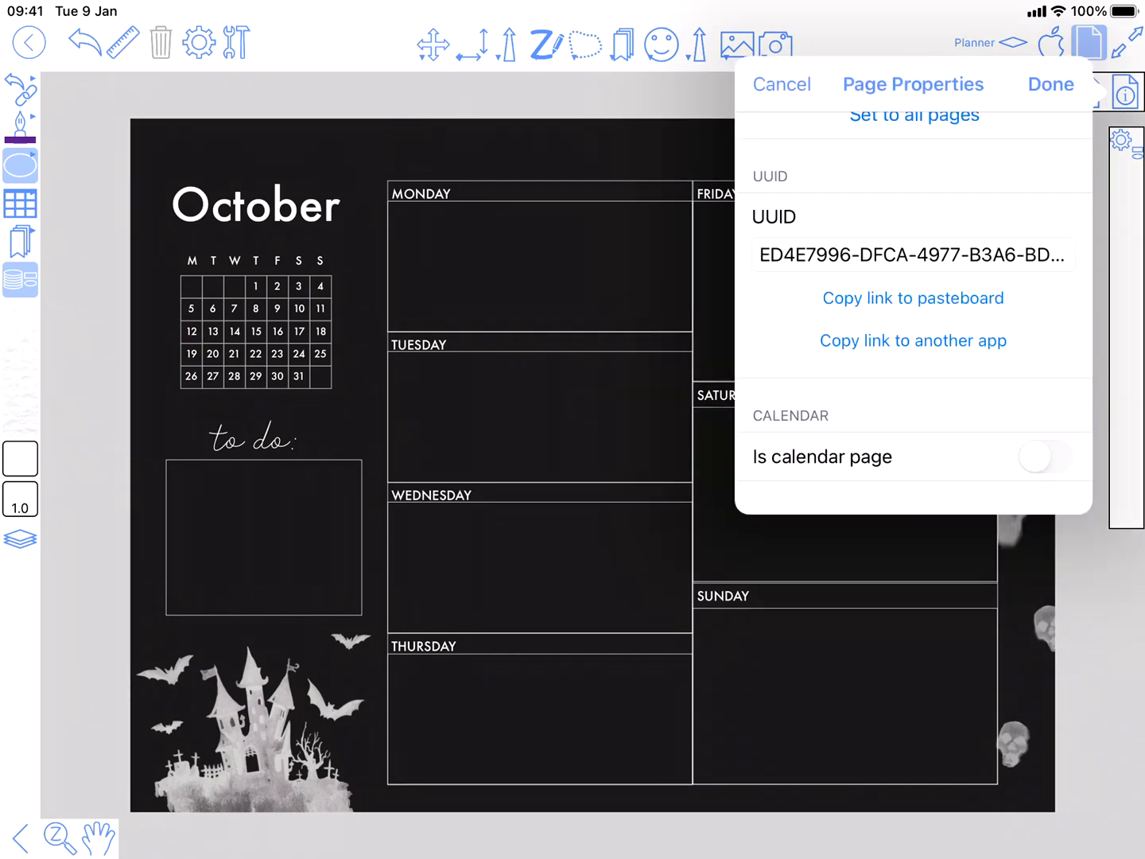
pyautogui.click(1047, 456)
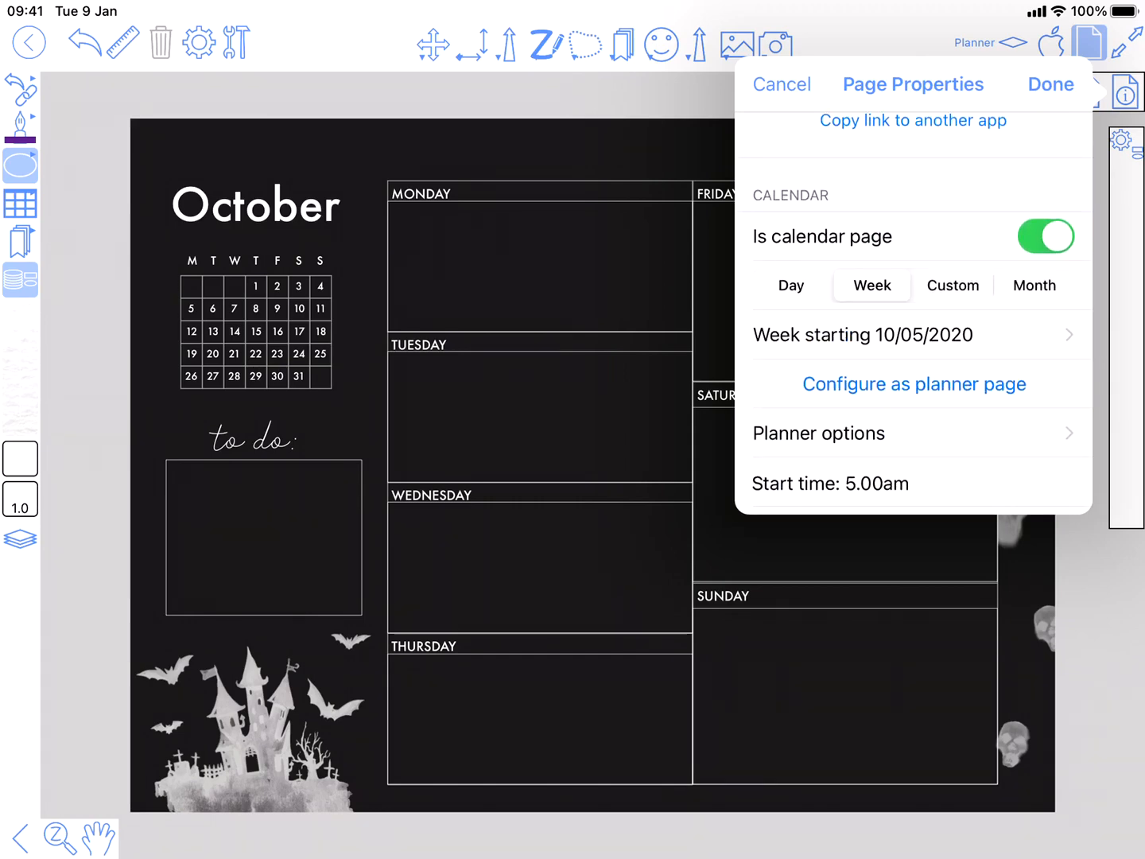
pyautogui.click(862, 334)
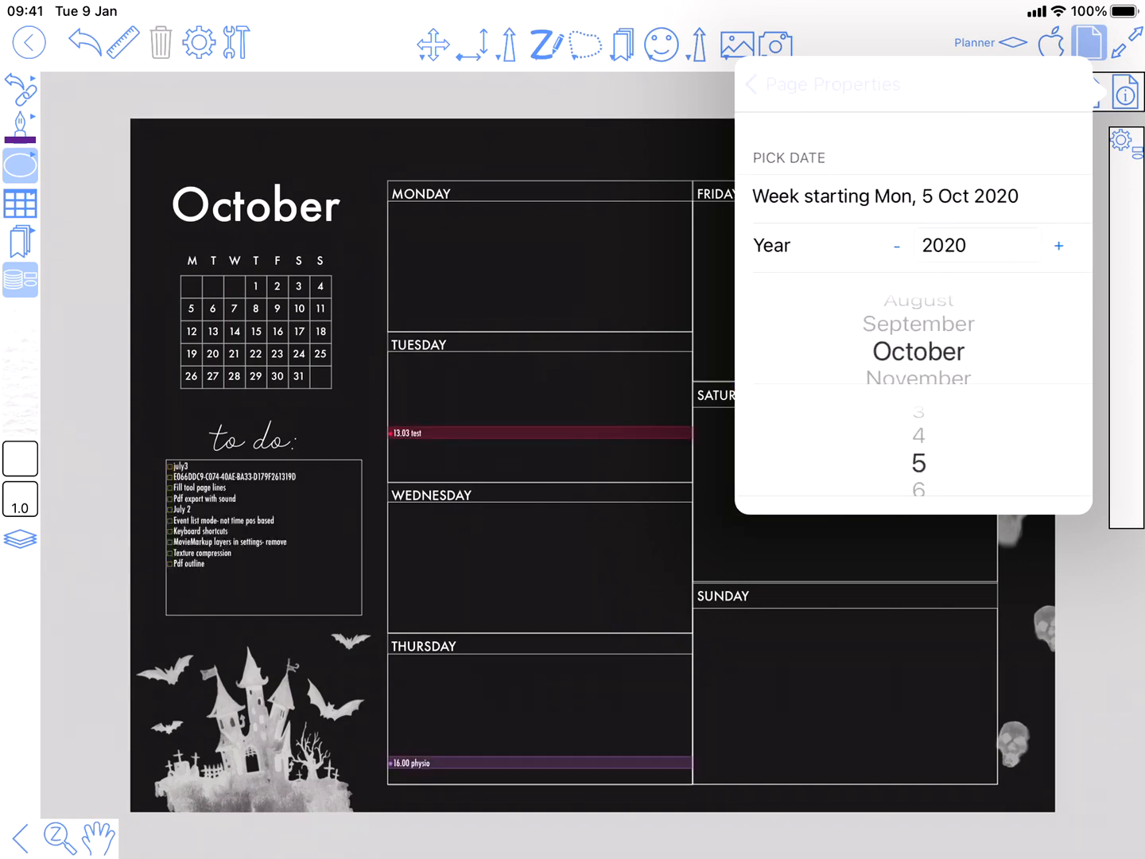
pyautogui.click(747, 85)
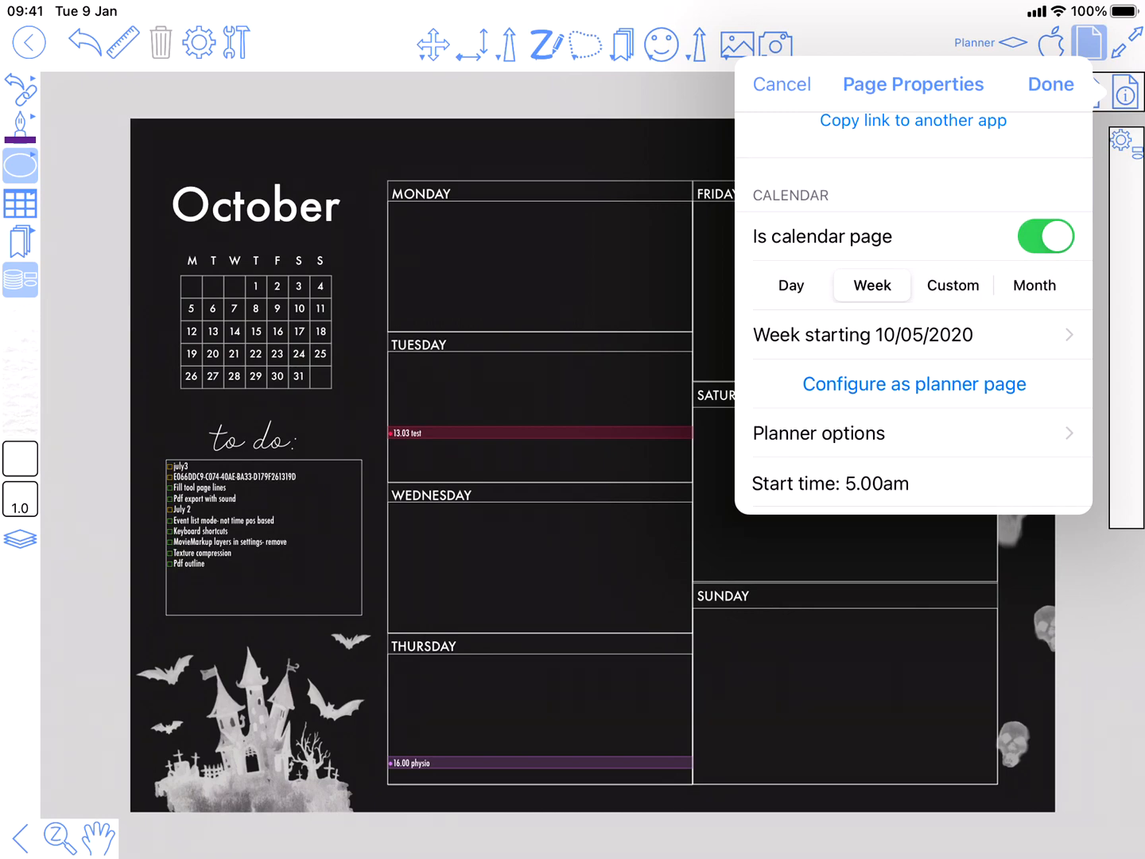
pyautogui.click(1049, 85)
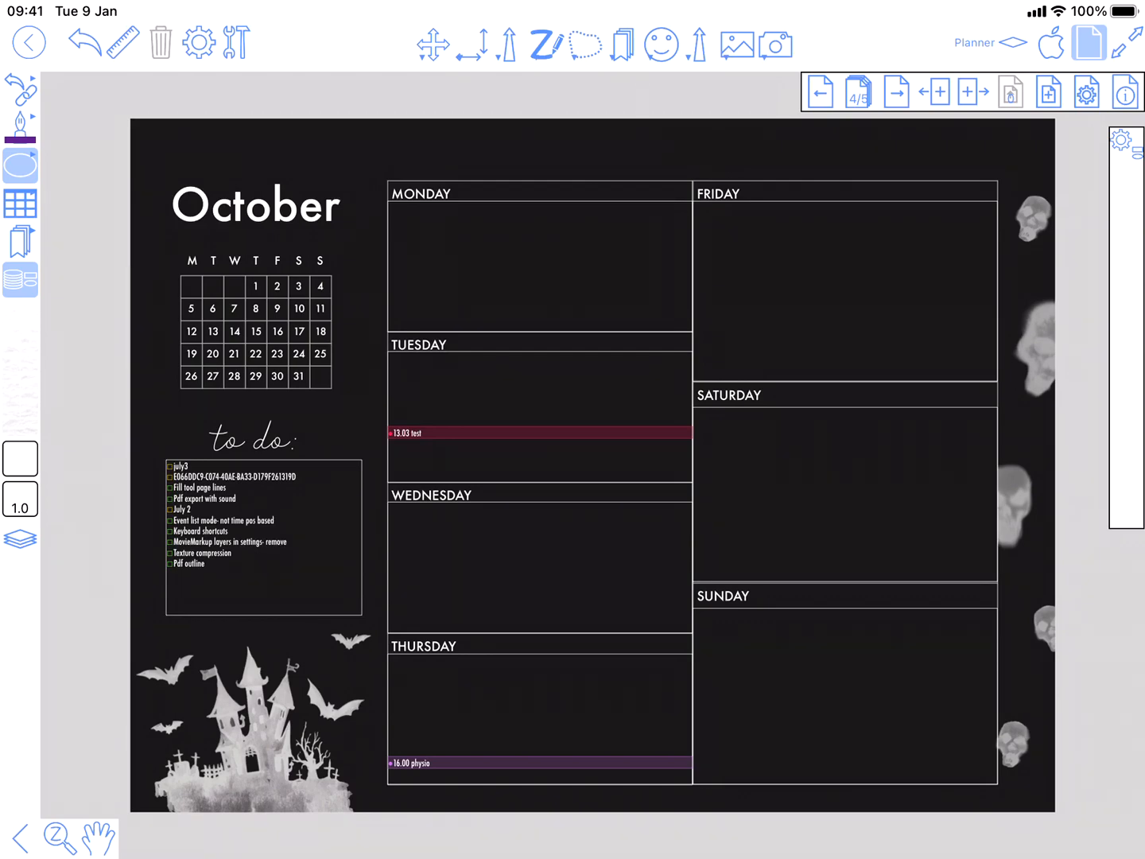
# - Navigate back to page 3's October week spread and bring up the Shape settings
pyautogui.click(821, 92)
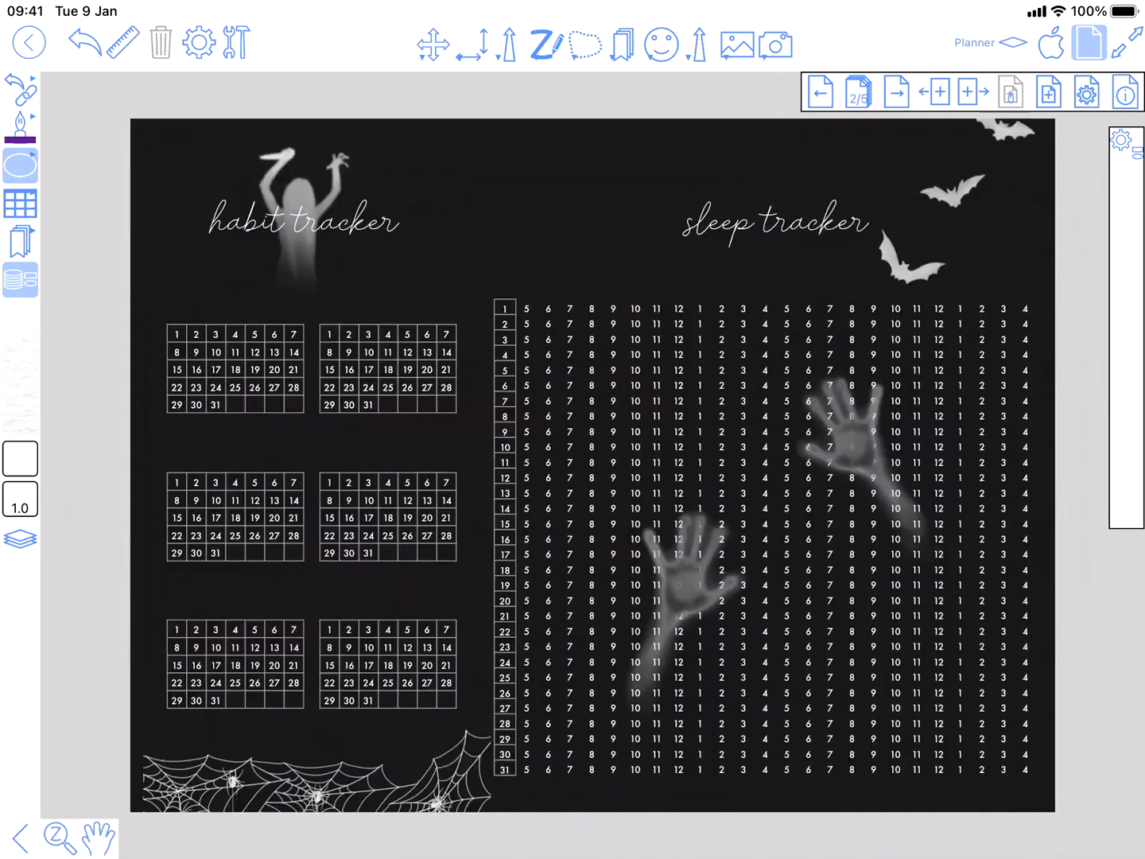
pyautogui.click(821, 92)
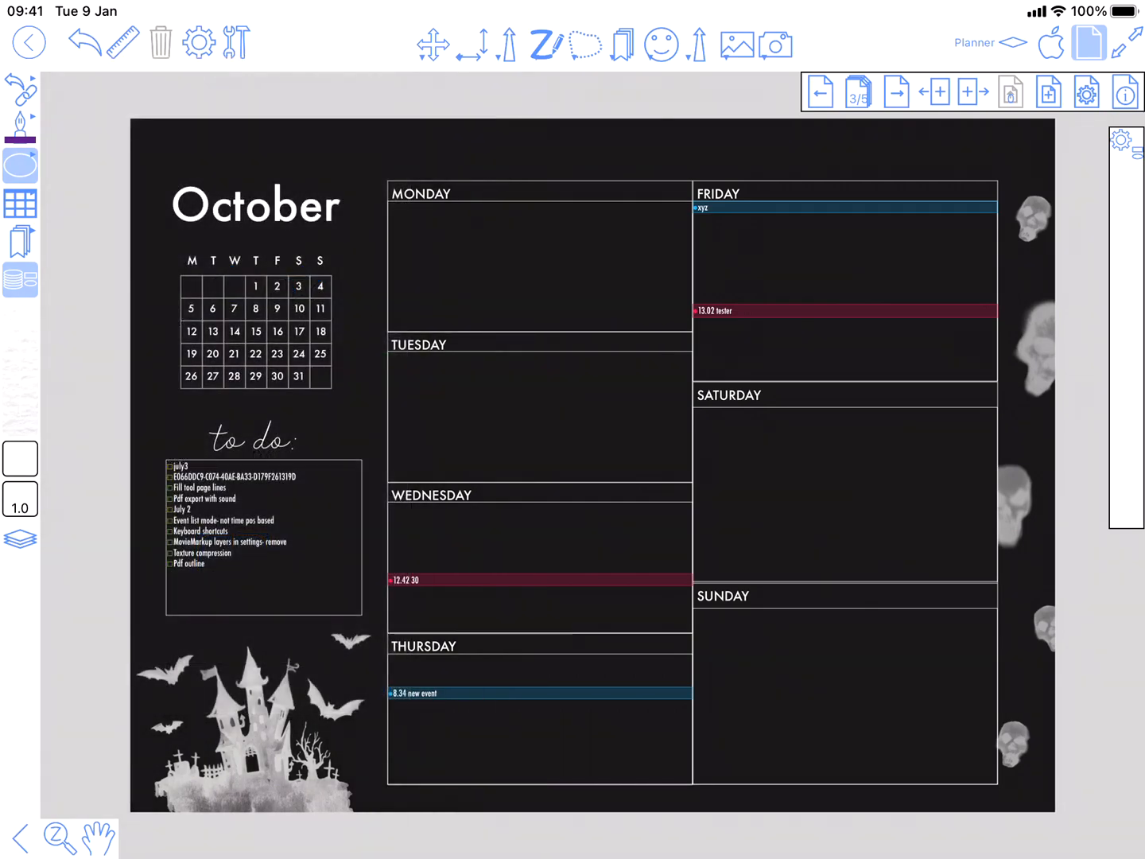
pyautogui.click(255, 205)
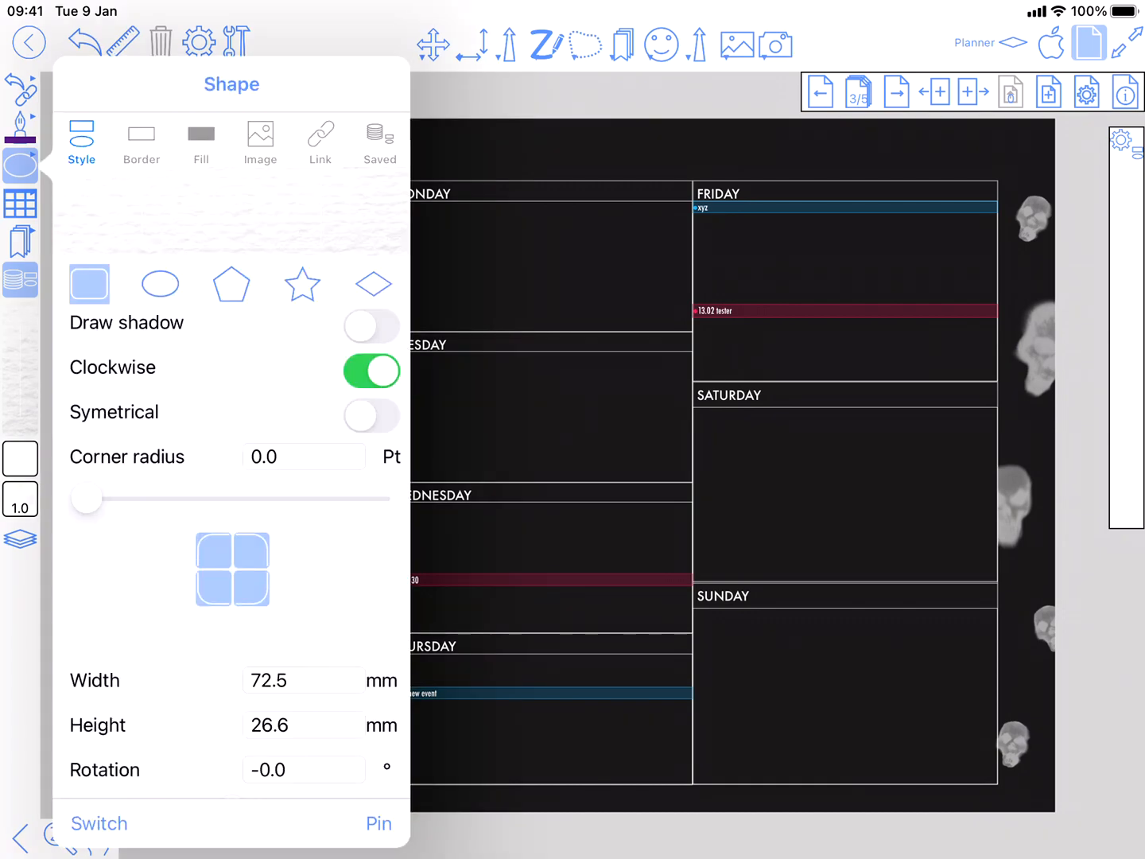
# - Review Border and Fill, then set the shape's Link to a chosen page in the document
pyautogui.click(140, 142)
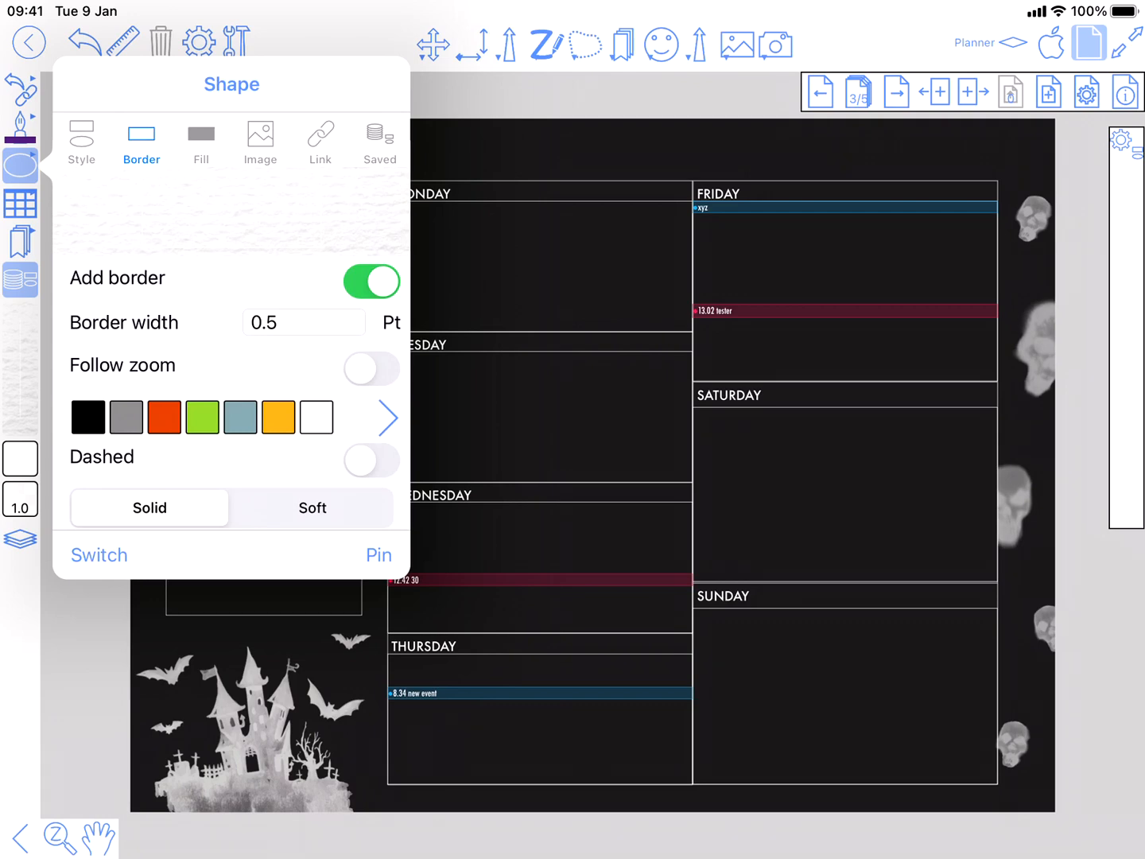
pyautogui.click(200, 135)
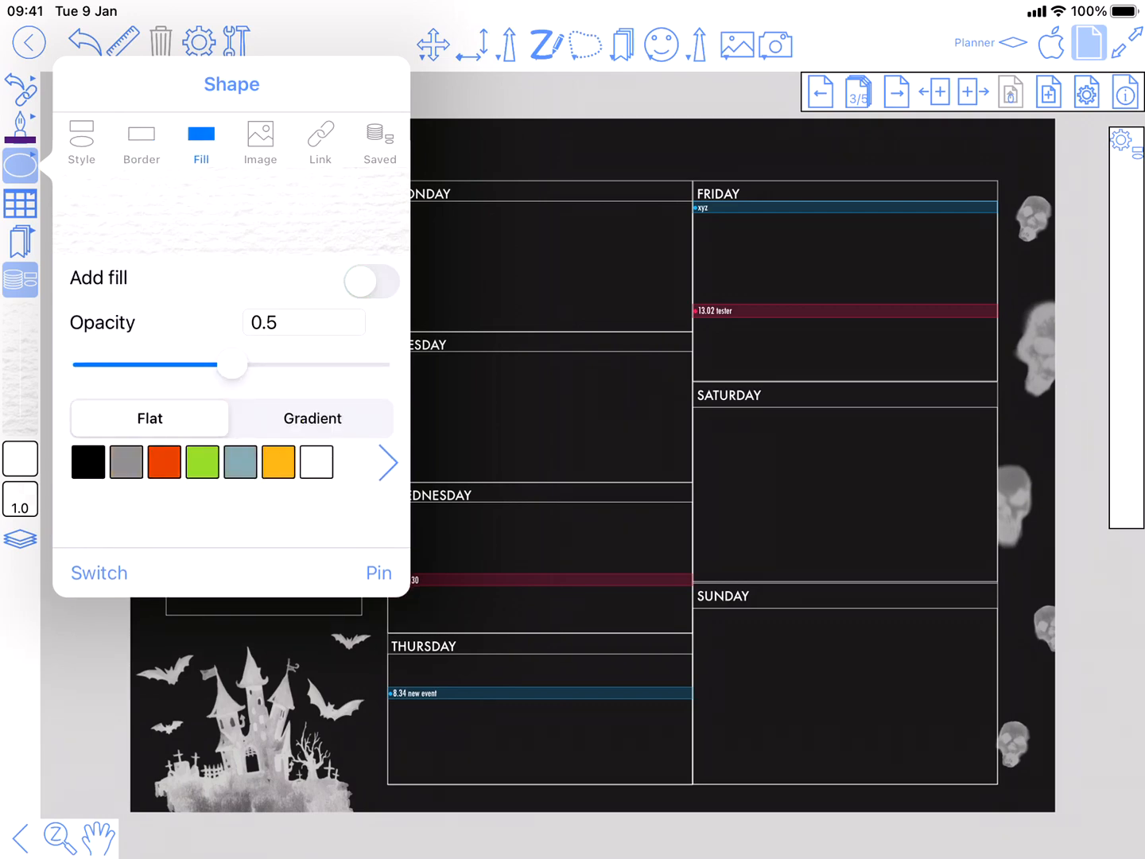
pyautogui.click(320, 141)
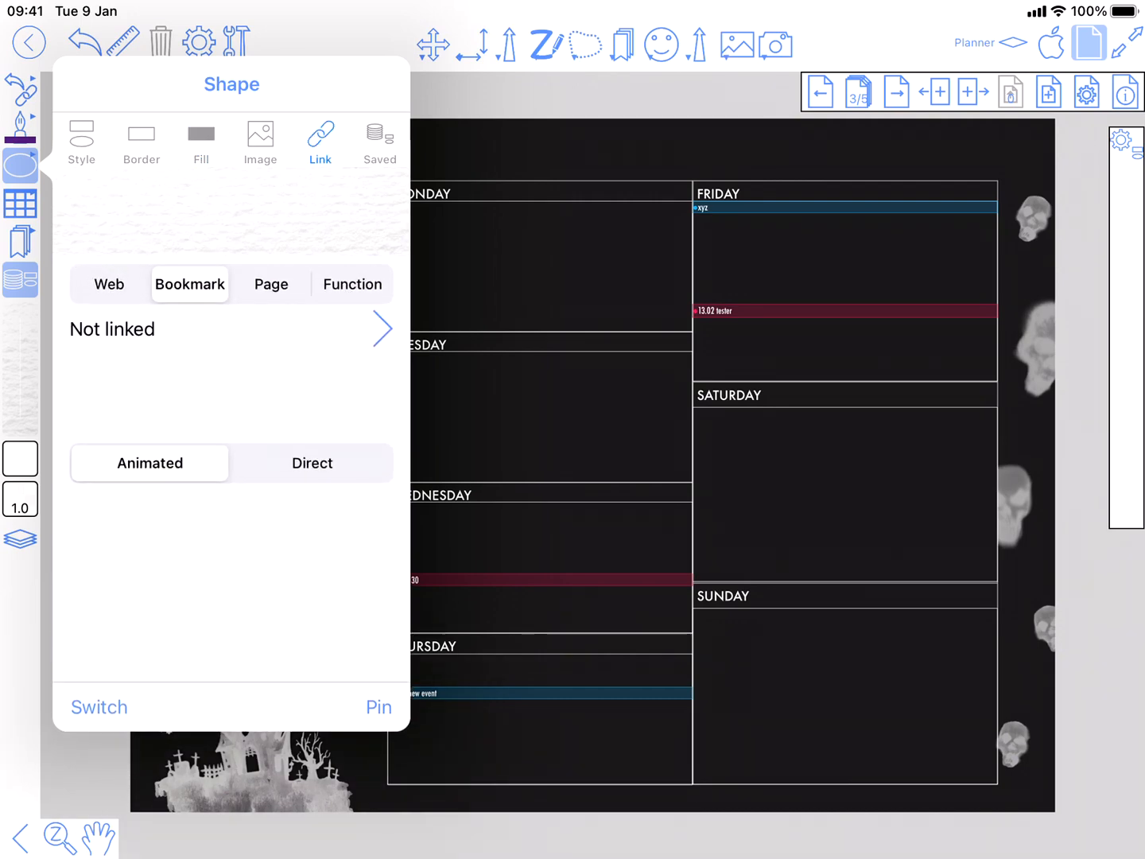
pyautogui.click(270, 284)
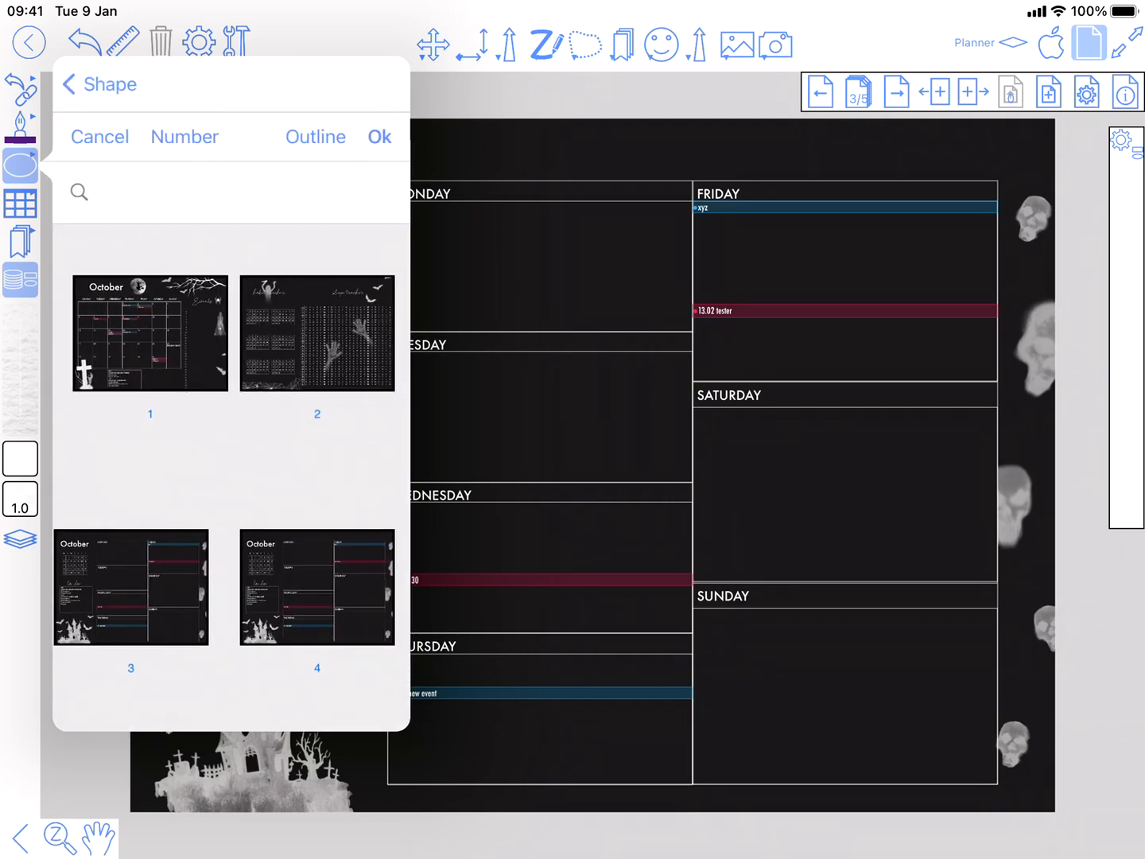
pyautogui.click(150, 334)
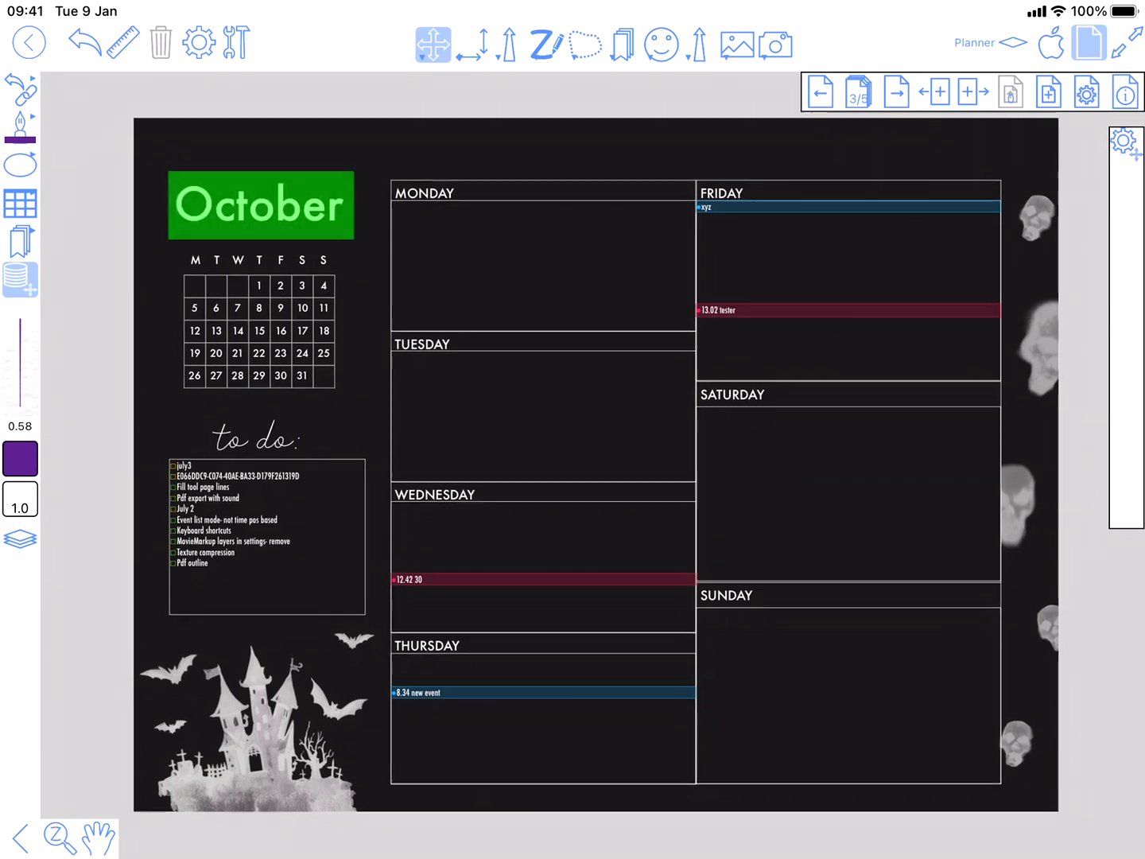
# - On page 1, link the shape over October's first week to a planner page and confirm
pyautogui.click(820, 92)
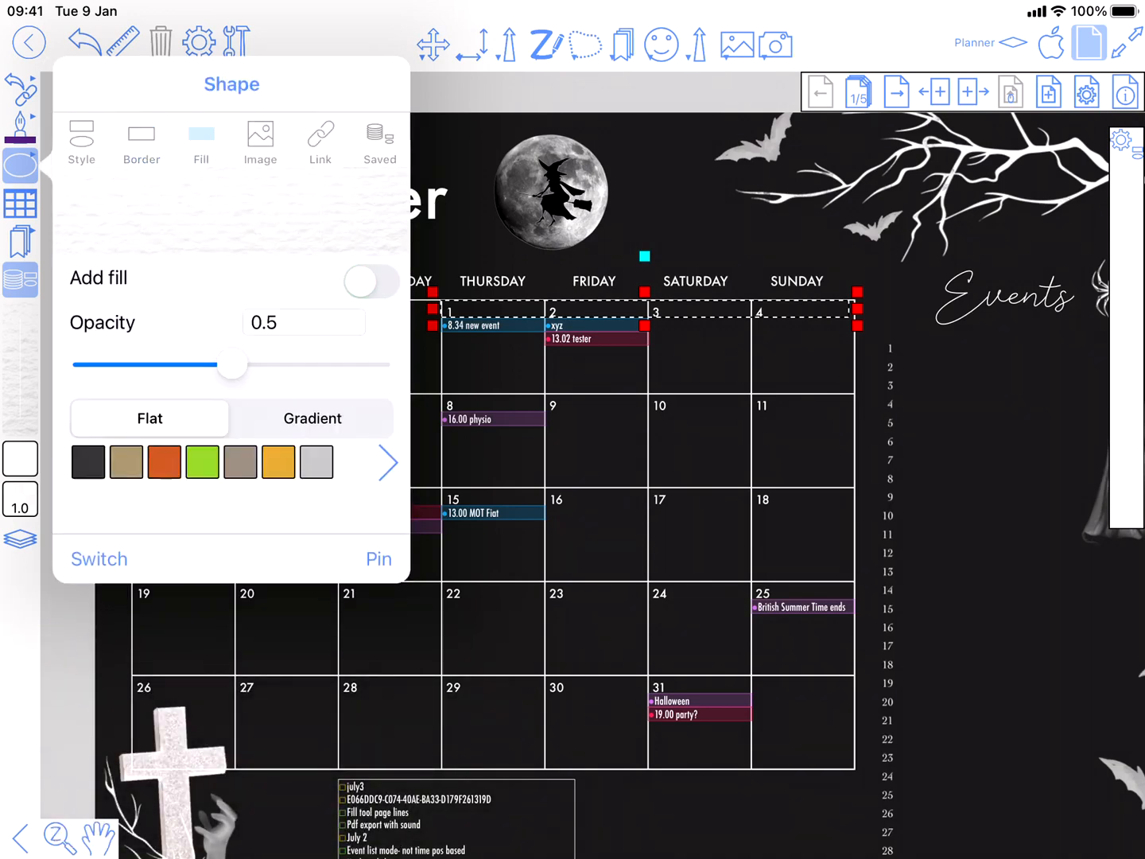
pyautogui.click(319, 141)
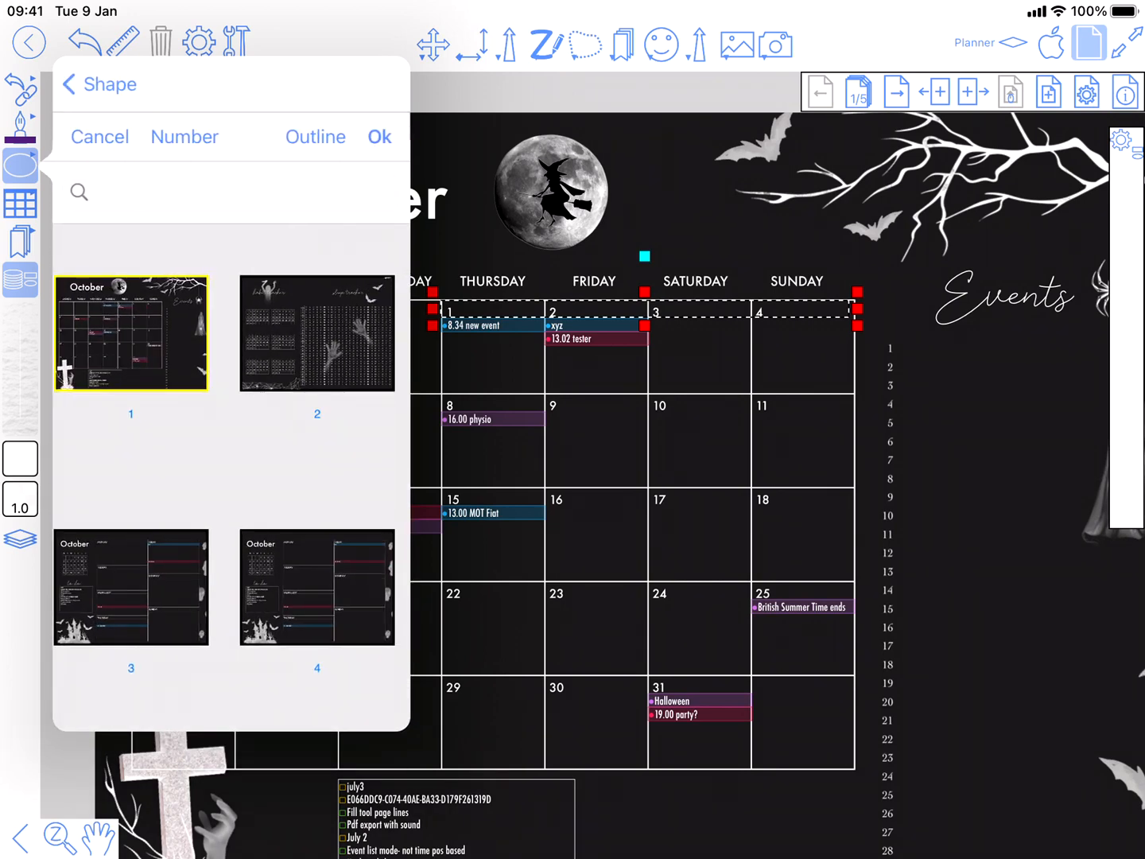
pyautogui.click(131, 587)
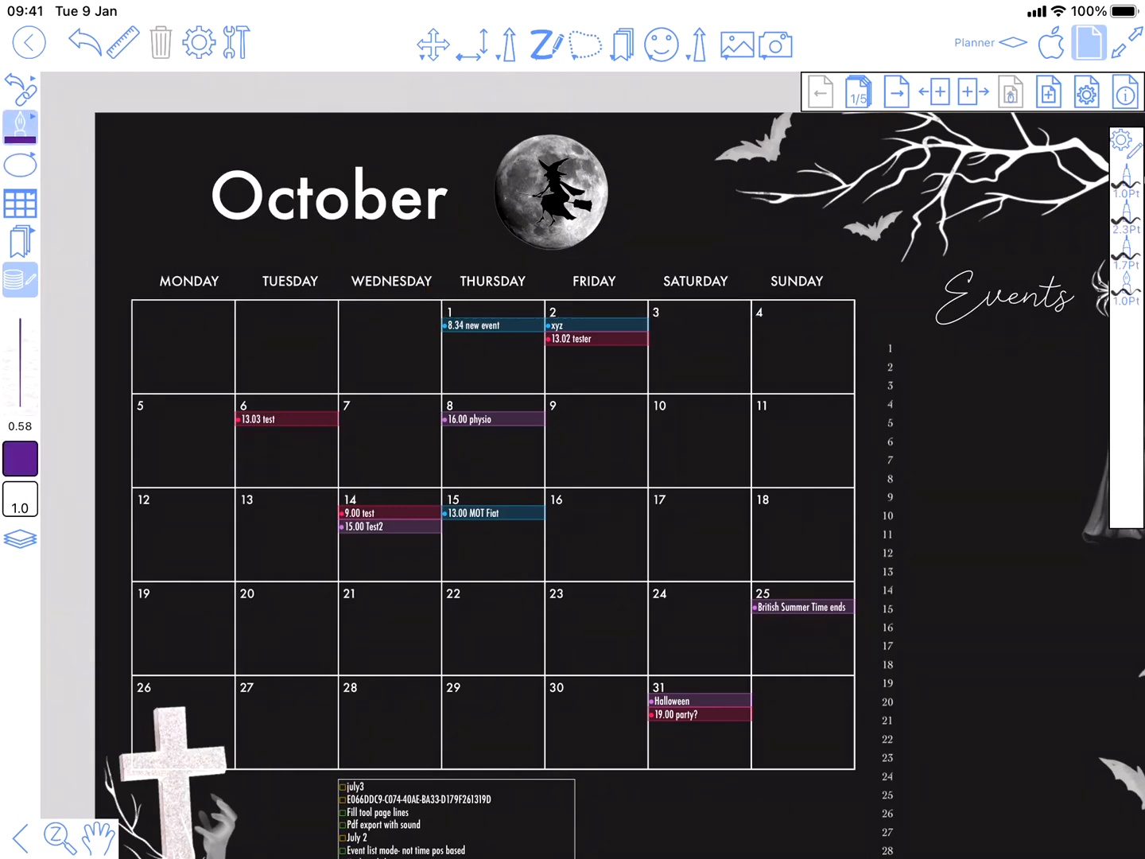
pyautogui.click(897, 92)
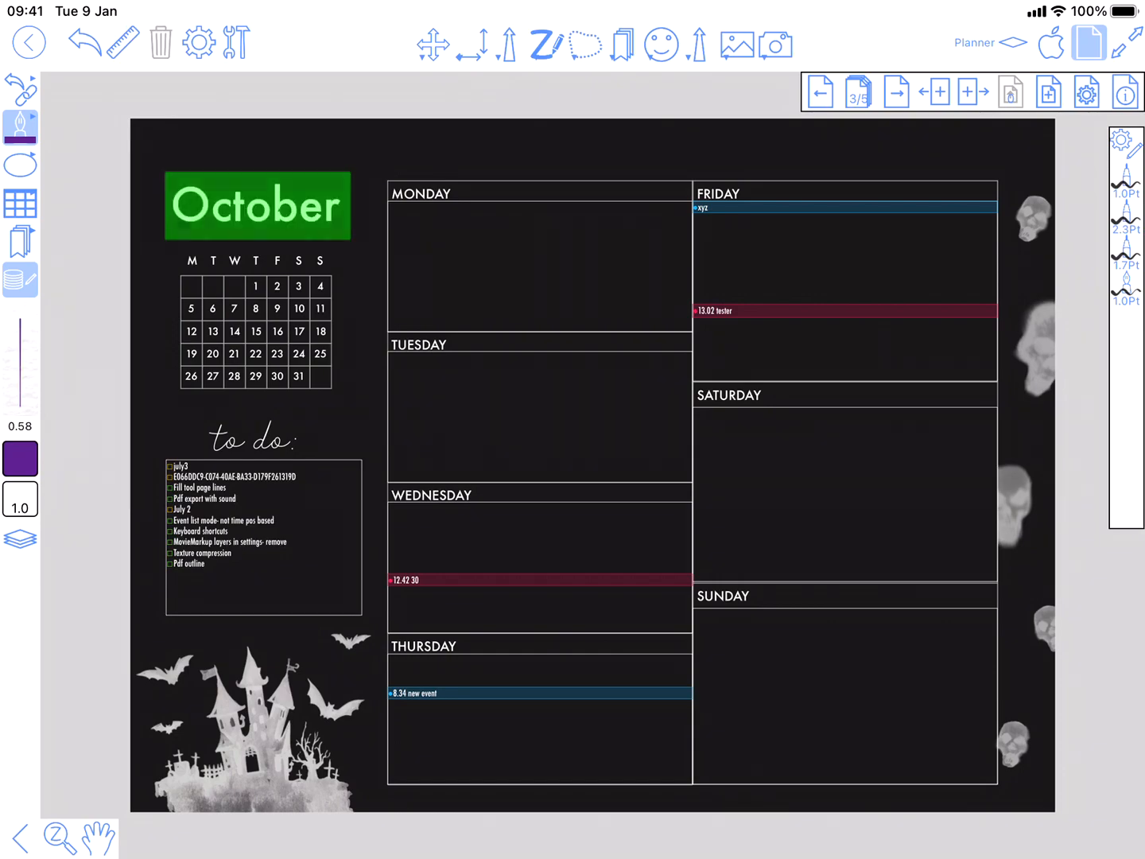
pyautogui.click(821, 92)
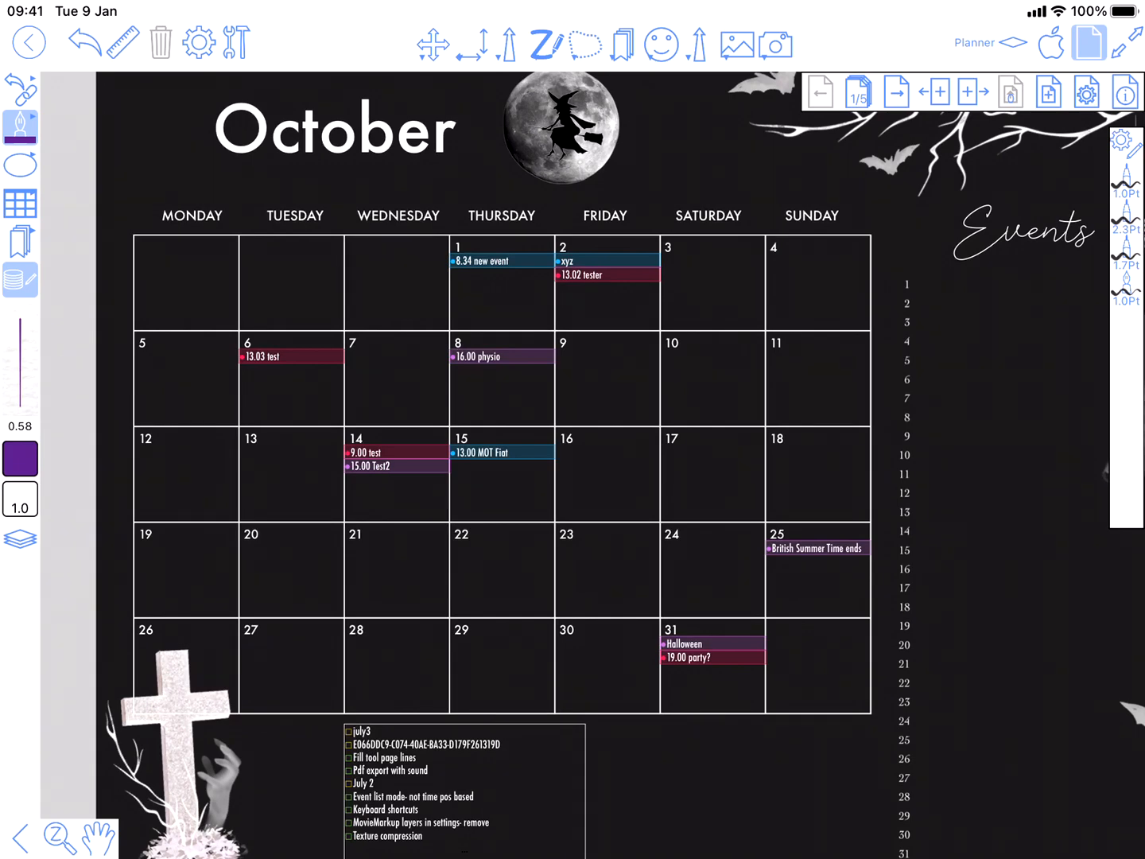
# - View the MOT Fiat event popover, dismiss it, then show the July 2 reminder's details
pyautogui.click(477, 452)
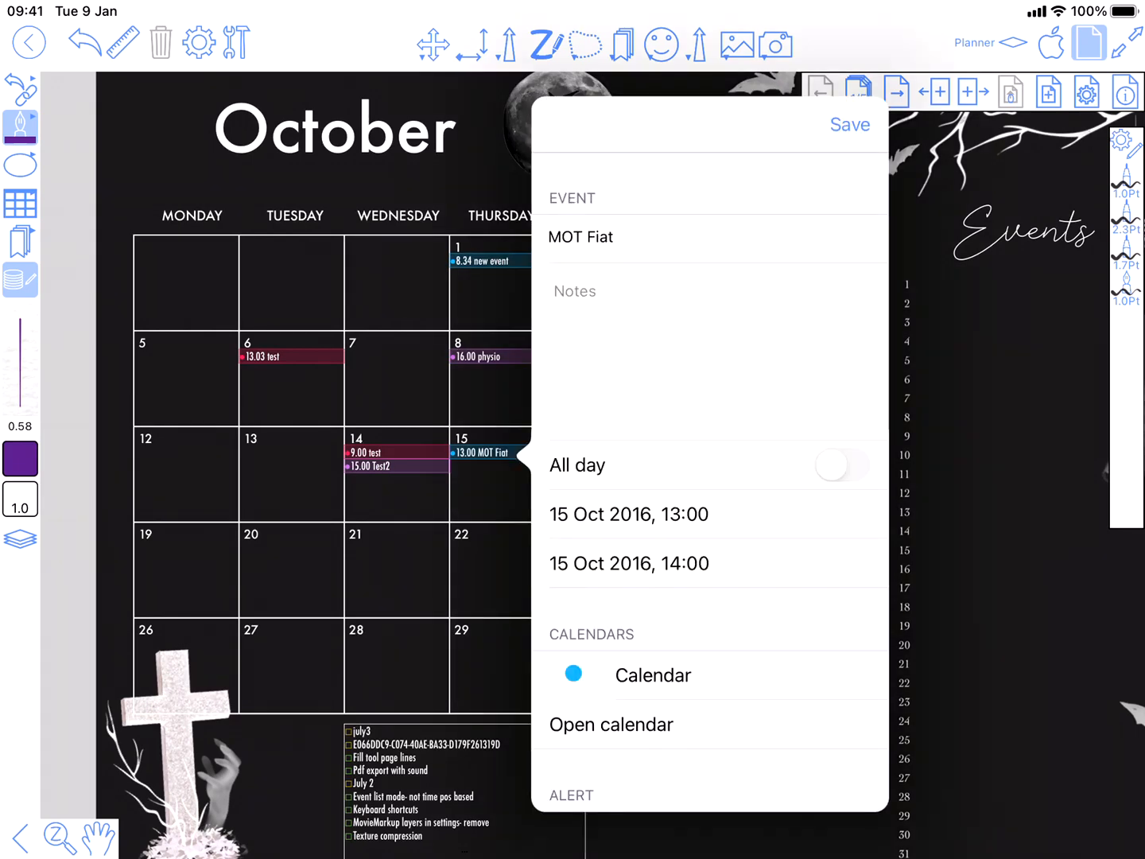
pyautogui.scroll(-3)
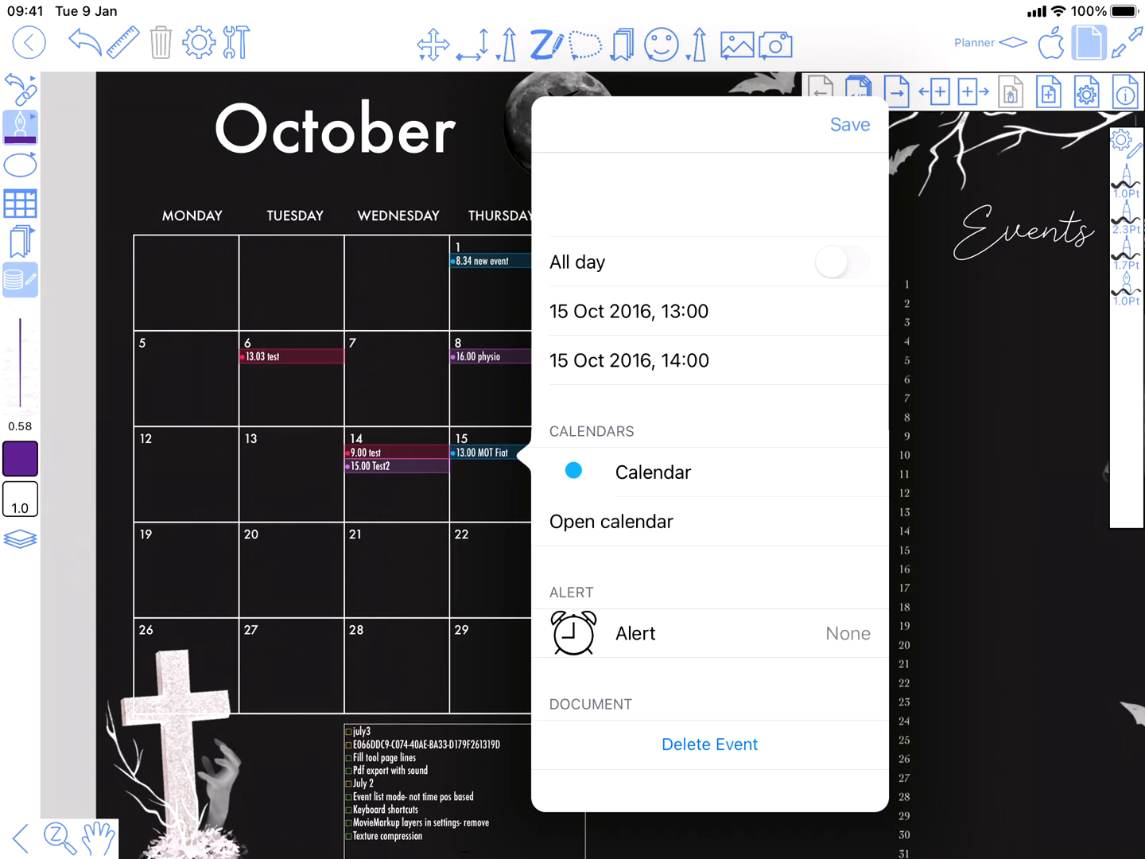
pyautogui.click(850, 125)
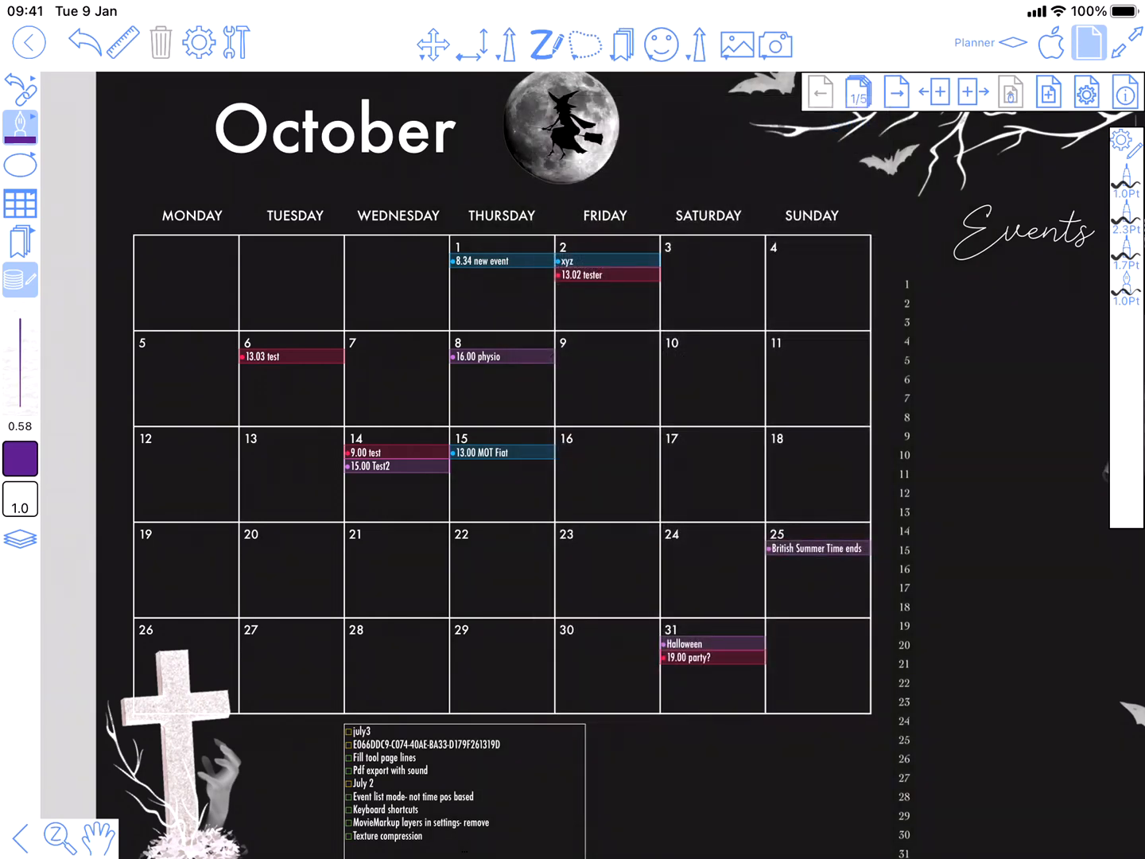
pyautogui.click(362, 784)
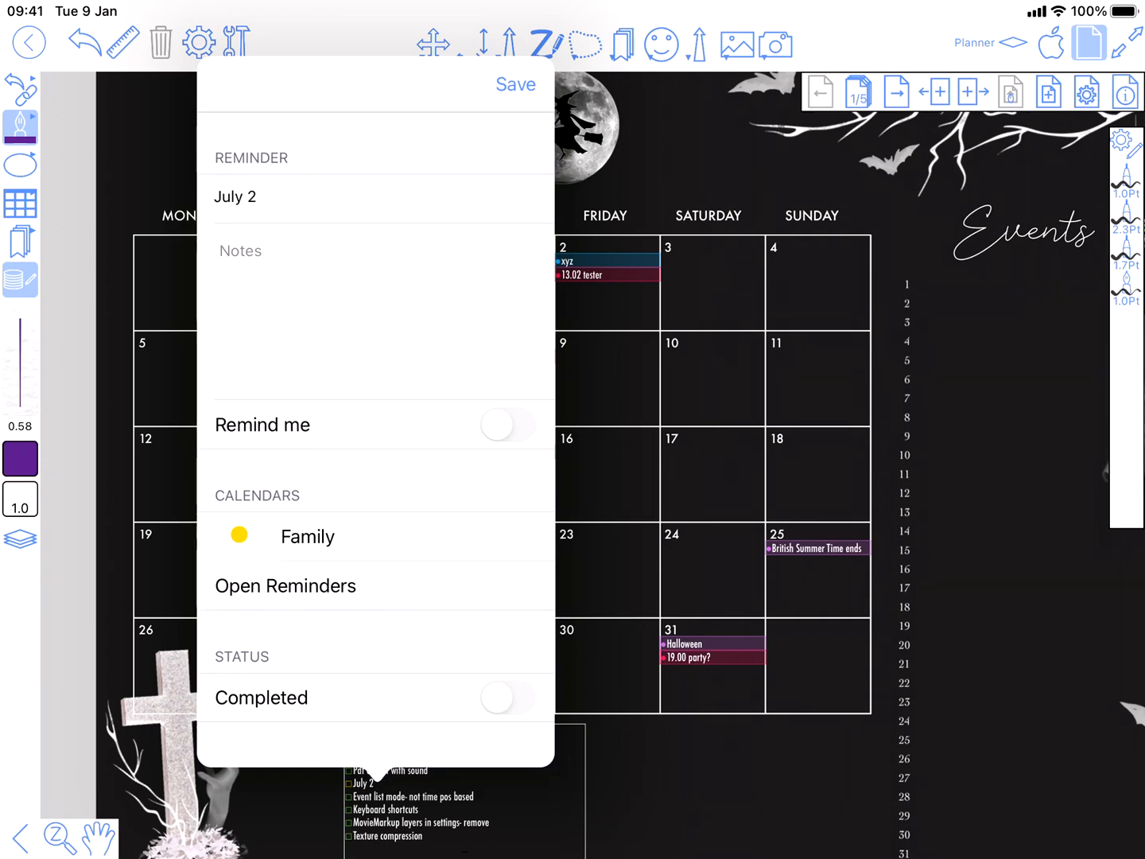
# - Toggle the July 2 reminder's Completed status on and then back off
pyautogui.click(506, 697)
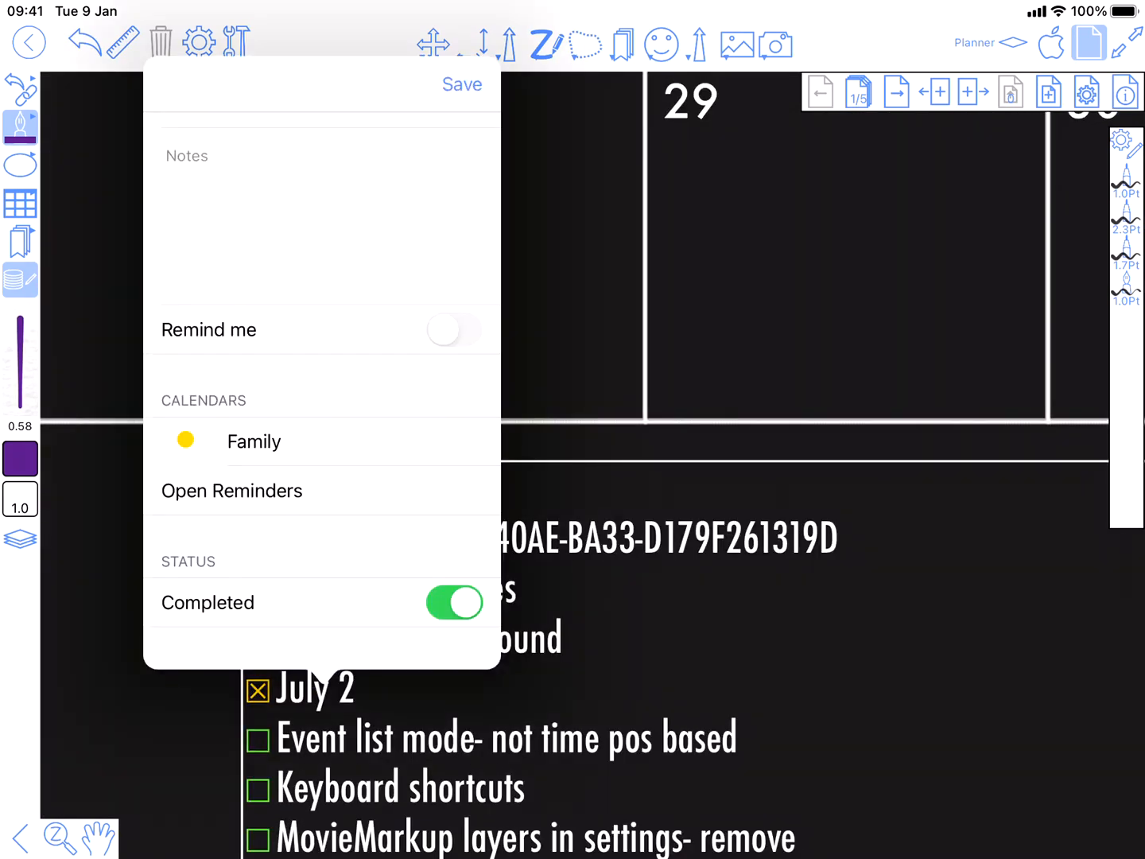
pyautogui.click(455, 601)
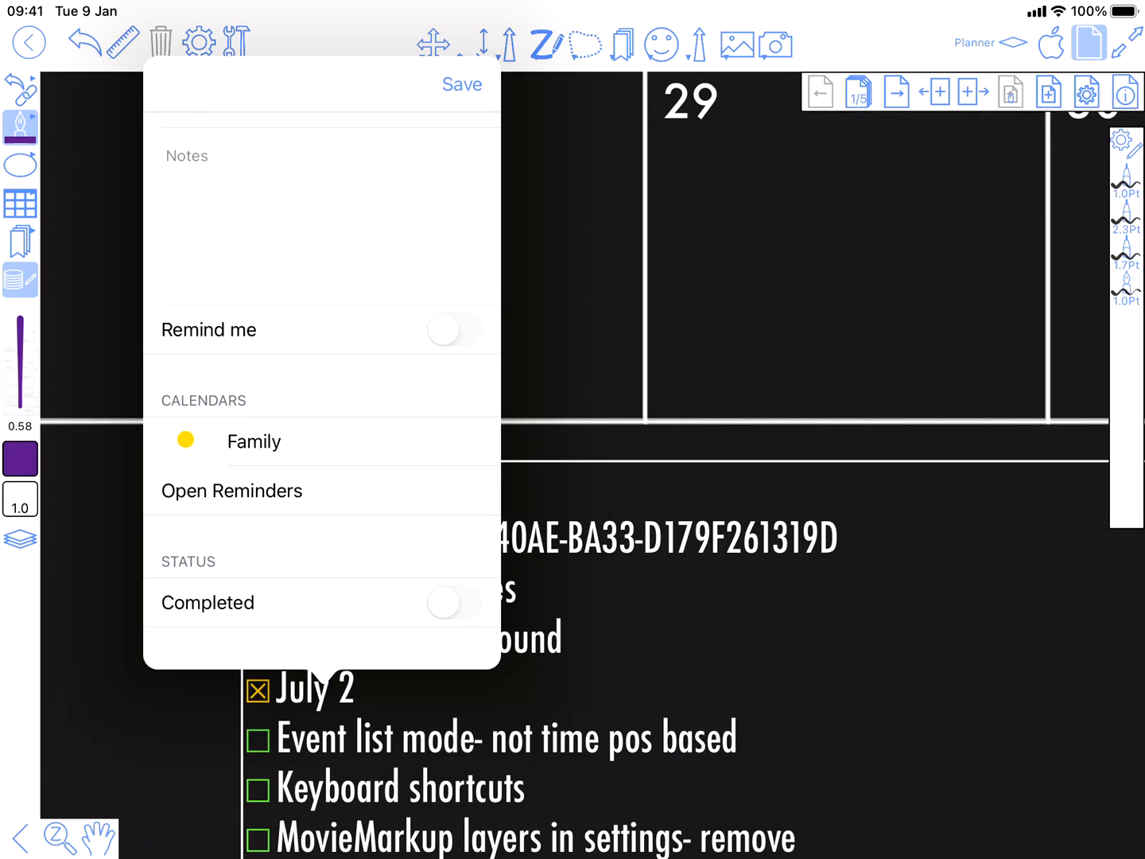